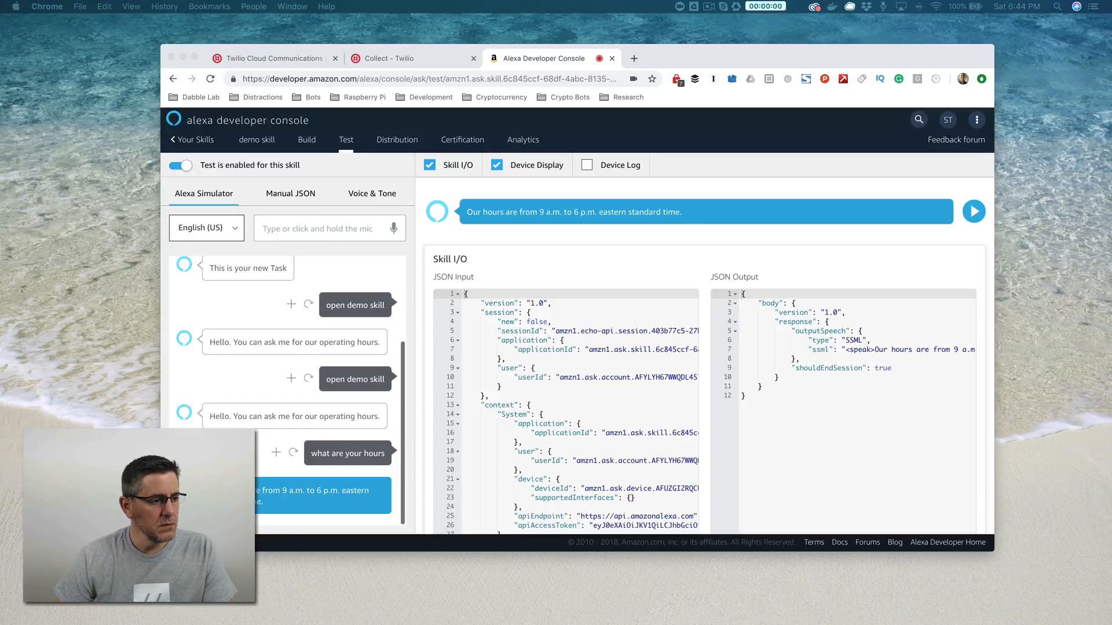
mouse_move(822, 268)
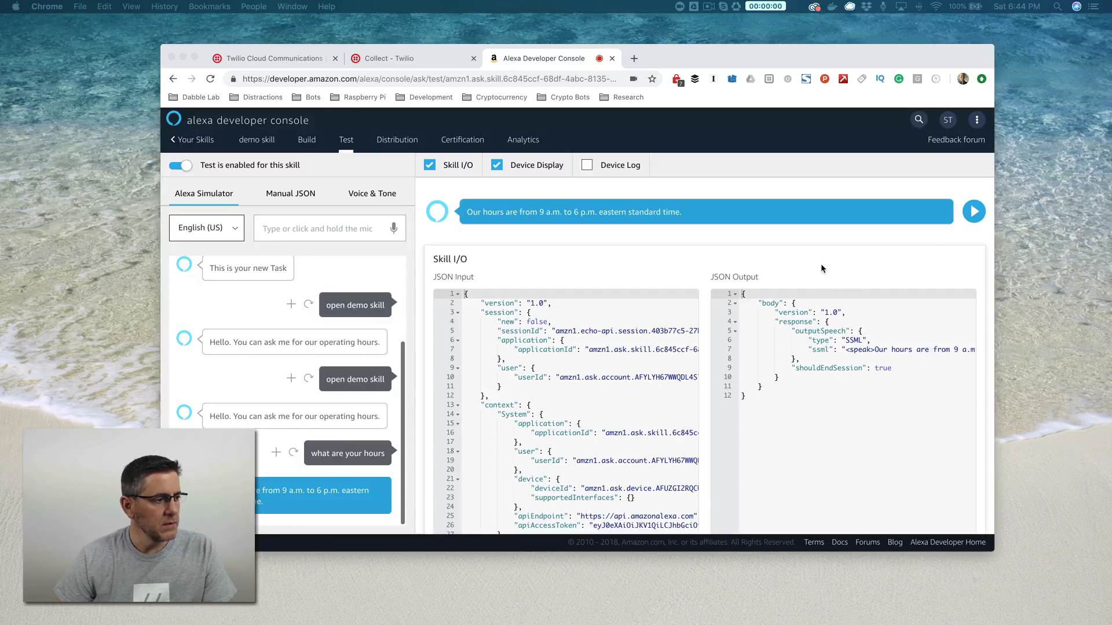
Switch from the Alexa simulator back to the Twilio console browser tab
click(273, 58)
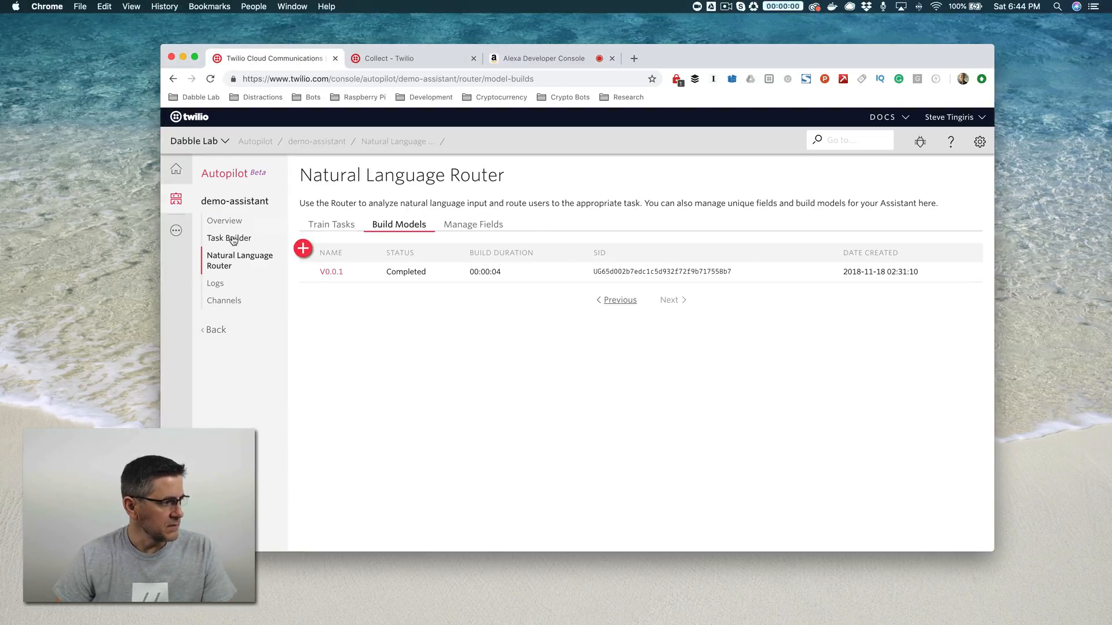
Show the Task Builder list with operating_hours and hello_world and review operating_hours' actions
click(230, 238)
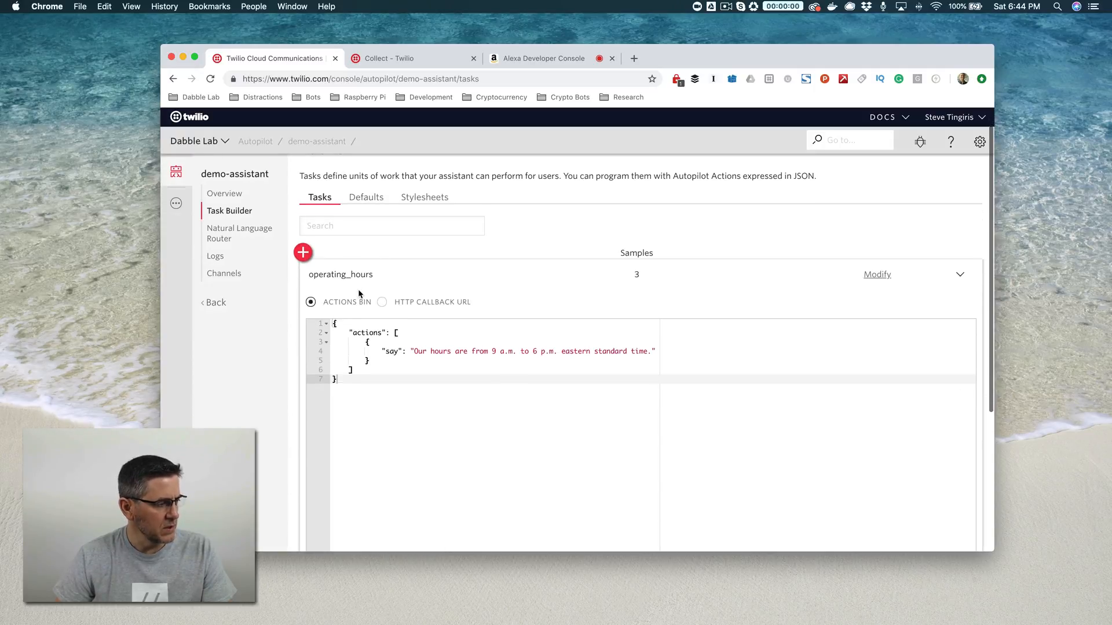
scroll(down, 3)
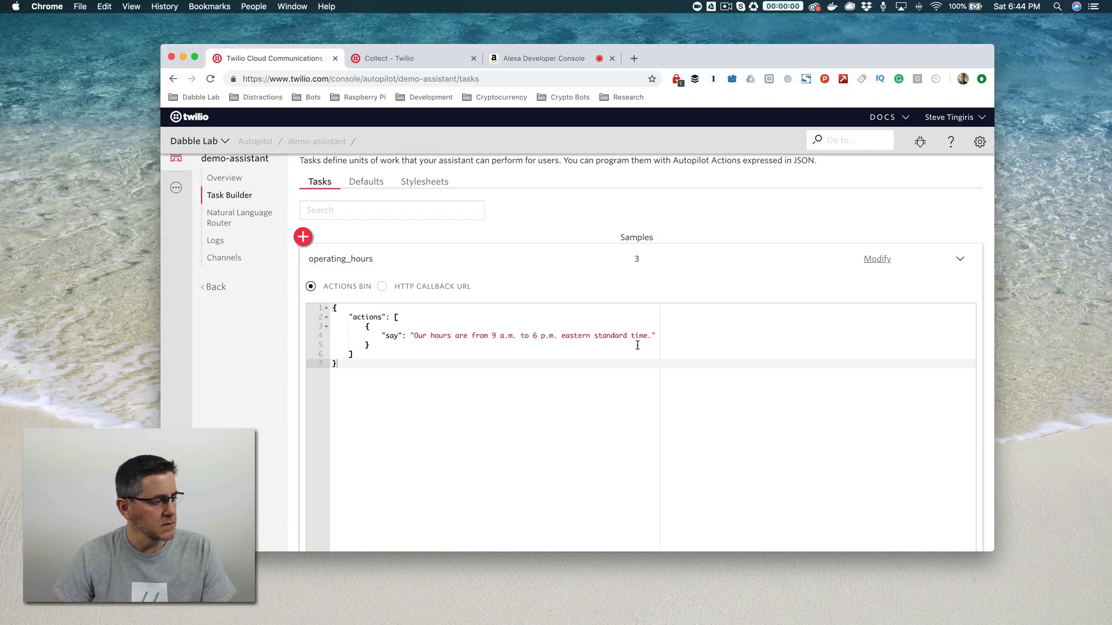
mouse_move(572, 317)
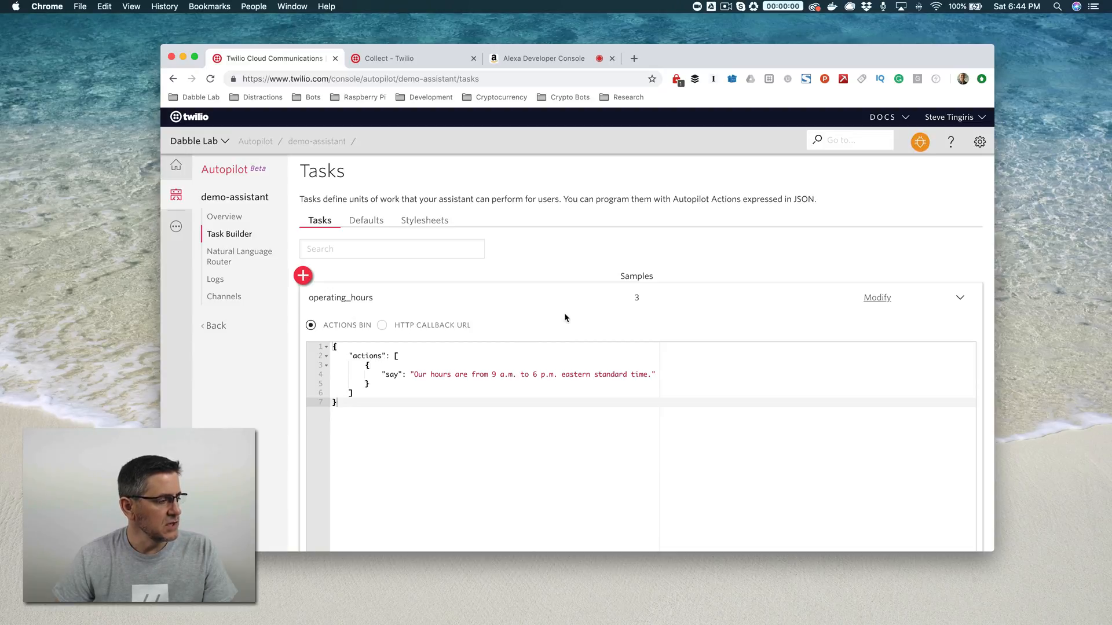
mouse_move(566, 293)
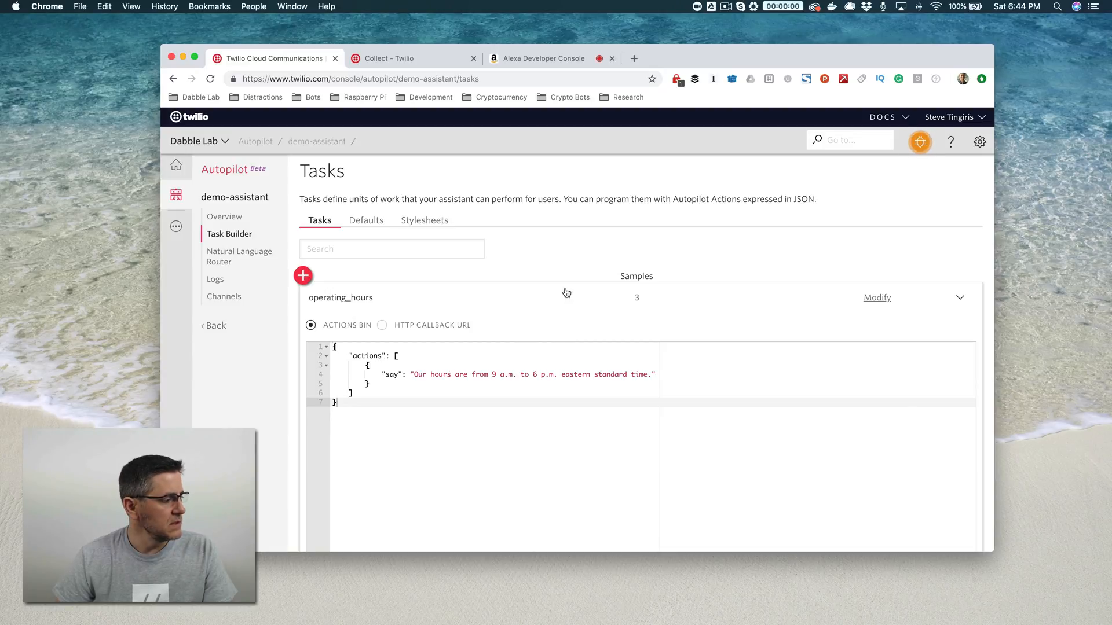
mouse_move(240, 239)
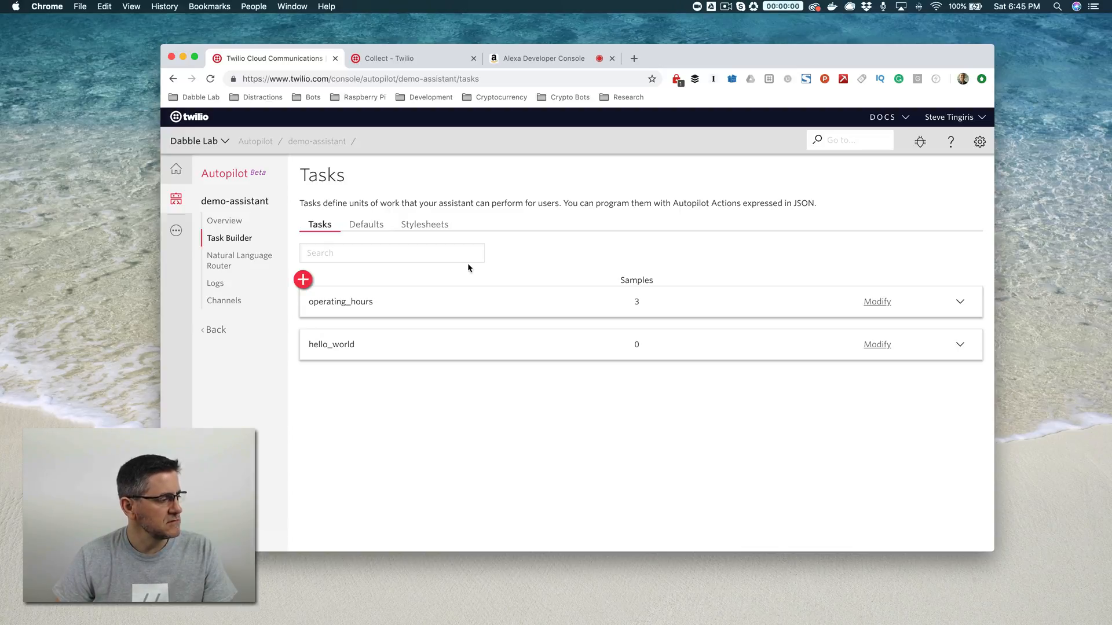
Create a new task named service_rating and save it
click(302, 279)
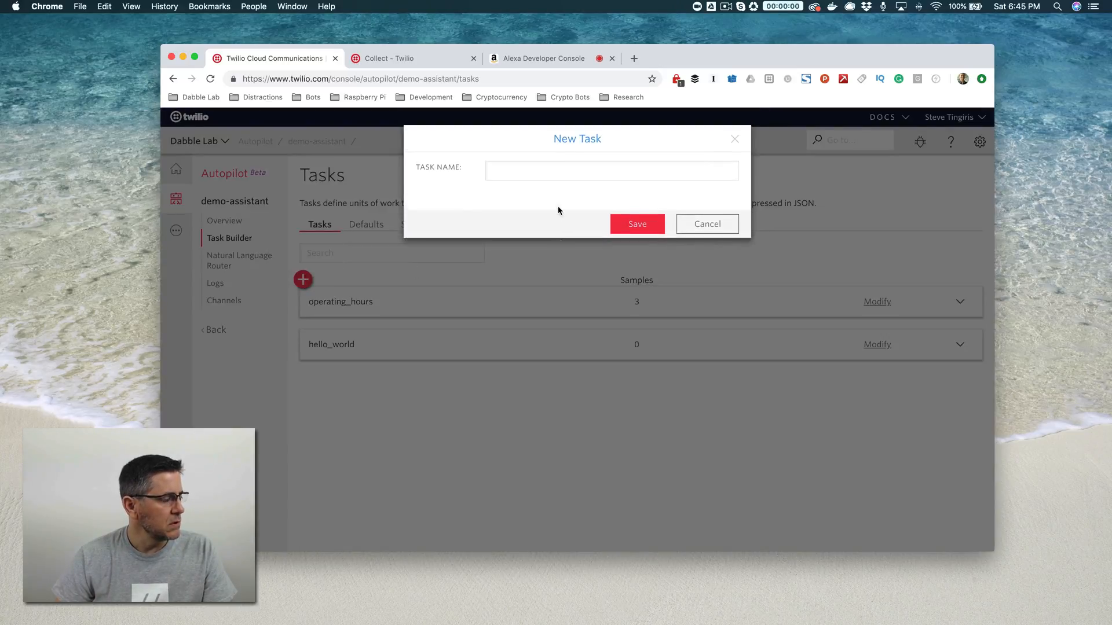
click(612, 170)
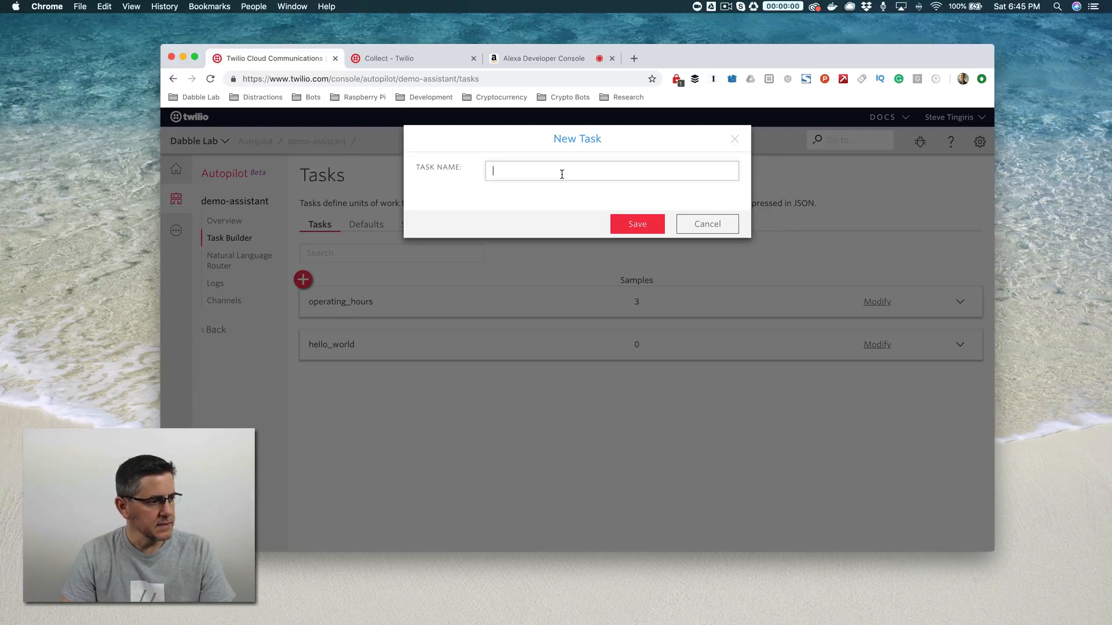
text(service)
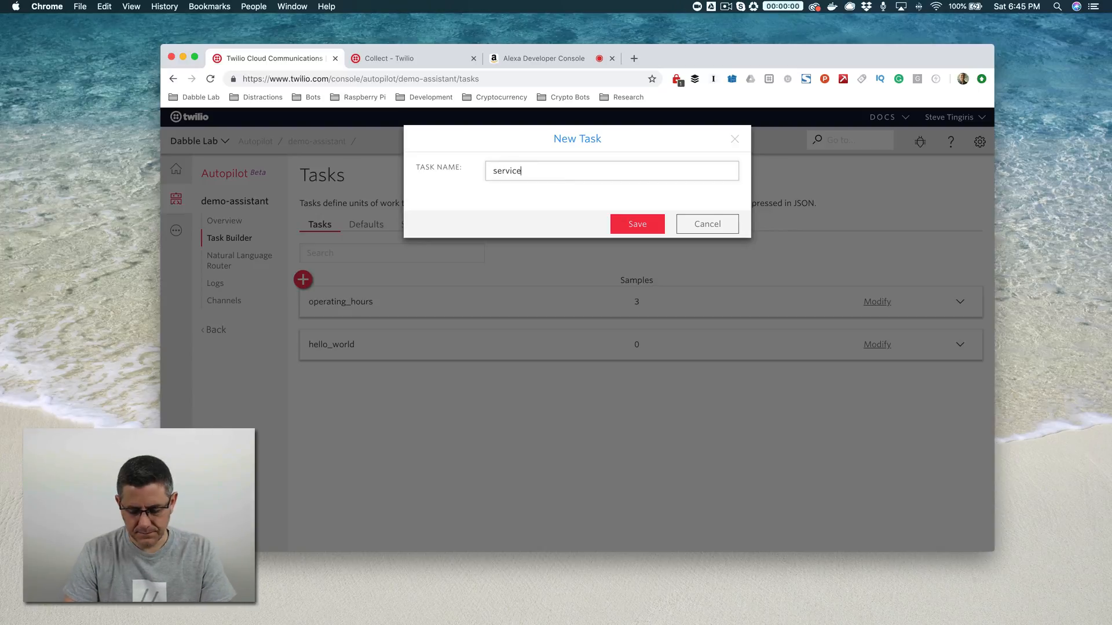
text(_rating)
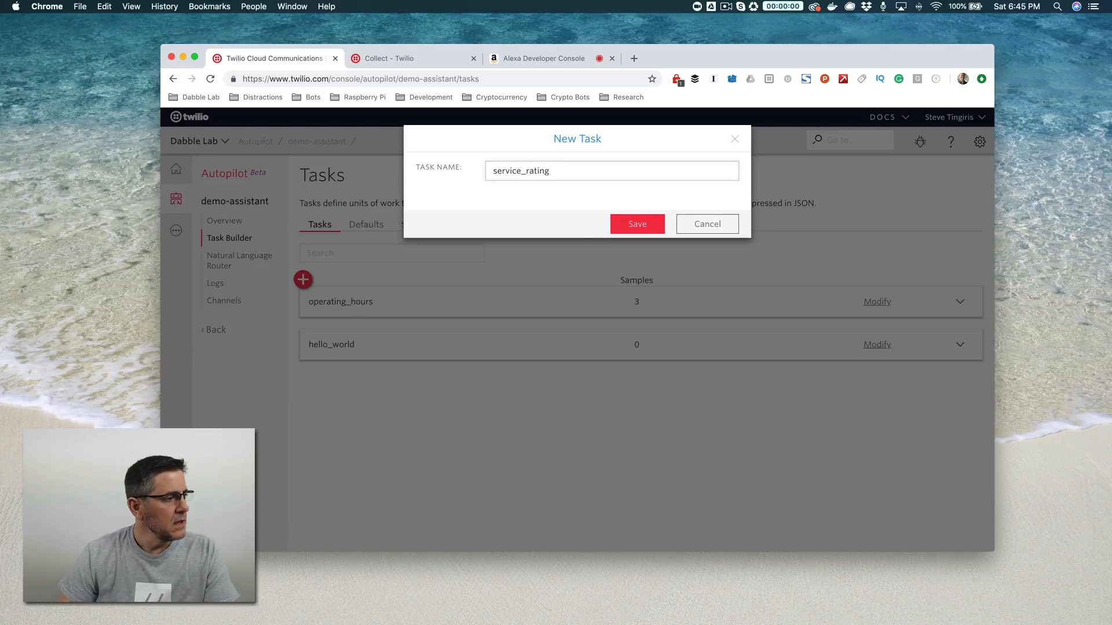
click(636, 224)
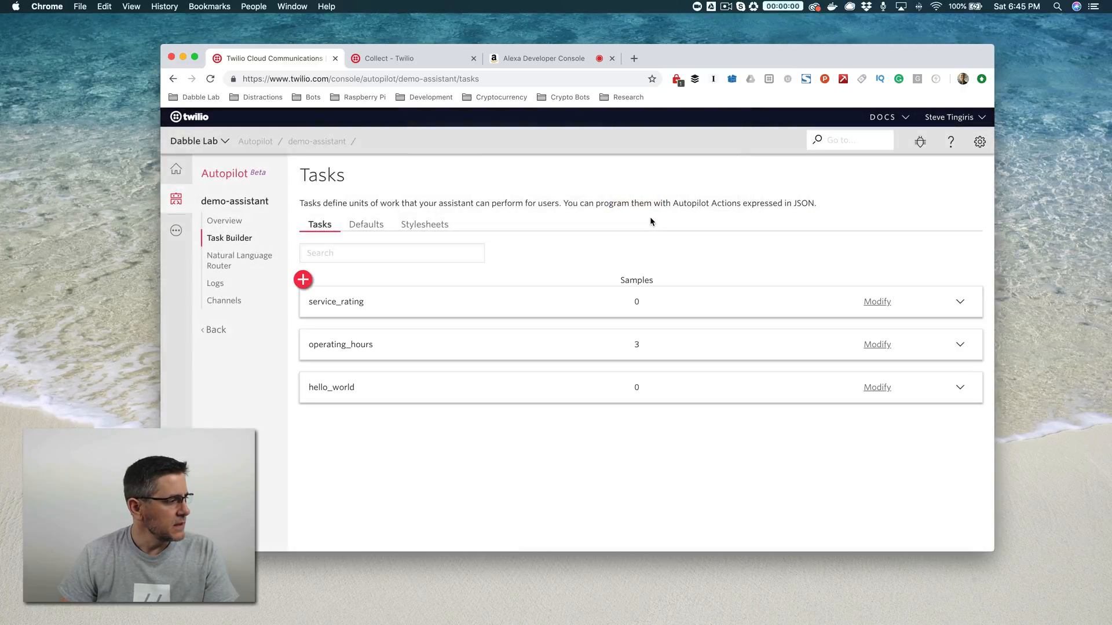
Create a second task named service_rating_confirm and save it
click(303, 279)
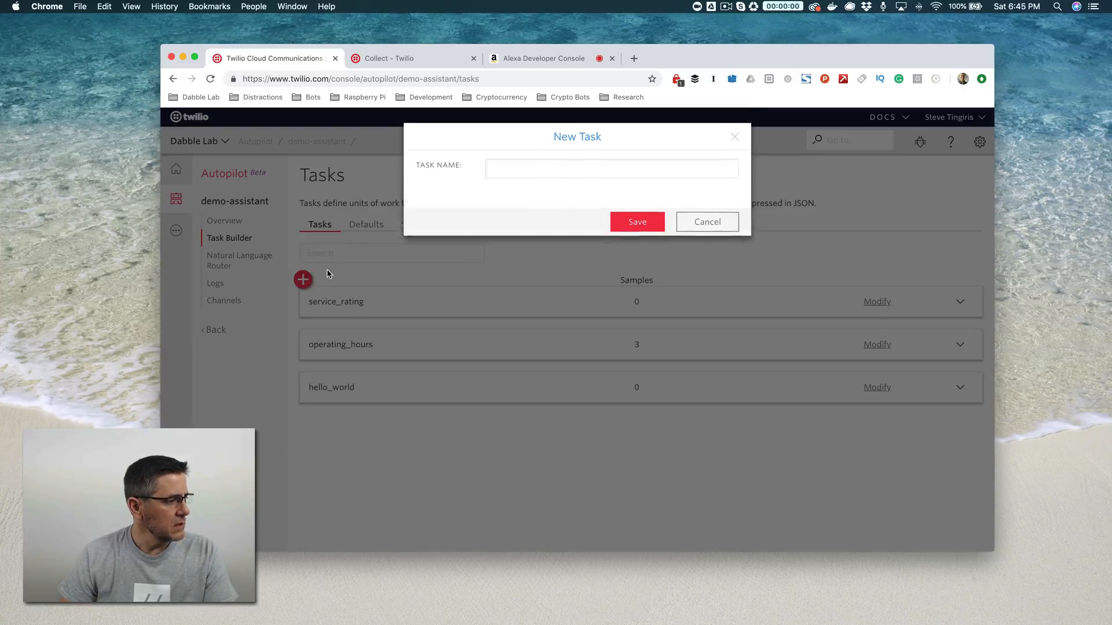
click(612, 171)
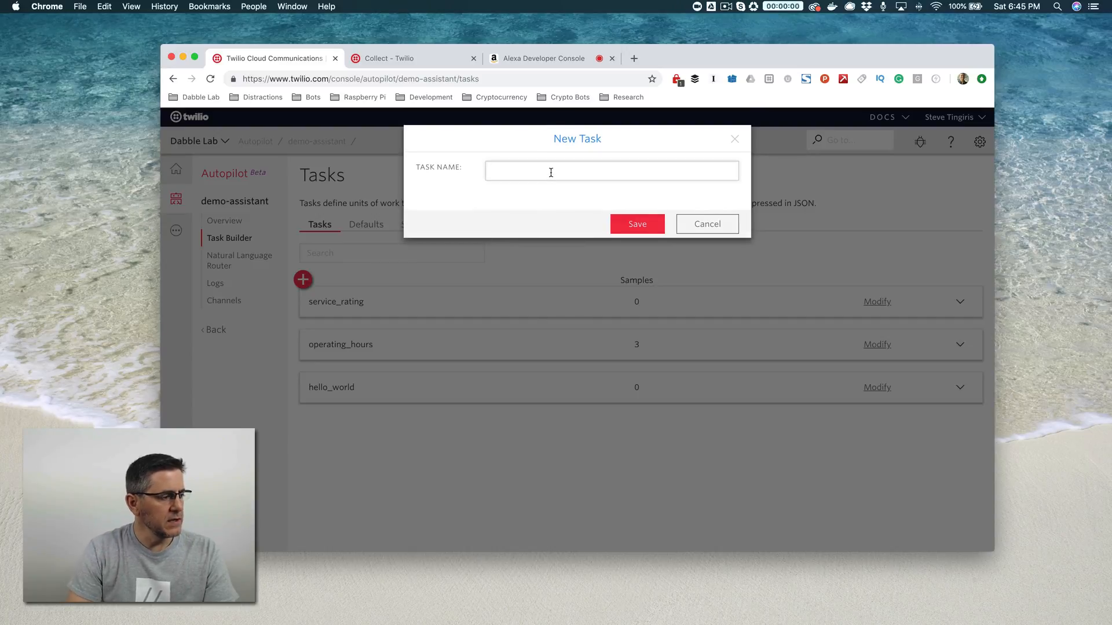
text(service_rating)
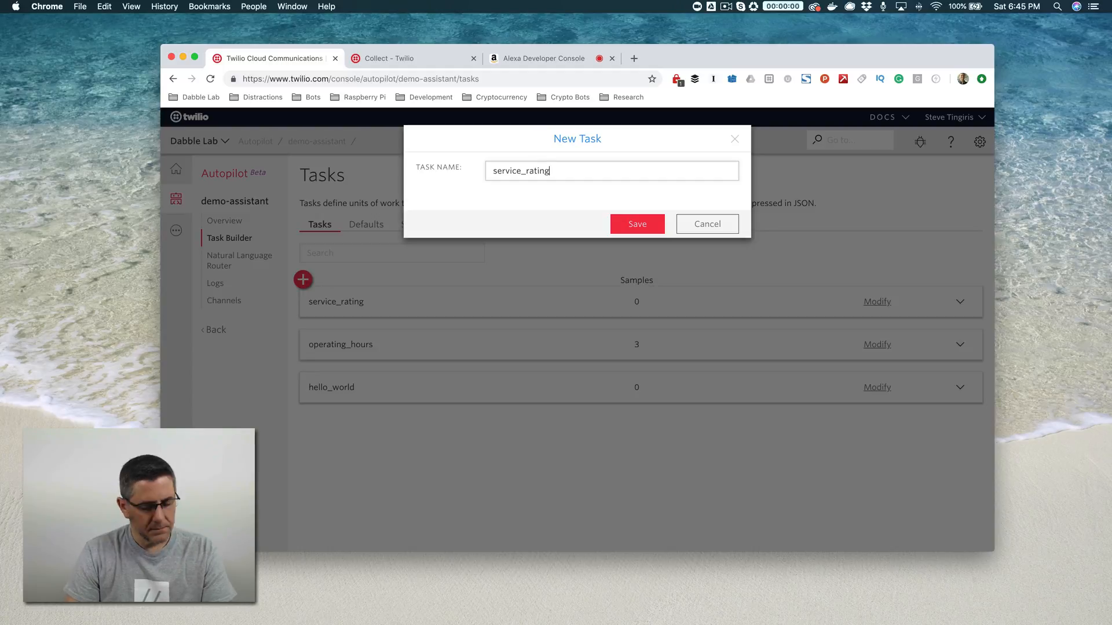
text(_confirm)
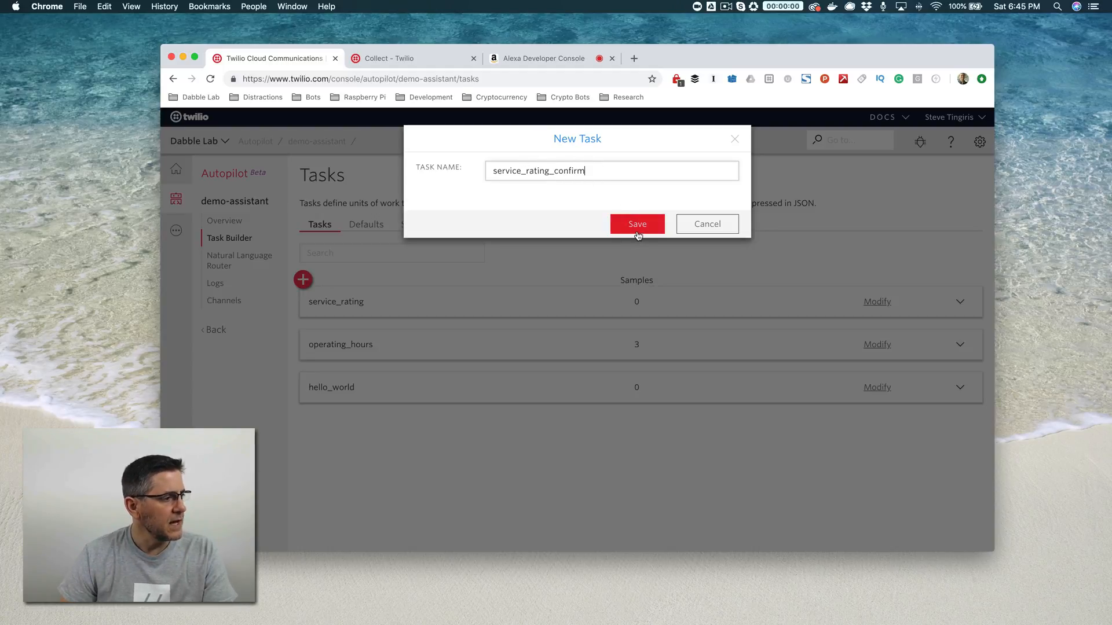
click(637, 224)
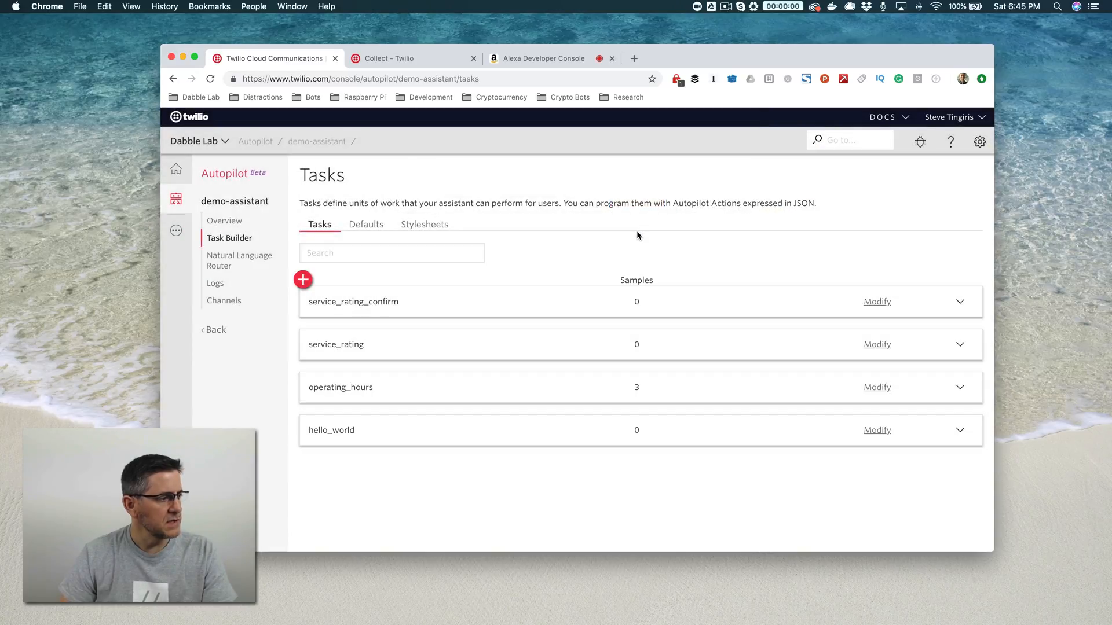
mouse_move(613, 246)
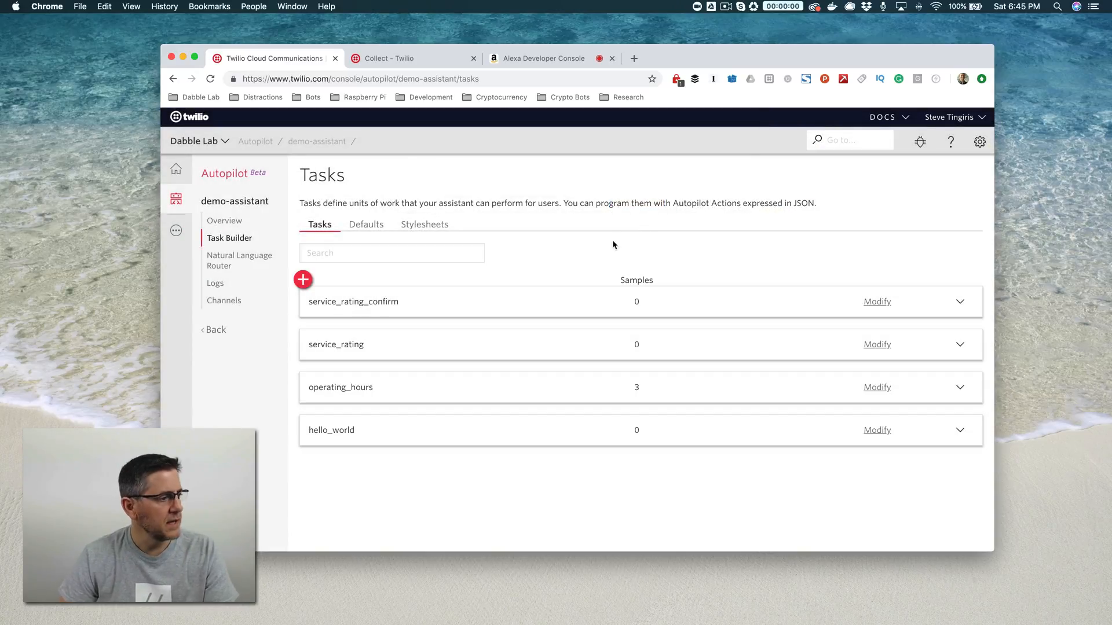
mouse_move(404, 338)
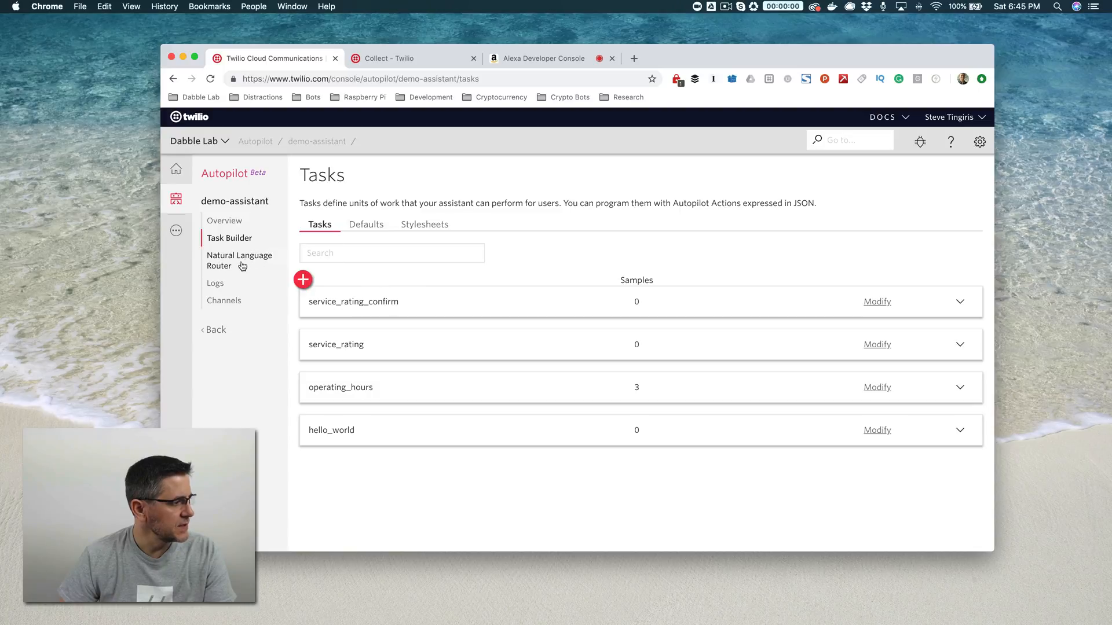
In the Natural Language Router, add the sample 'rate your service' to service_rating
click(239, 260)
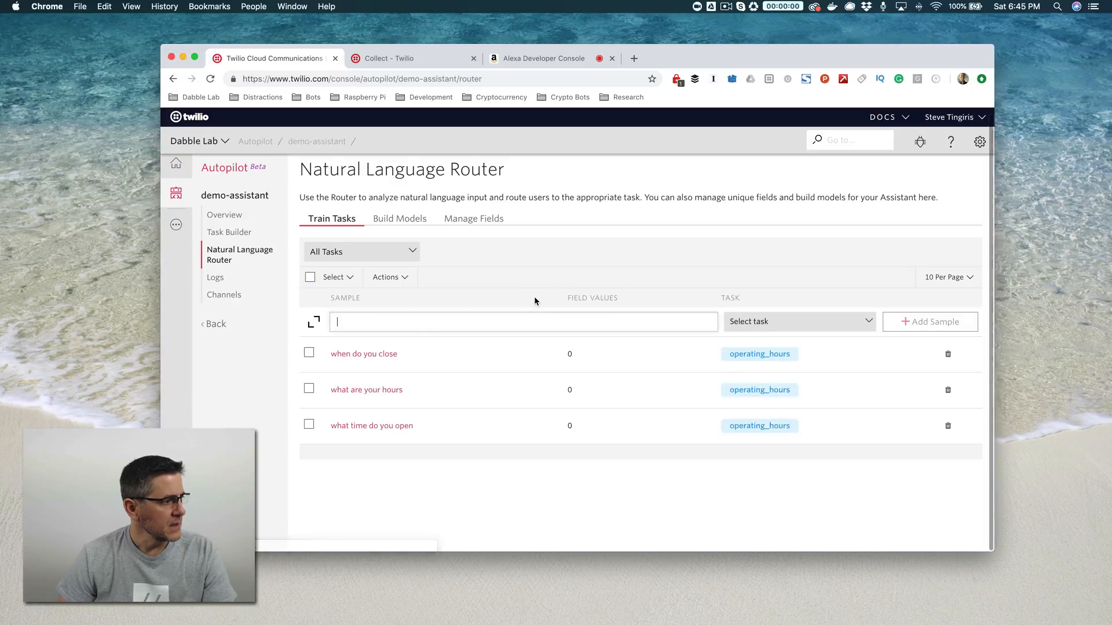
mouse_move(516, 322)
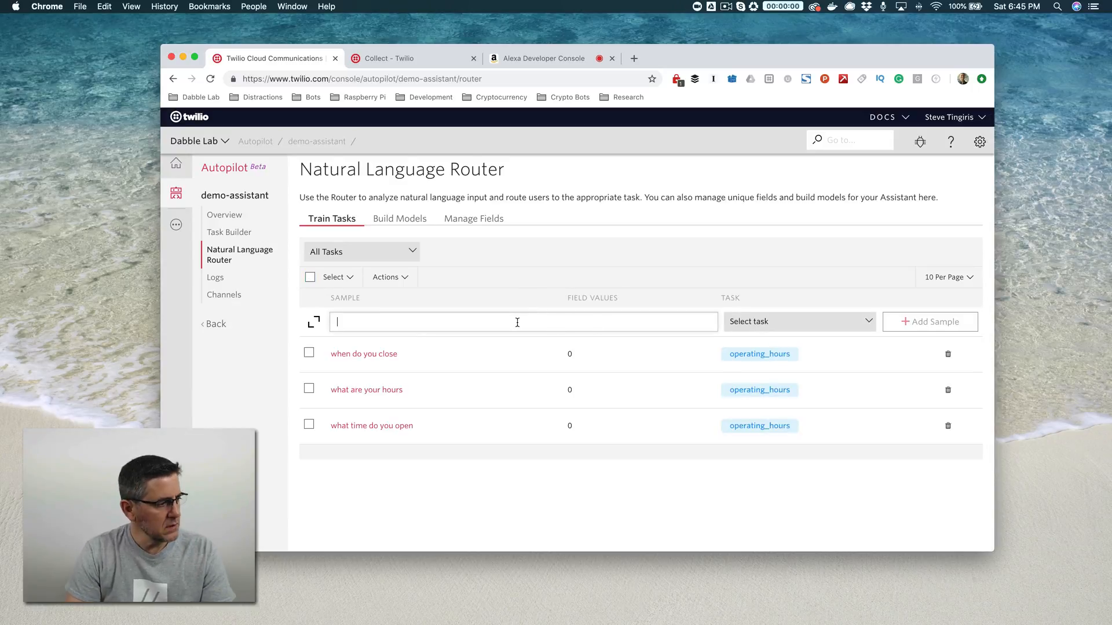
text(rate your sre)
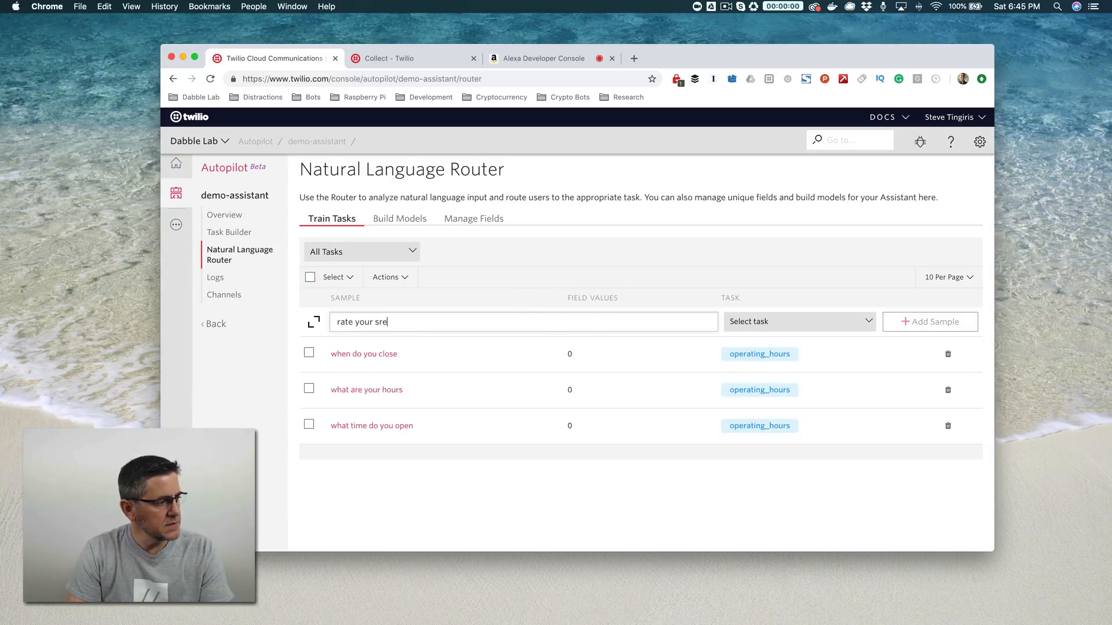
key(Backspace)
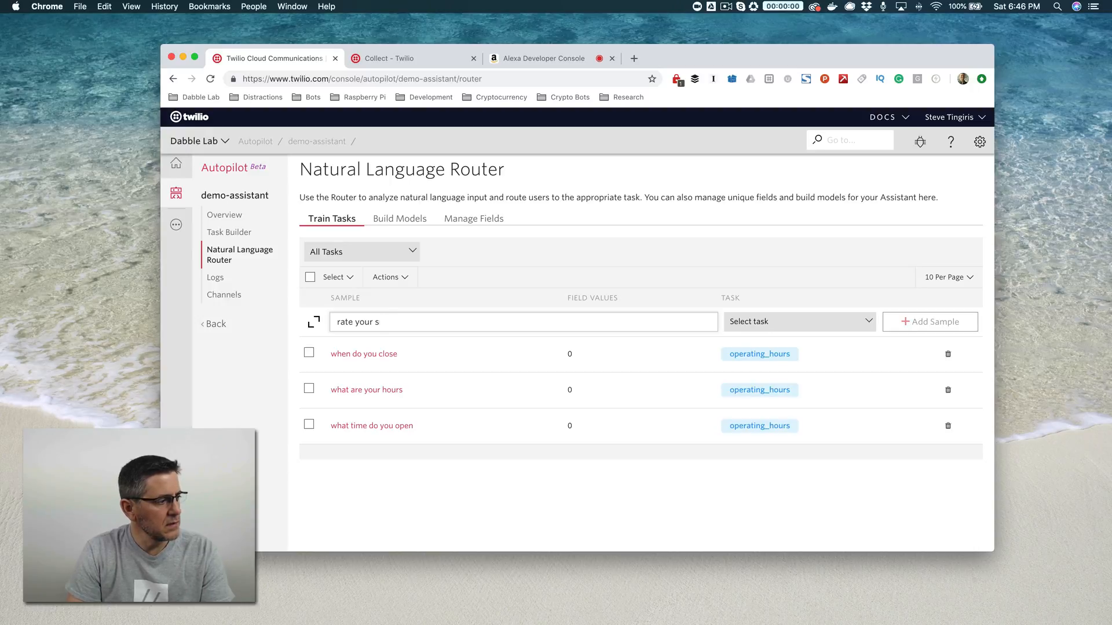
text(ervice)
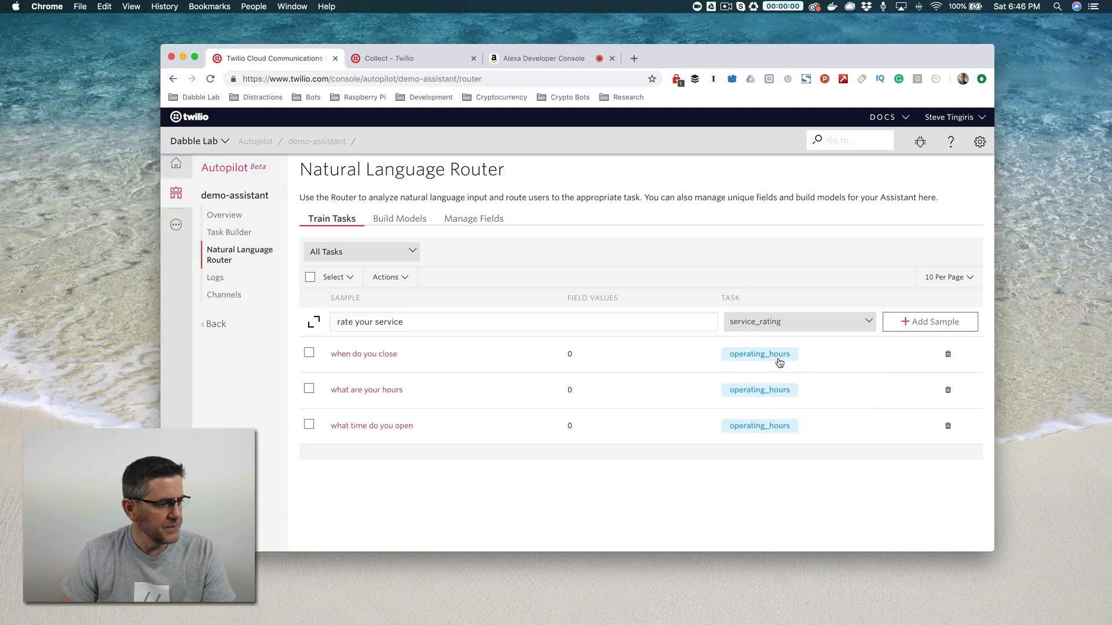
click(930, 322)
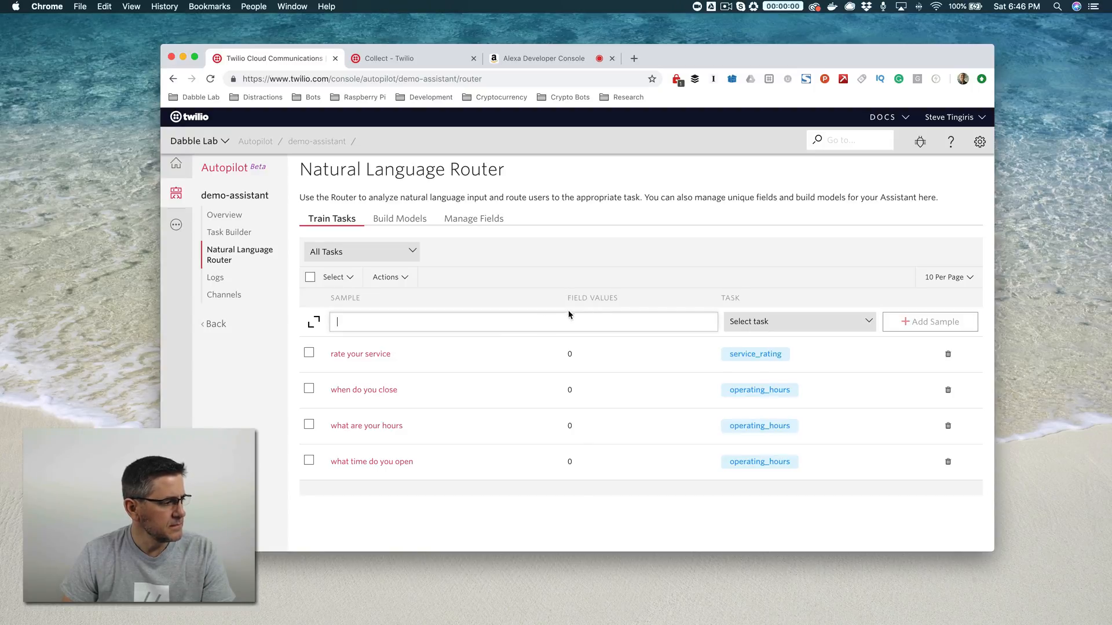
Add a second sample 'submit a rating' assigned to service_rating
text(subit)
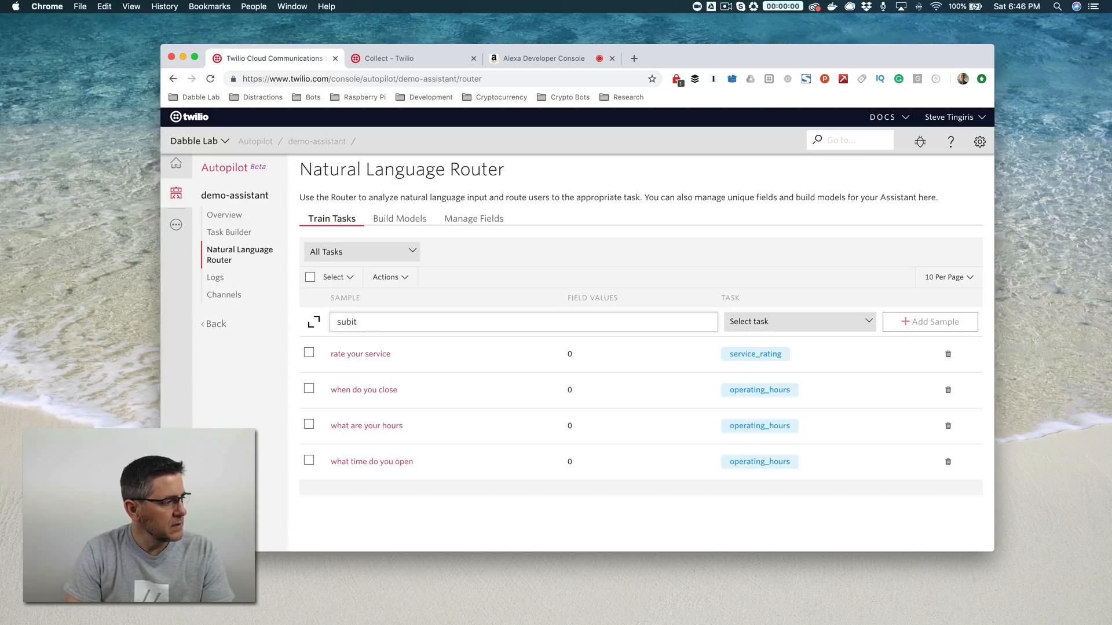
text(submit a)
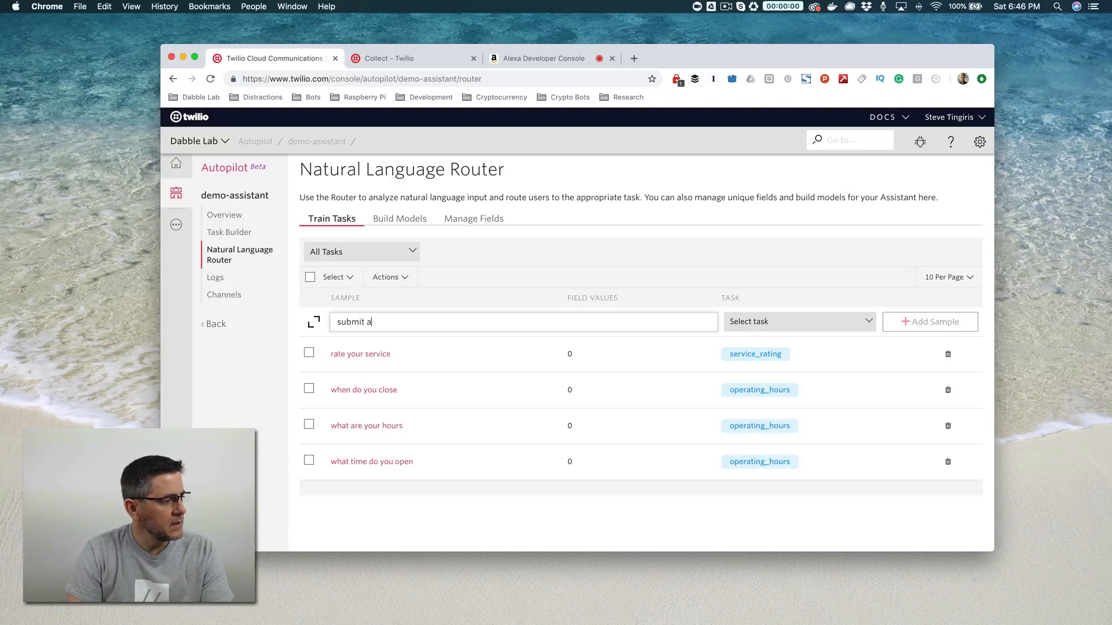
text(rating)
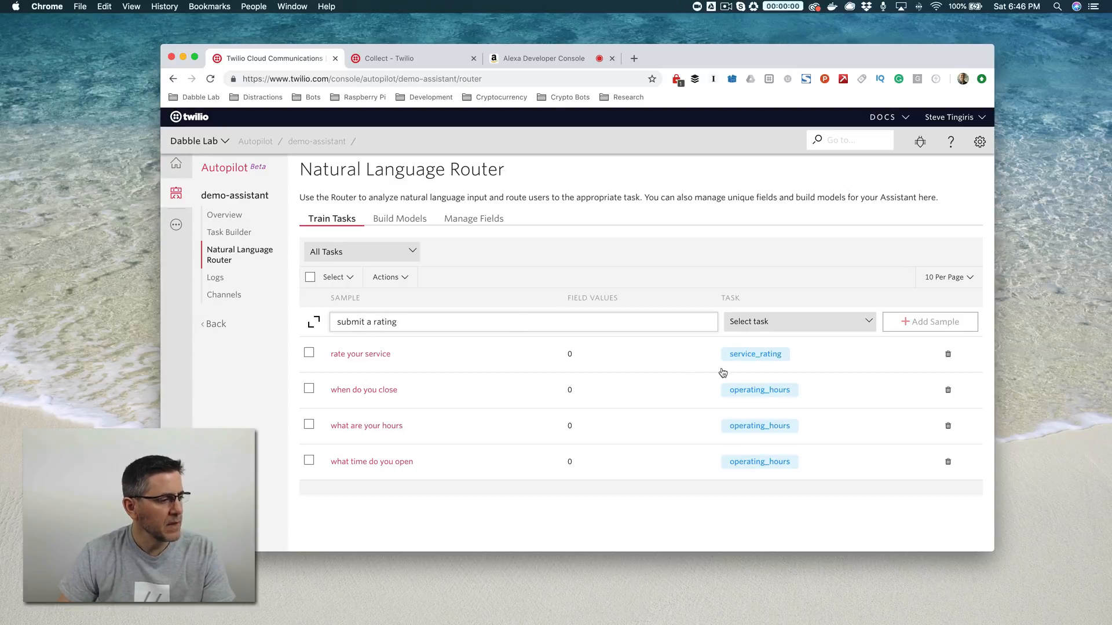
click(799, 322)
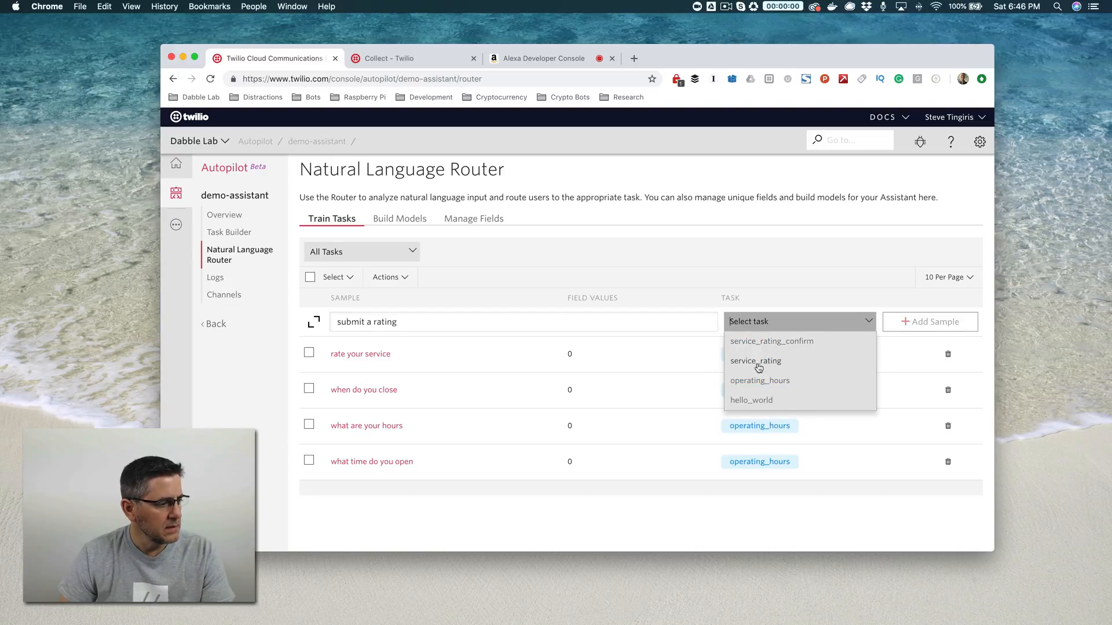
click(755, 361)
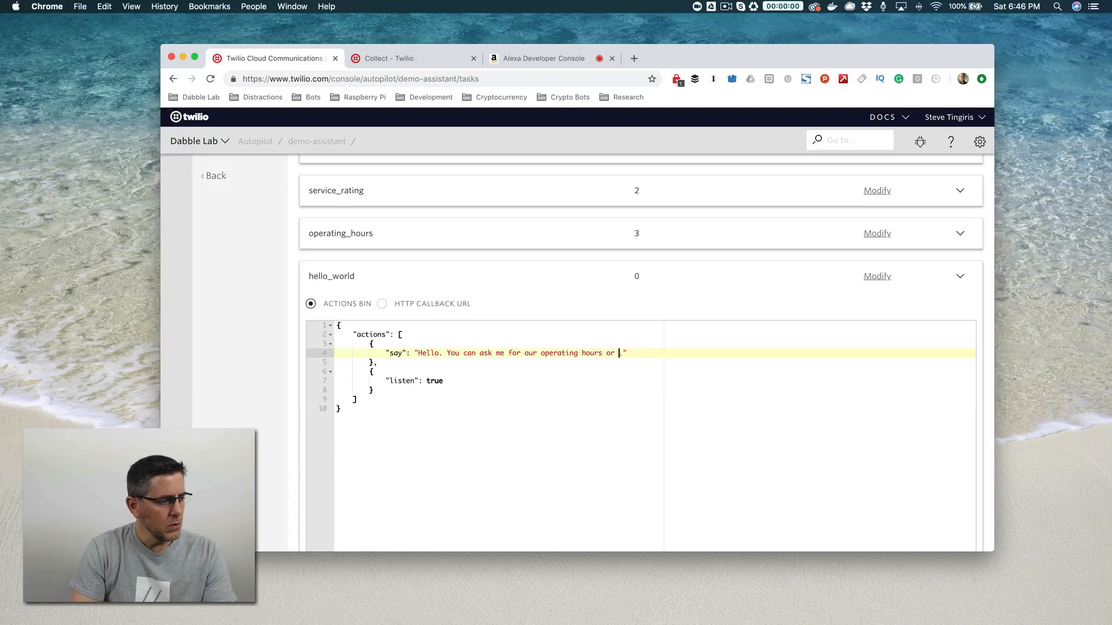
Reword the hello_world greeting to offer hours or rating, ending 'Which would you like to do?', and save
text(your)
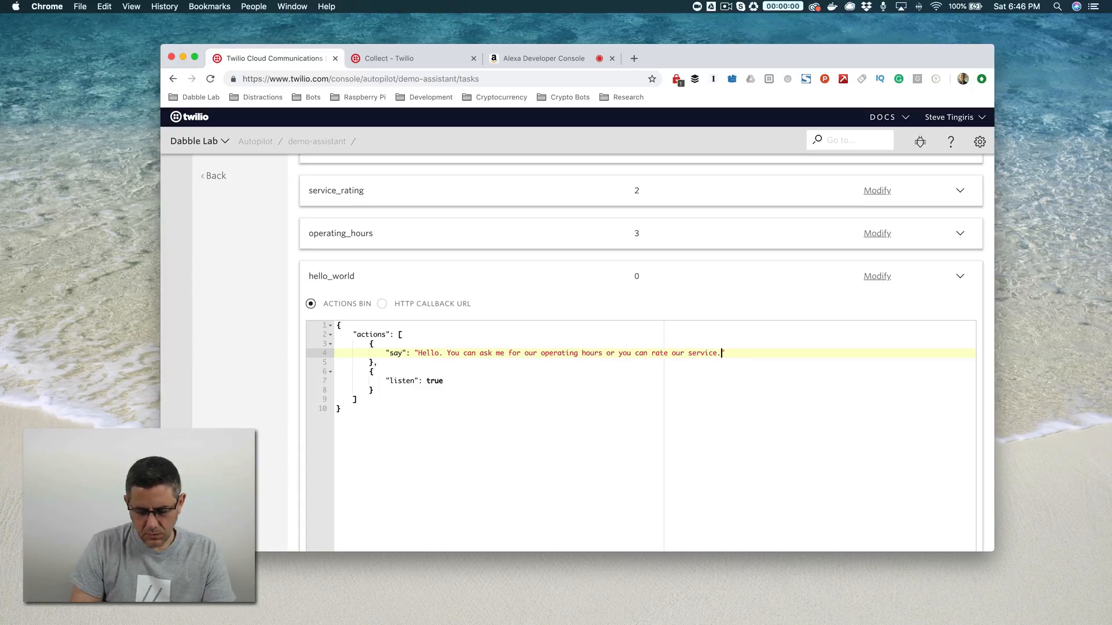
text(Which would you)
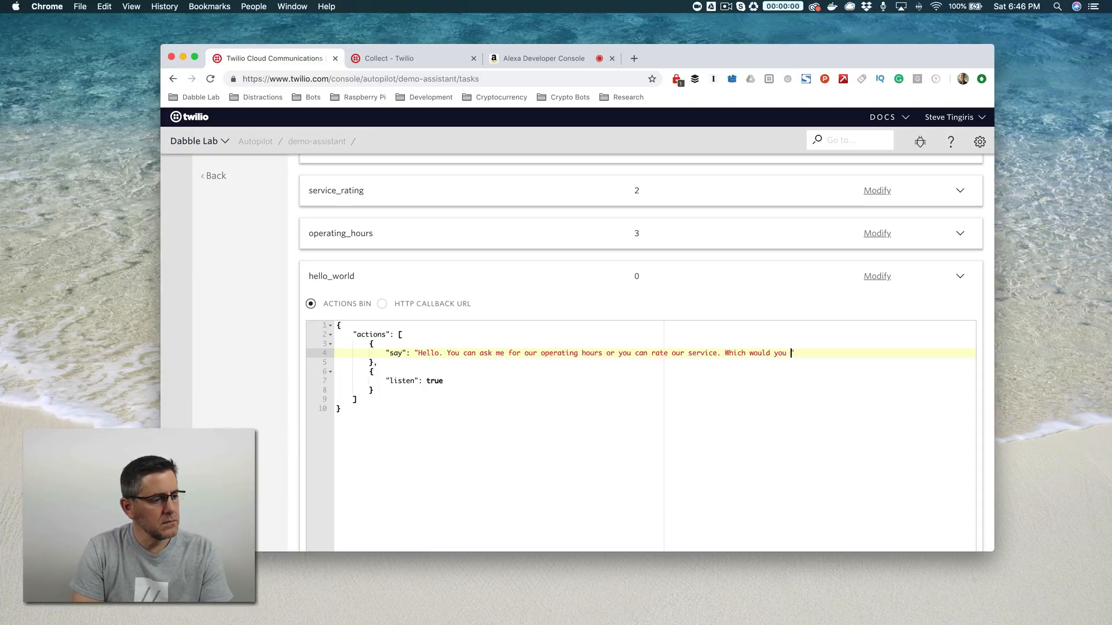
text(like to to)
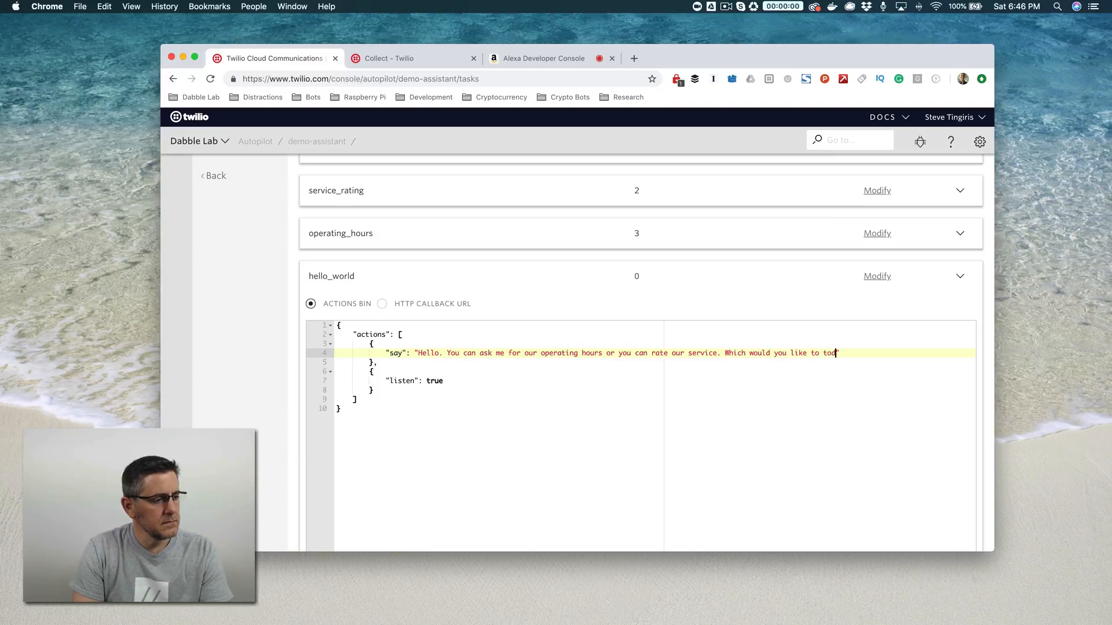
text(do?)
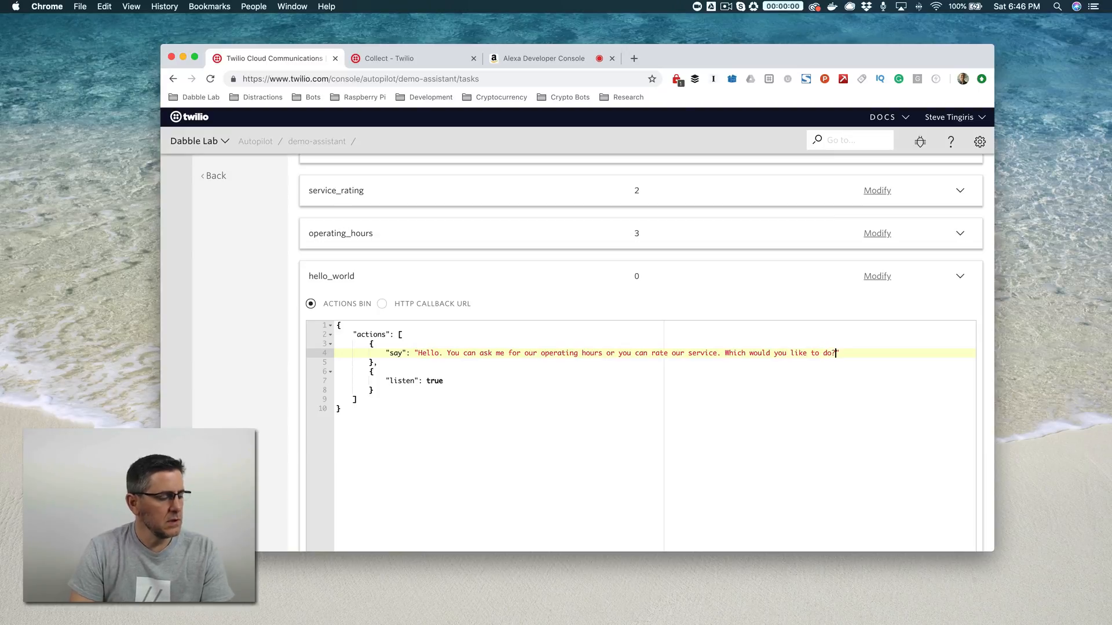
scroll(down, 3)
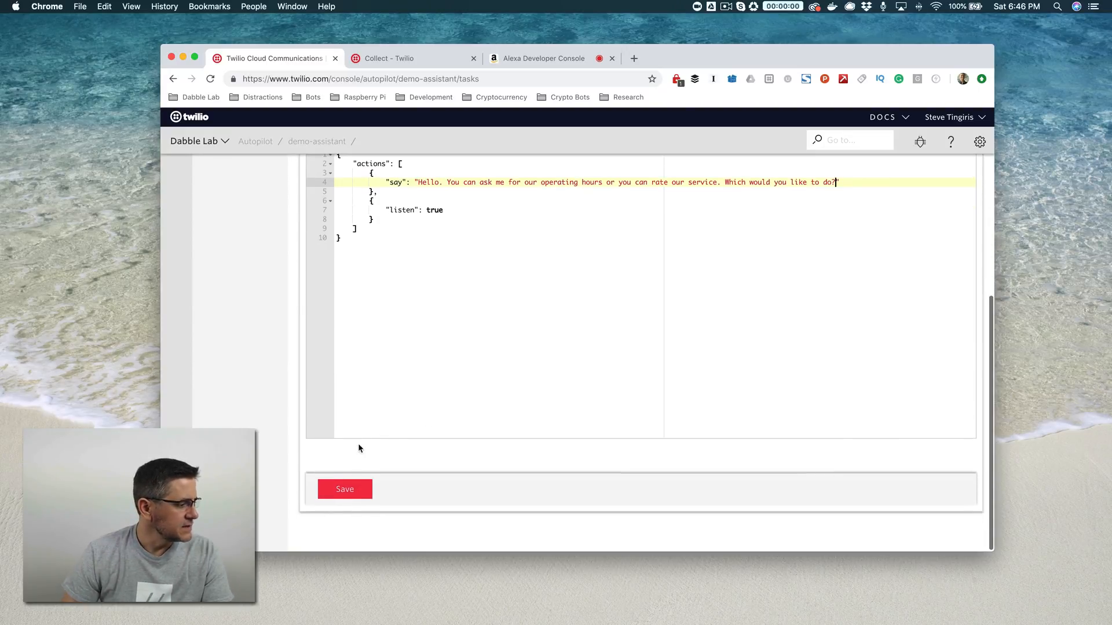
click(345, 489)
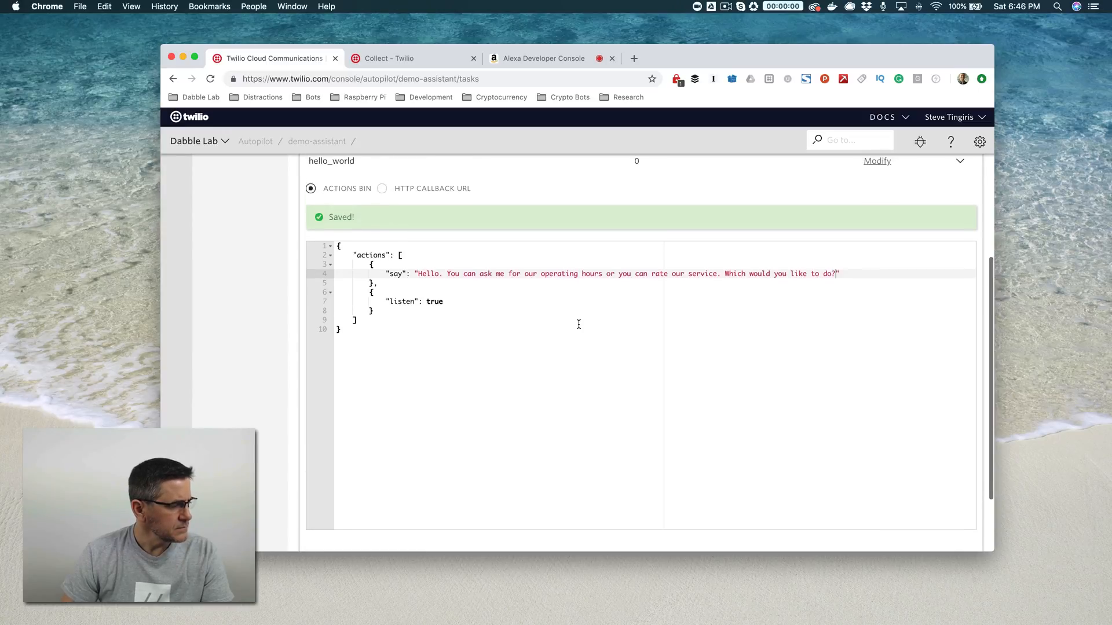
mouse_move(546, 297)
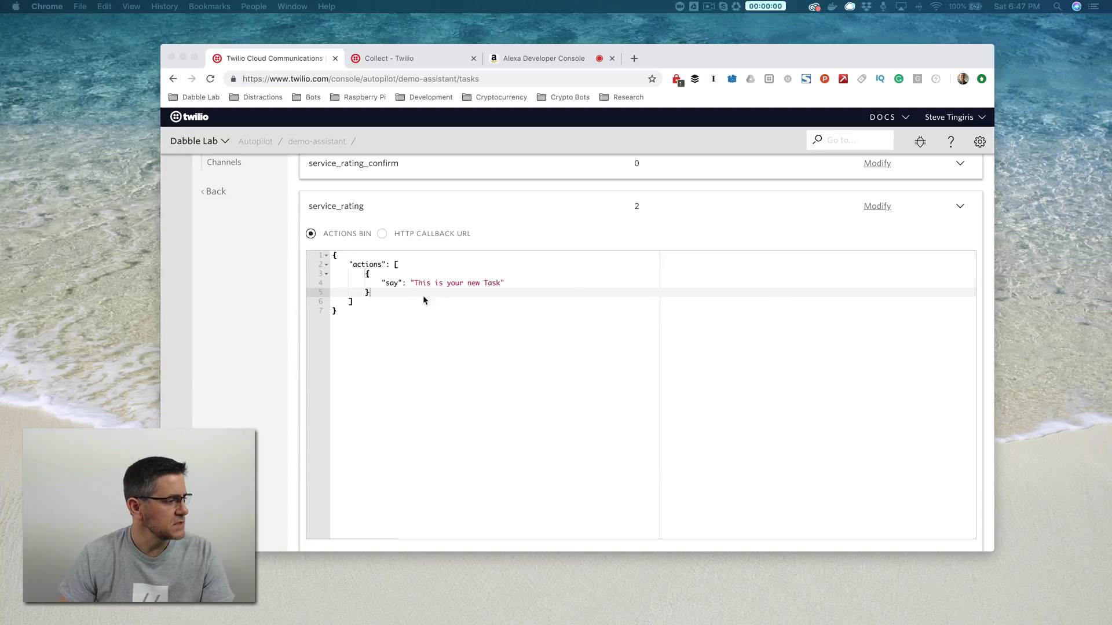
mouse_move(477, 311)
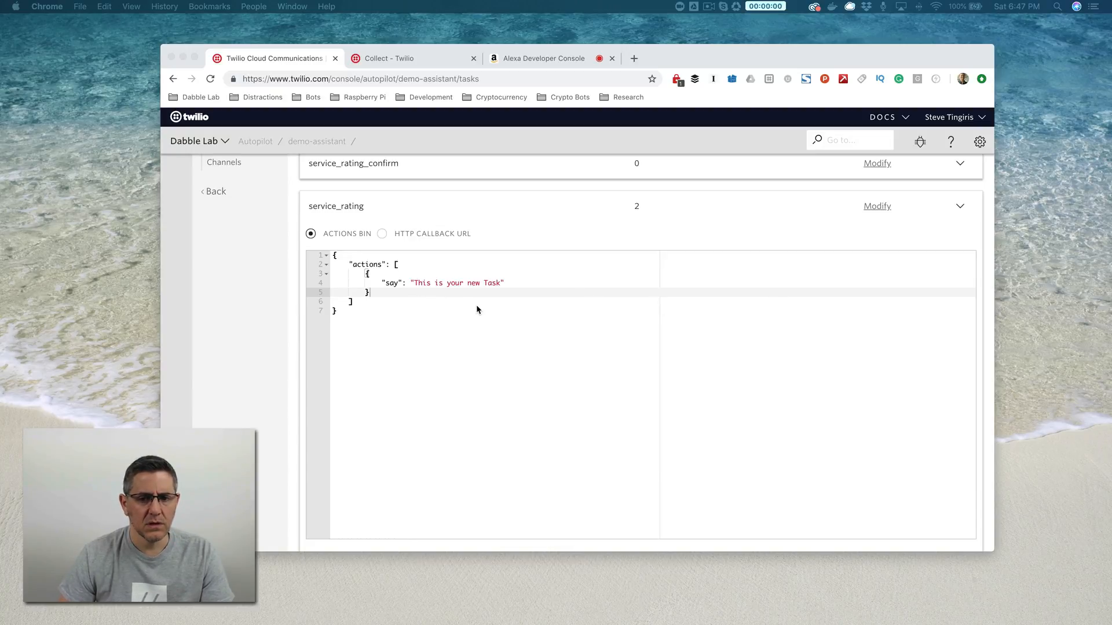
Insert a new empty "collect" : { } action object after the say block in service_rating
click(409, 292)
text(,)
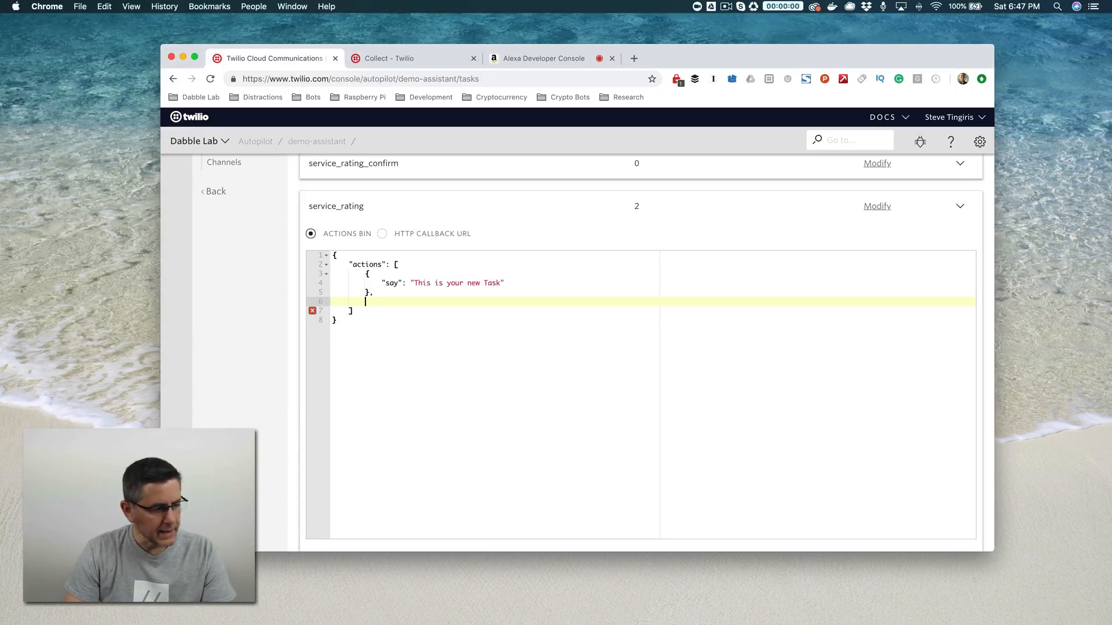
text({")
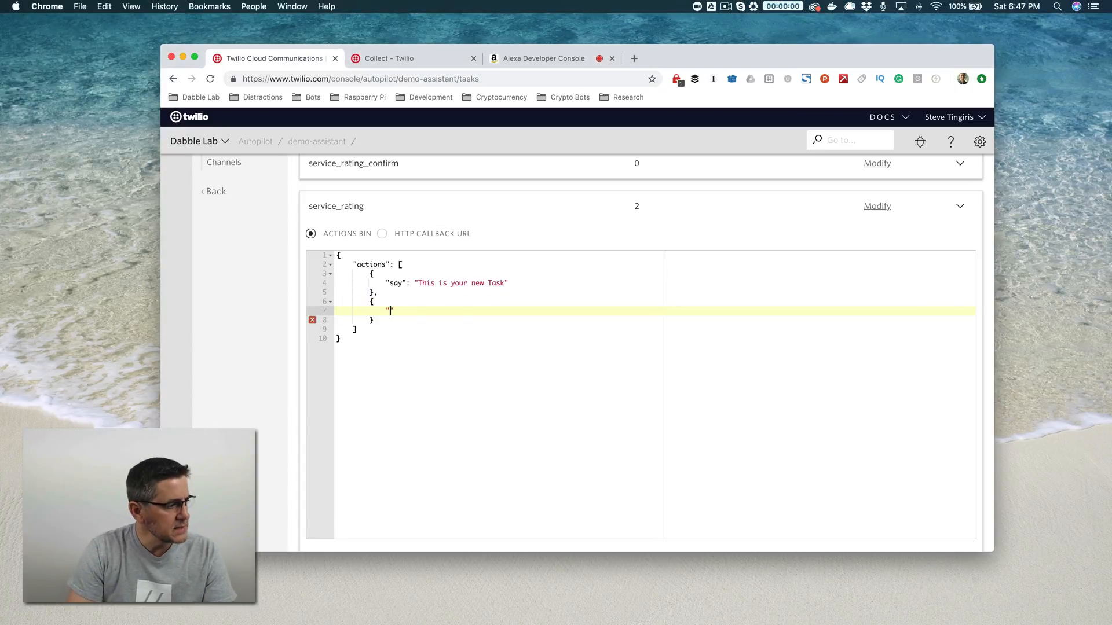
text("collect")
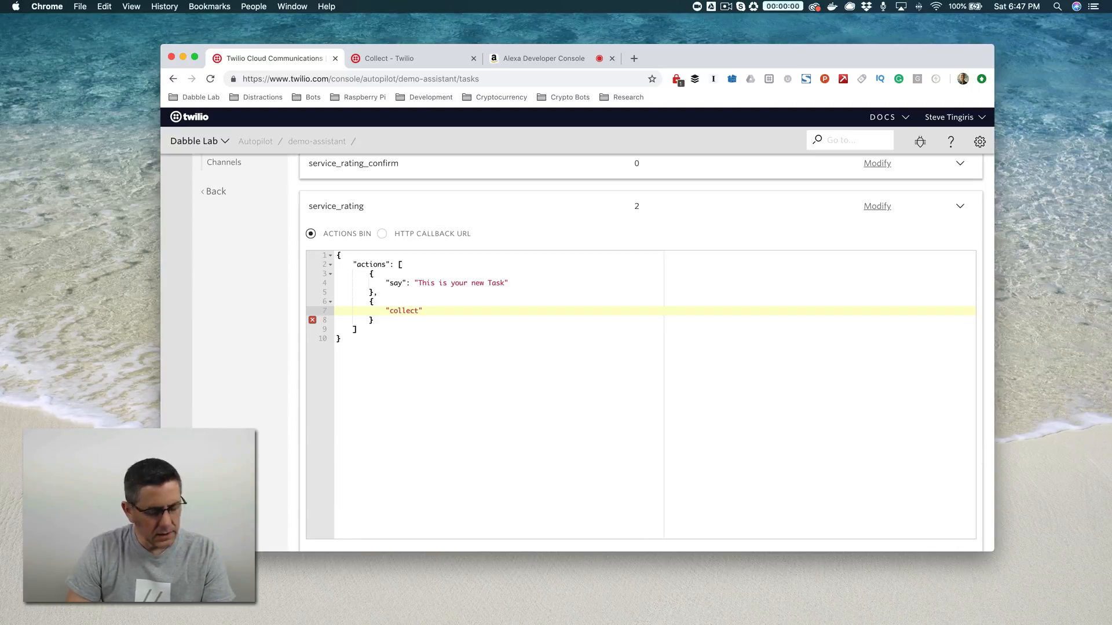
text(:)
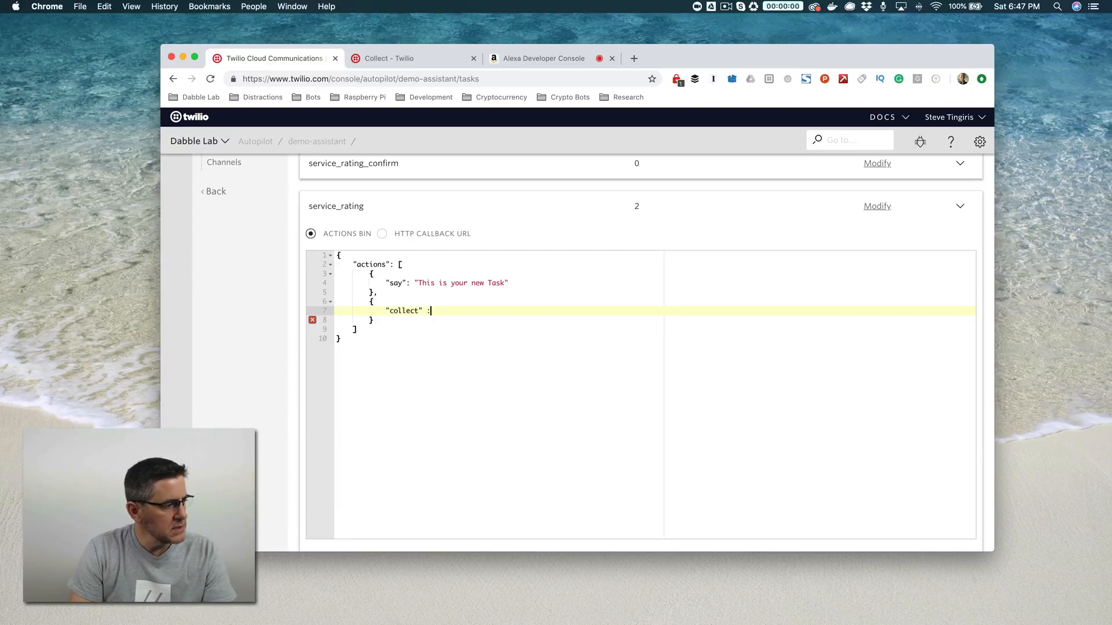
text({)
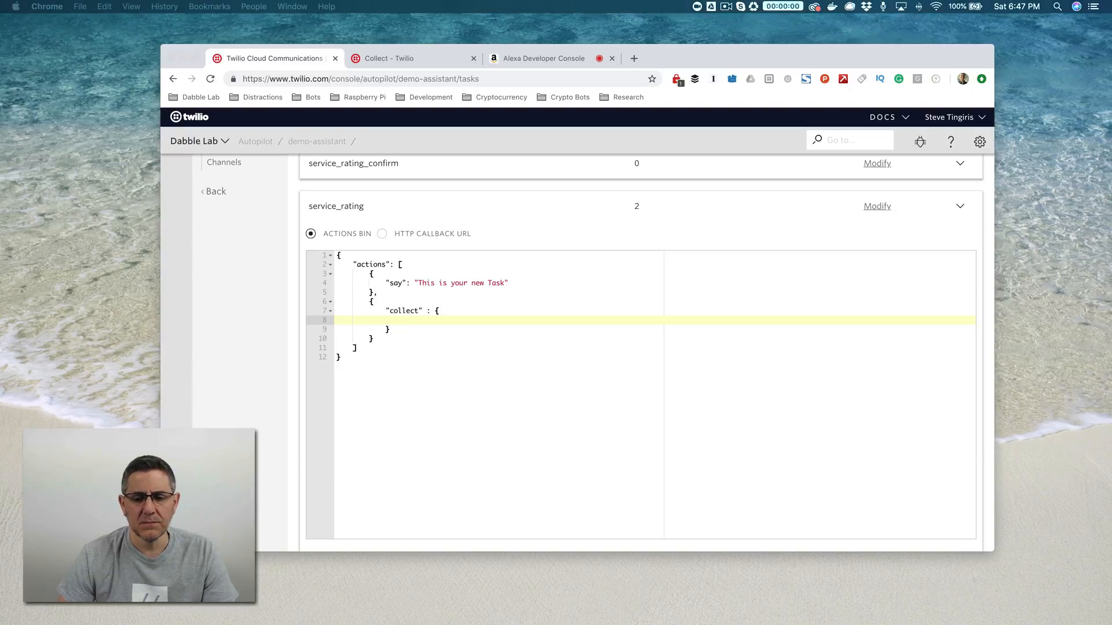
click(413, 320)
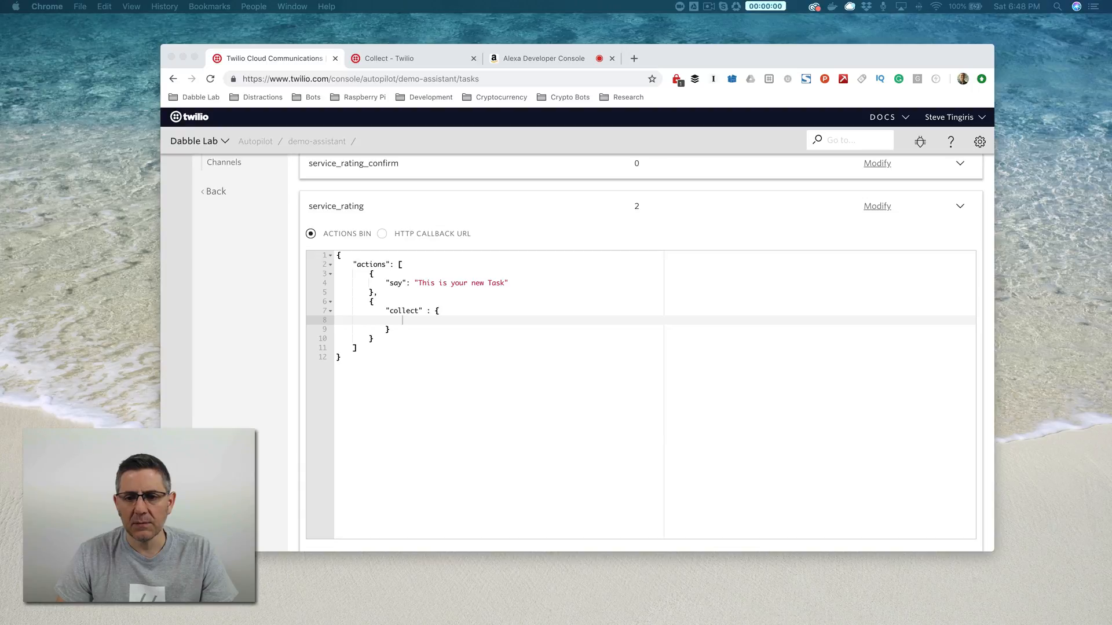
mouse_move(485, 308)
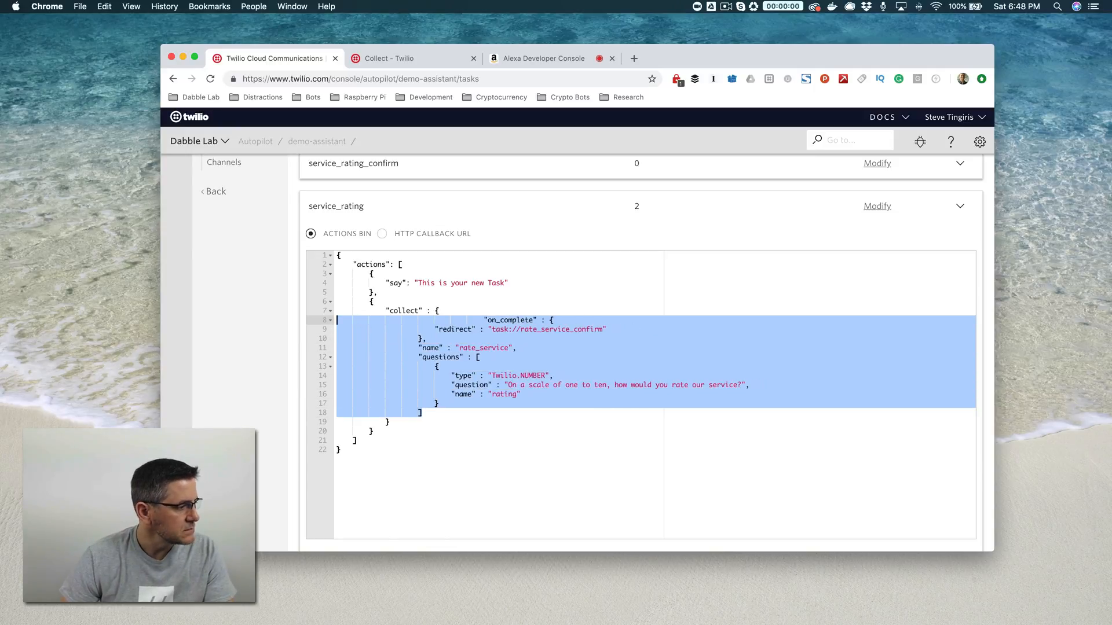
Paste the collect config asking a one-to-ten rating with on_complete redirect and drop the placeholder say
click(470, 320)
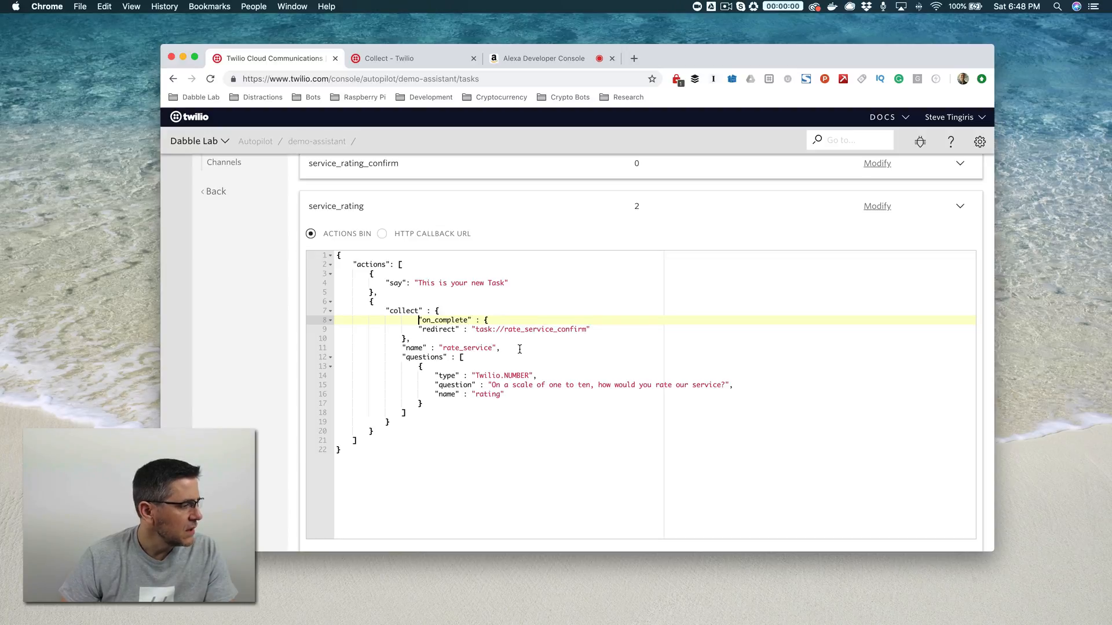
scroll(down, 3)
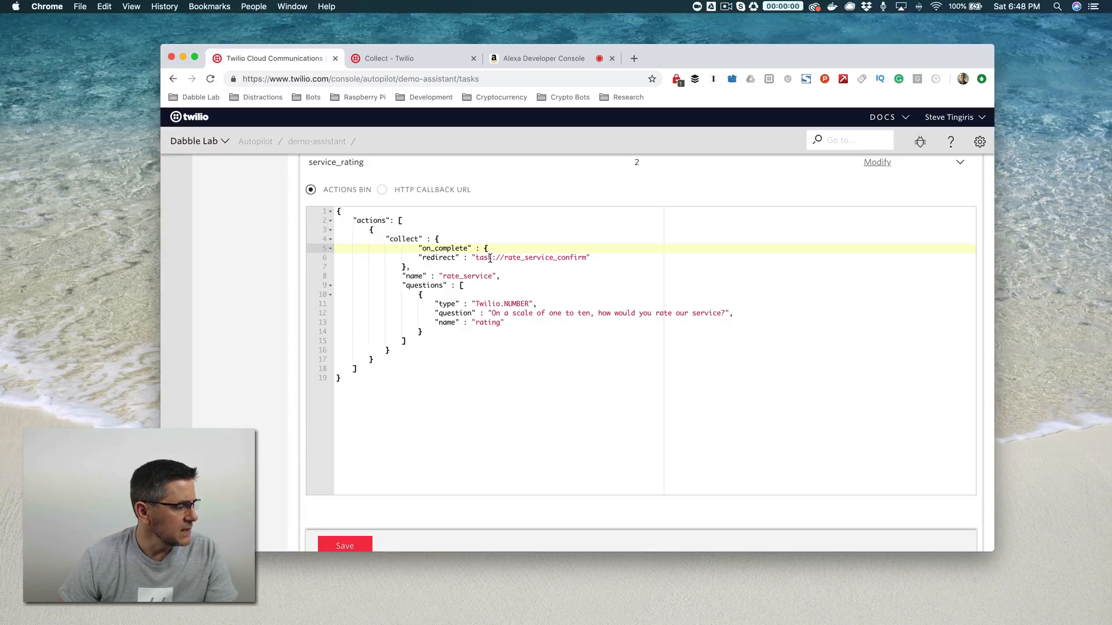
mouse_move(446, 266)
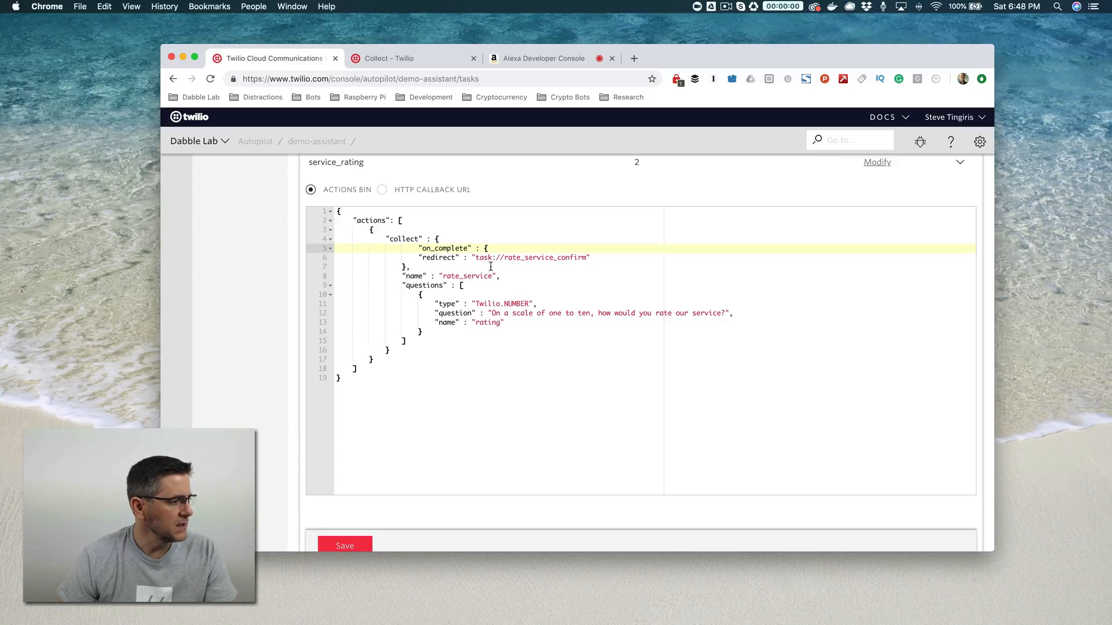
mouse_move(487, 261)
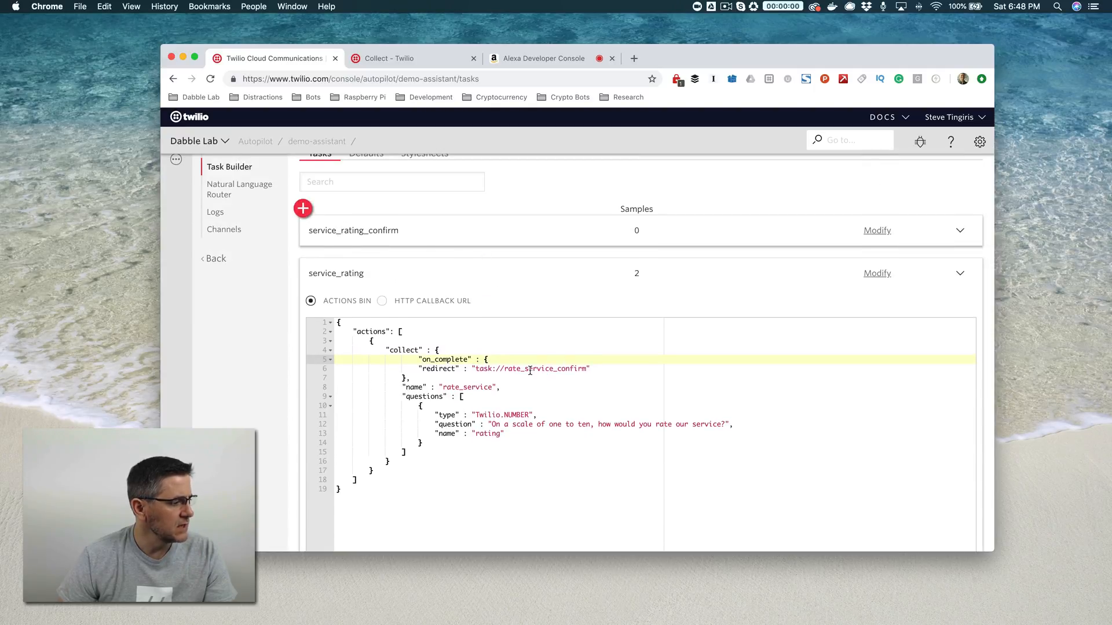
Correct the on_complete redirect to task://service_rating_confirm
double_click(545, 369)
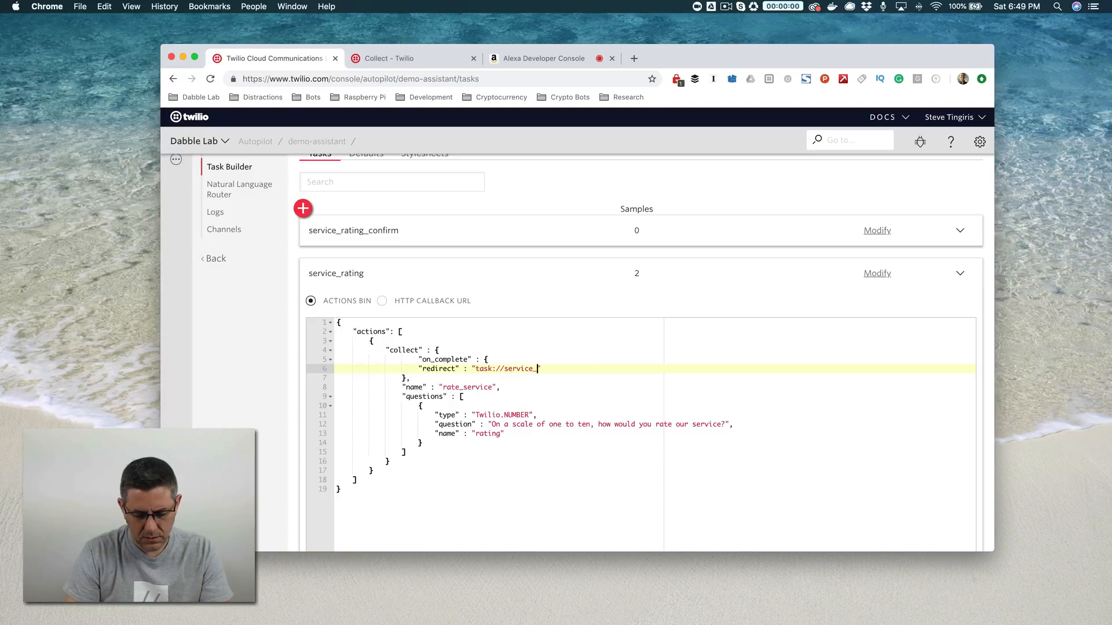
text(rating_con)
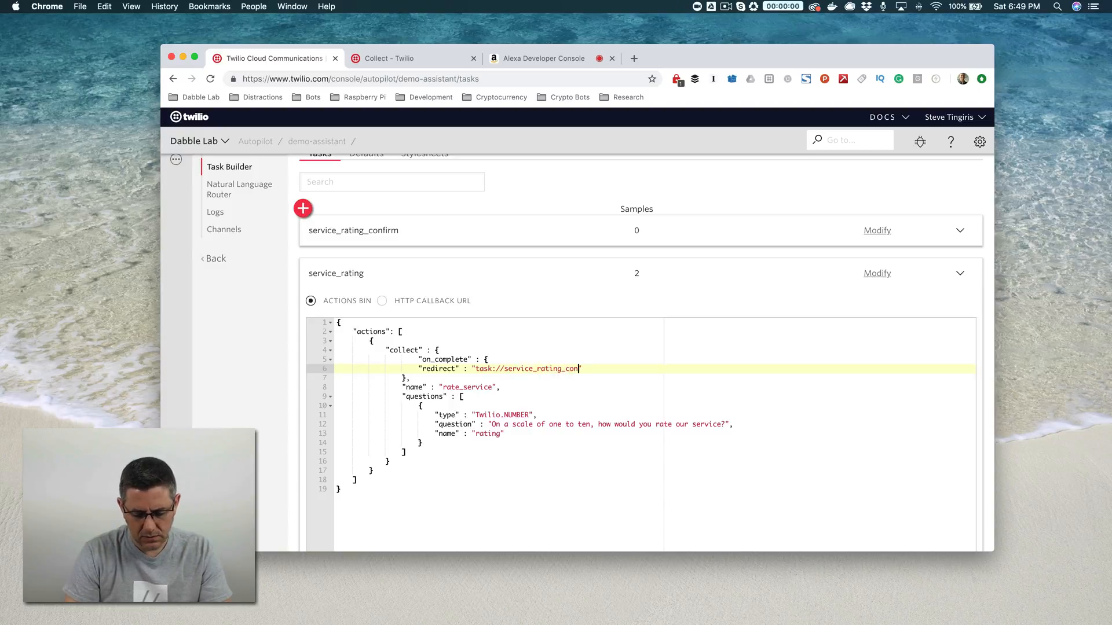
text(firm")
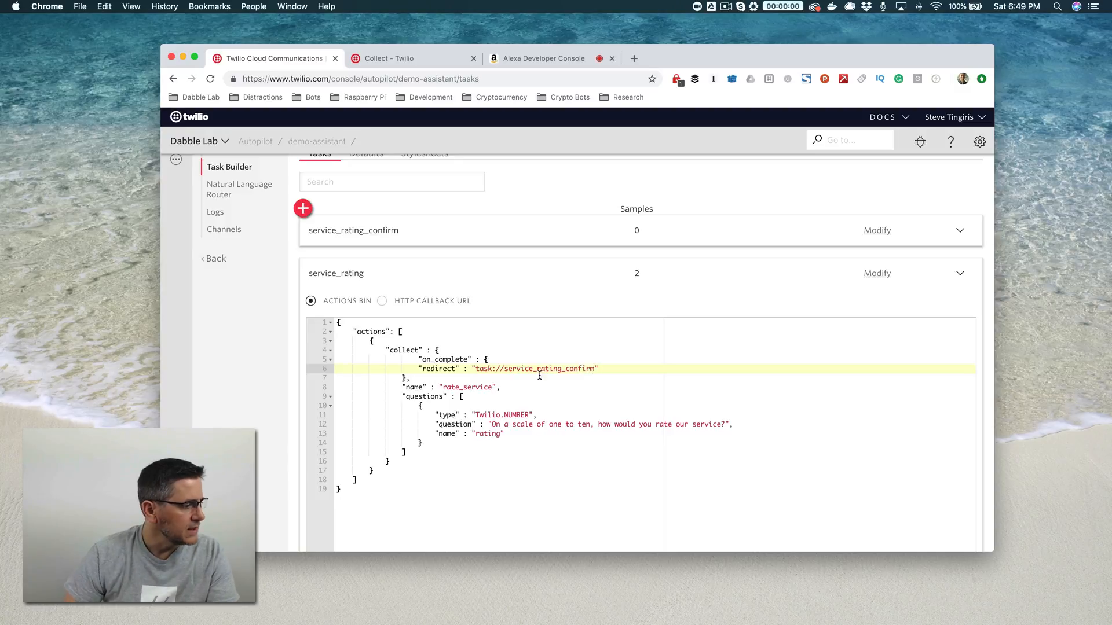
scroll(down, 3)
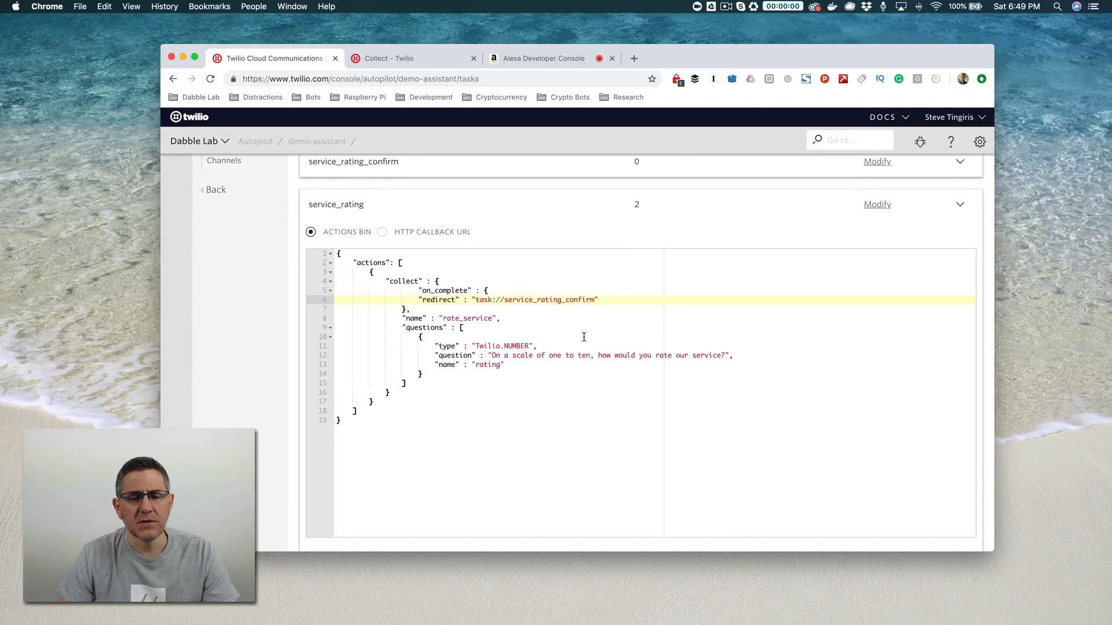
scroll(down, 3)
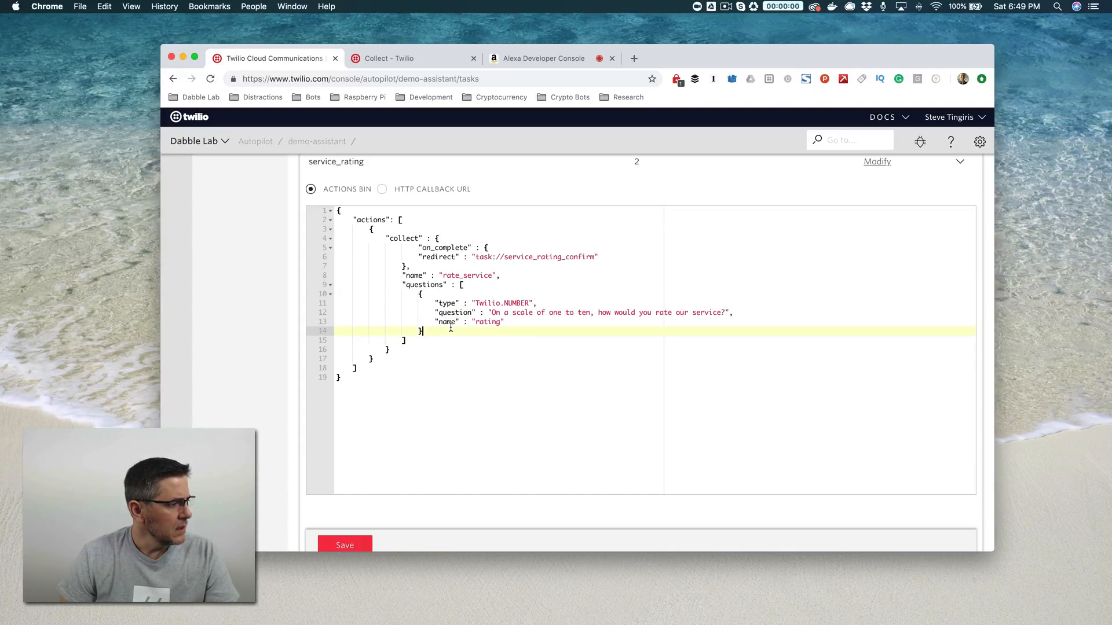
Duplicate the question, rename the first to rating_scale and set the second's type to Twilio.YES_NO
text(,)
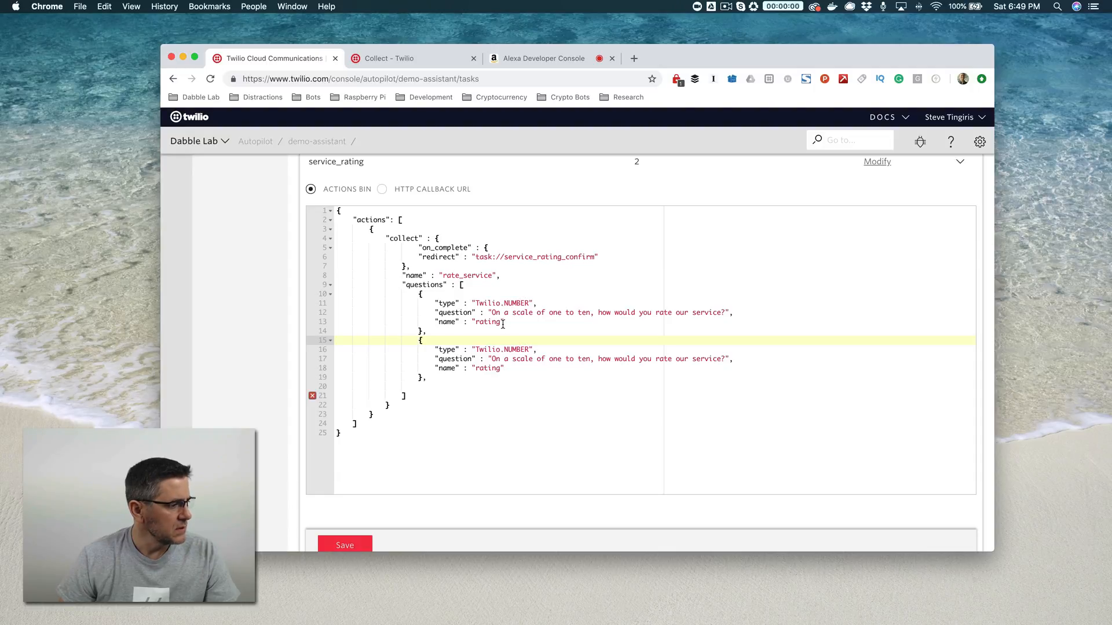
double_click(486, 322)
text(_)
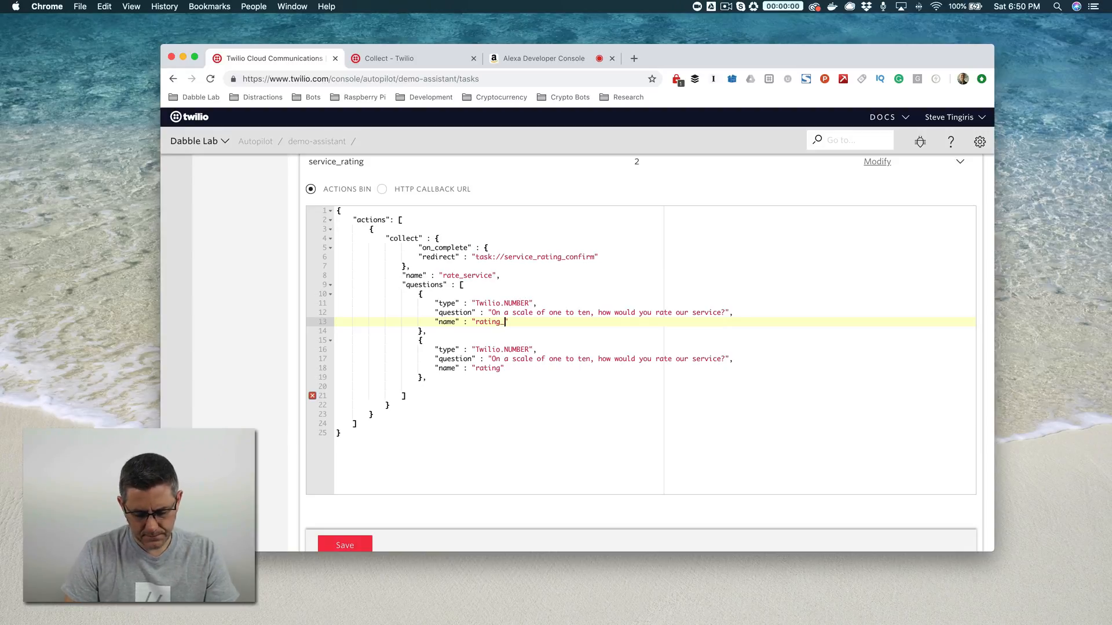
text(scale)
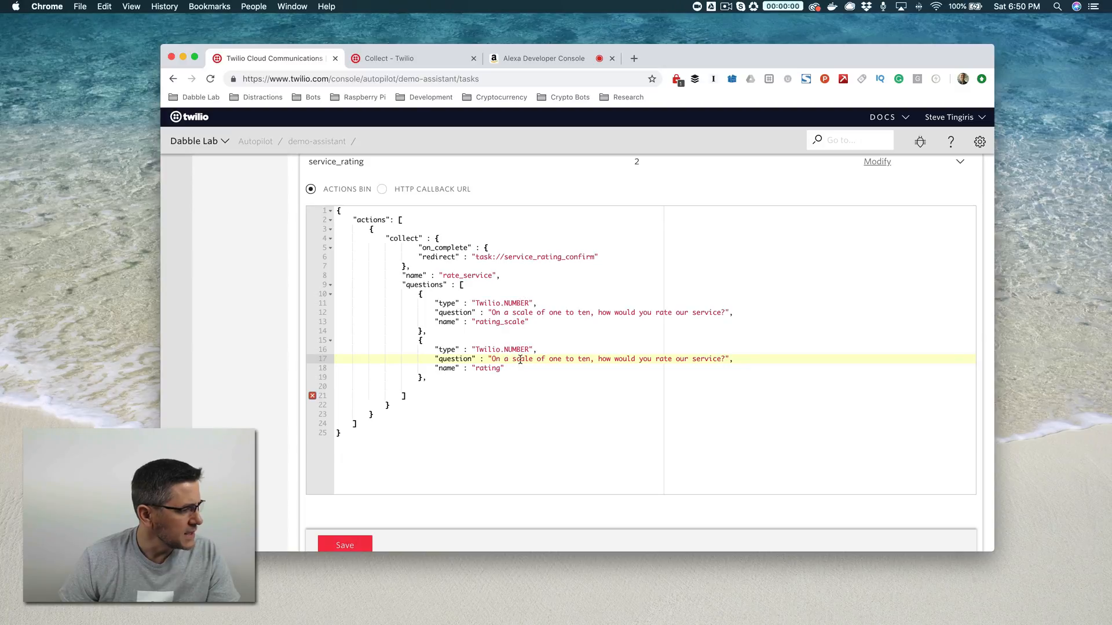
double_click(516, 349)
text(Y)
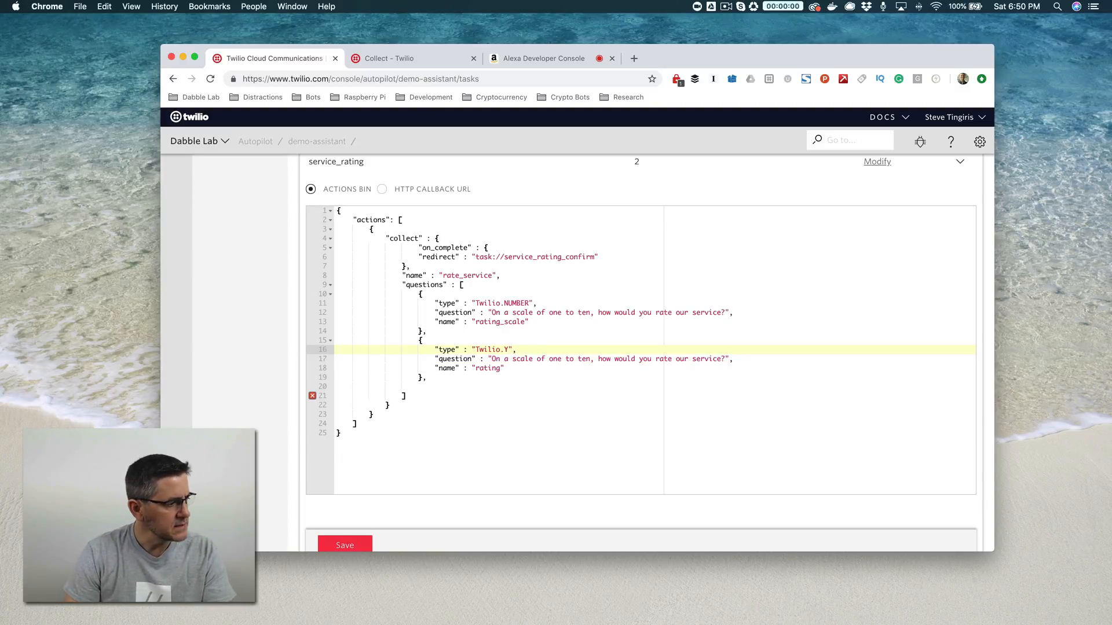
text(ES_)
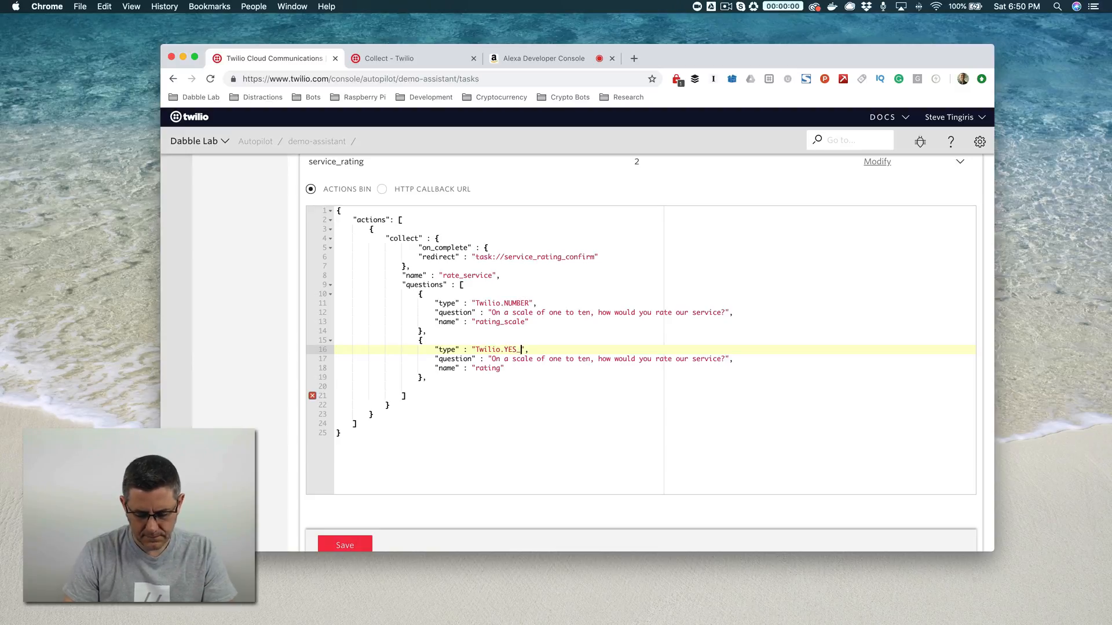
text(NO)
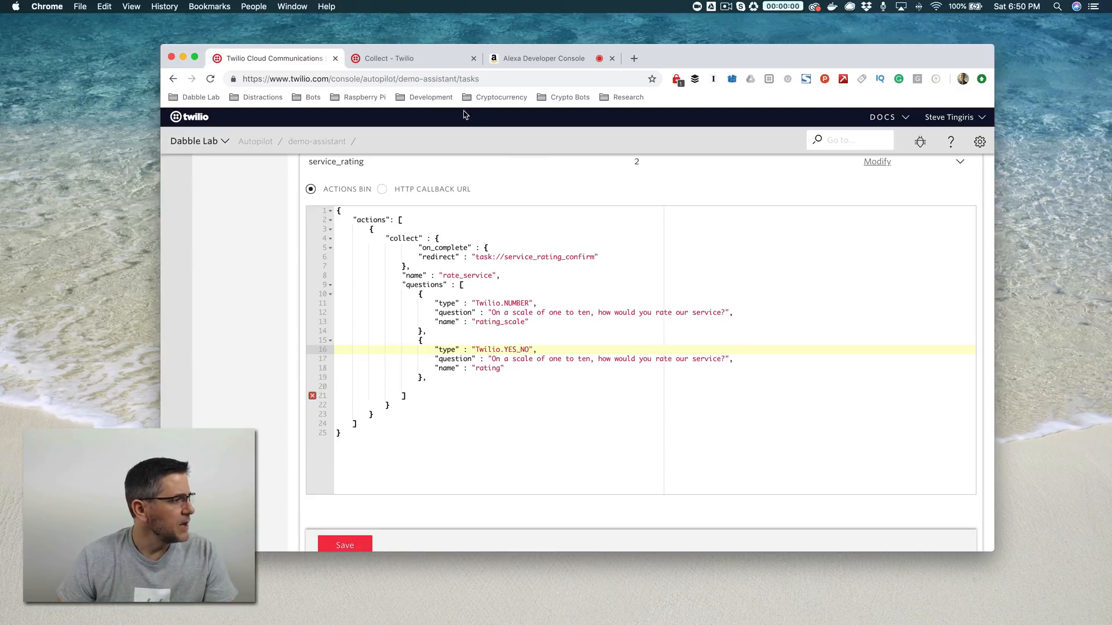
Glance at the Twilio Docs Collect page, then return to the console tab
click(408, 58)
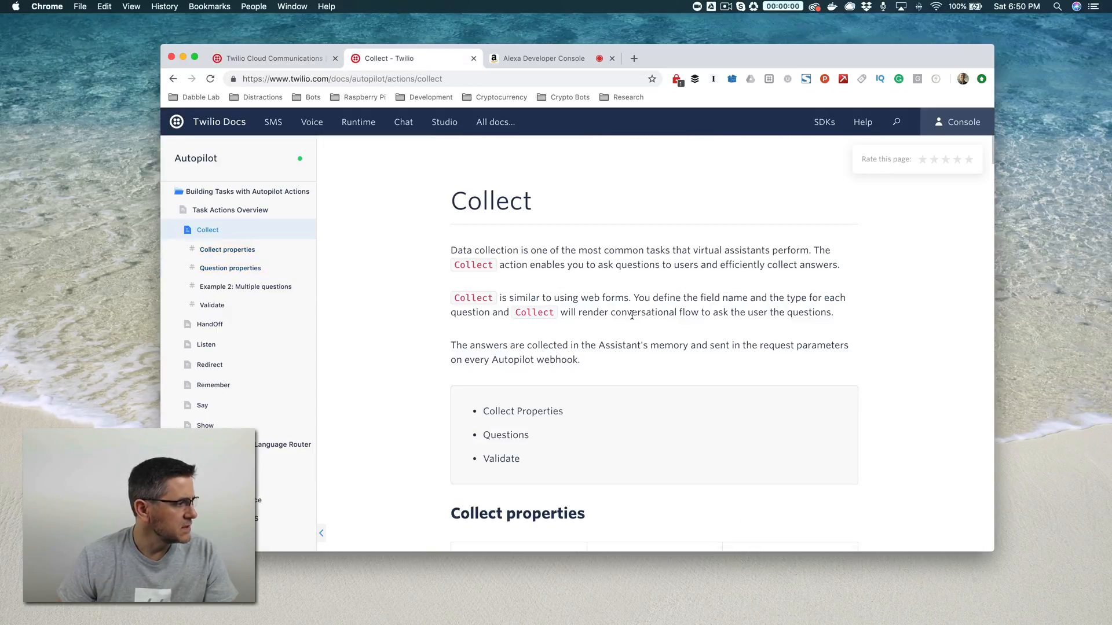
click(274, 58)
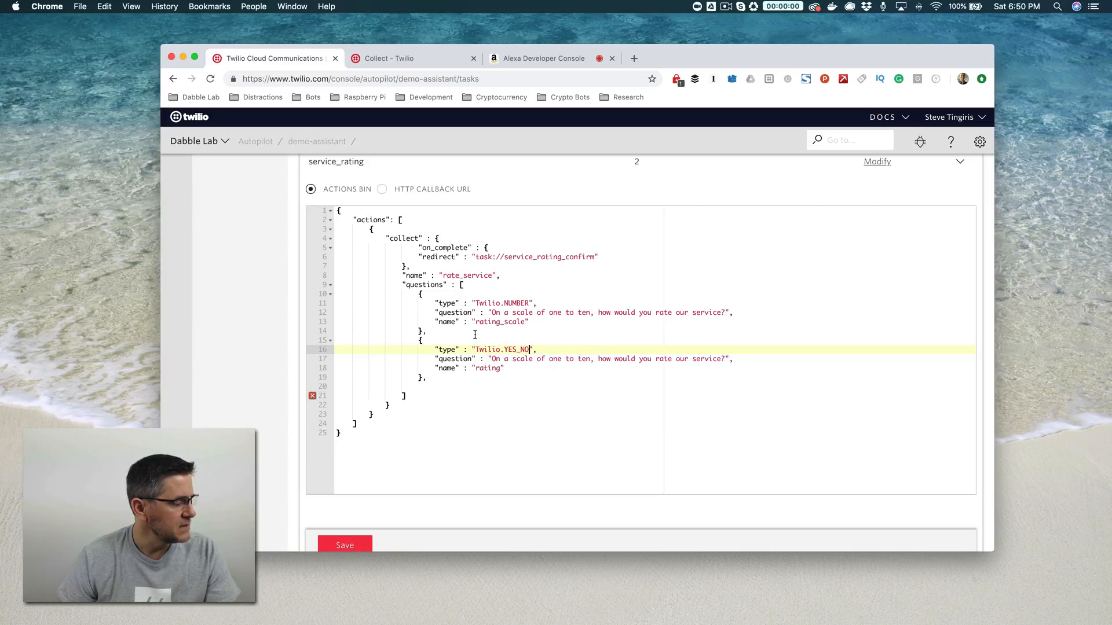
mouse_move(533, 334)
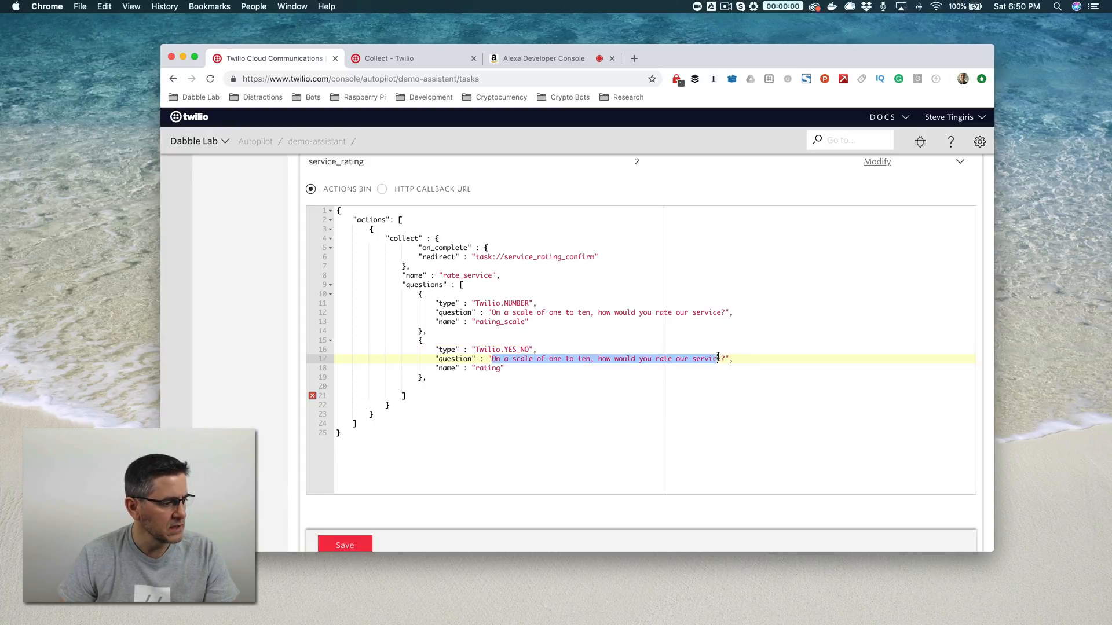
Reword question two to "Would you recomend us to a friend?" named rating_recomend
text(Wwo",)
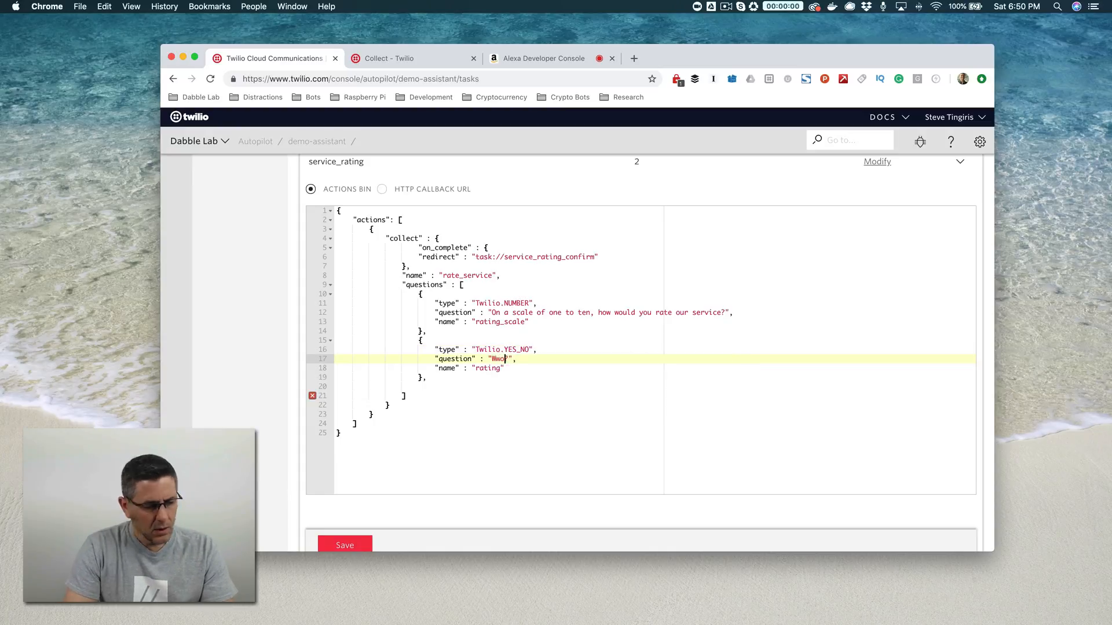
key(Backspace)
text(uld you recomend us to a )
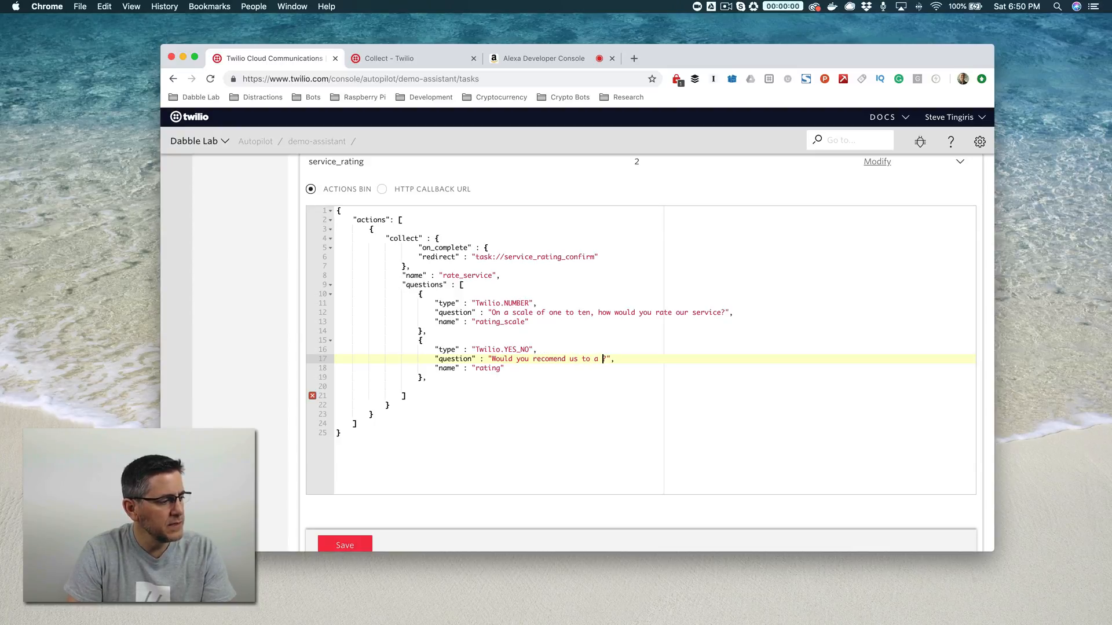
text(friend?)
click(655, 368)
text(_)
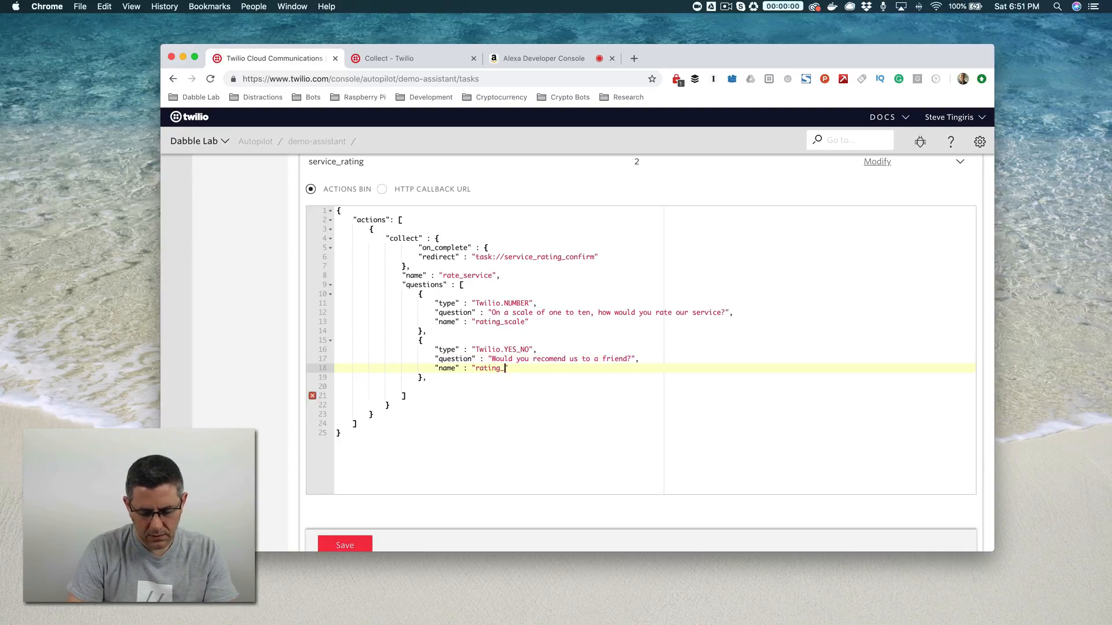
text(recomend)
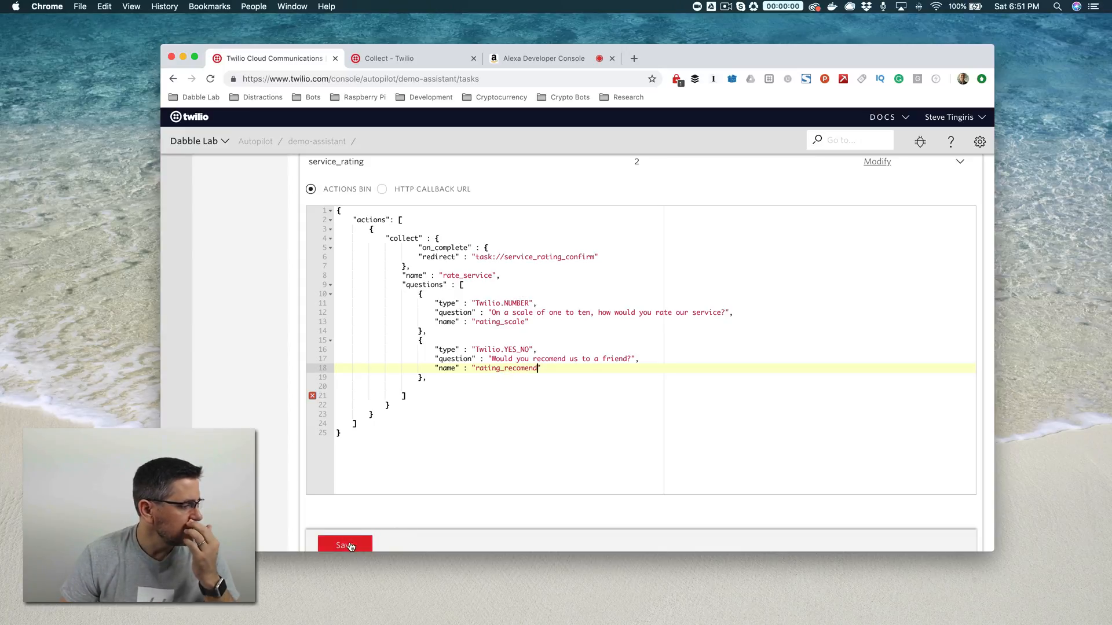
Save the service_rating actions; the attempt is rejected with a syntax-error banner
click(345, 544)
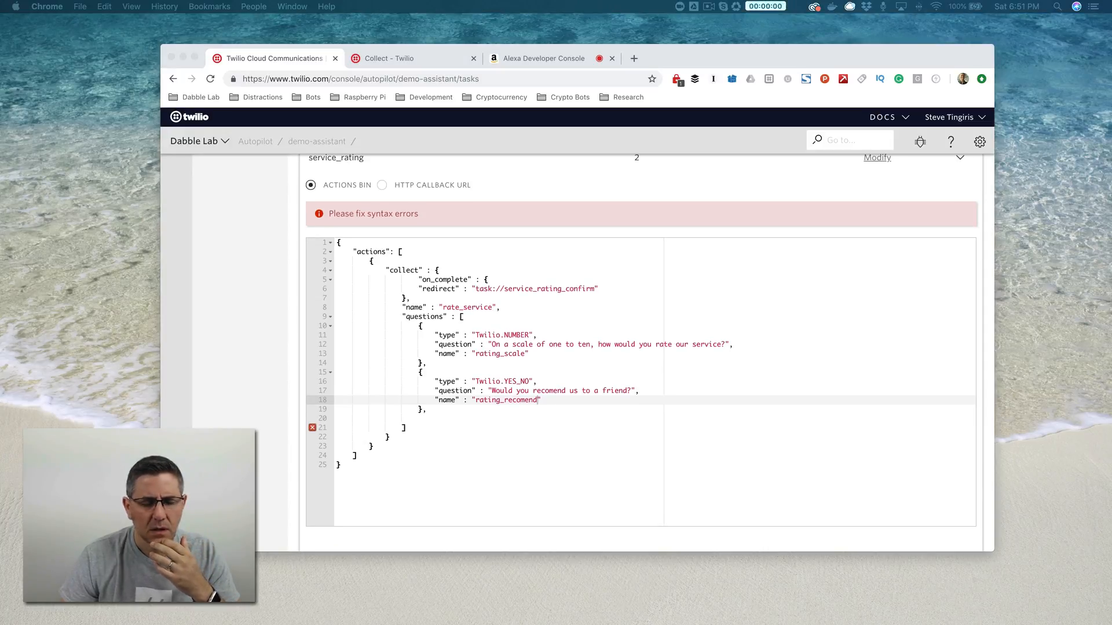
mouse_move(585, 394)
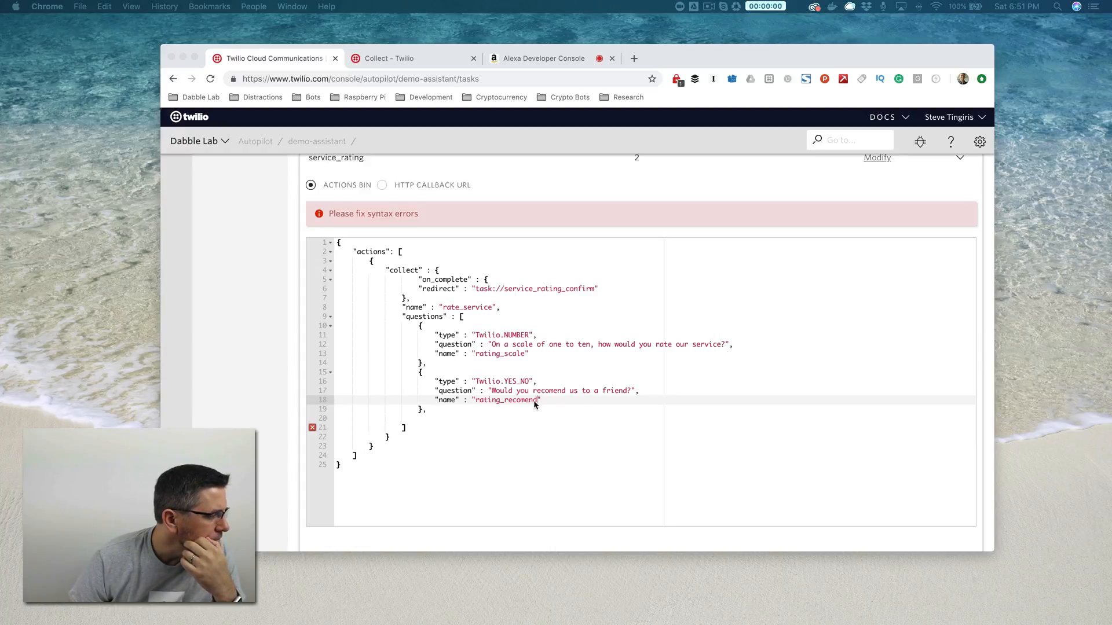
click(429, 409)
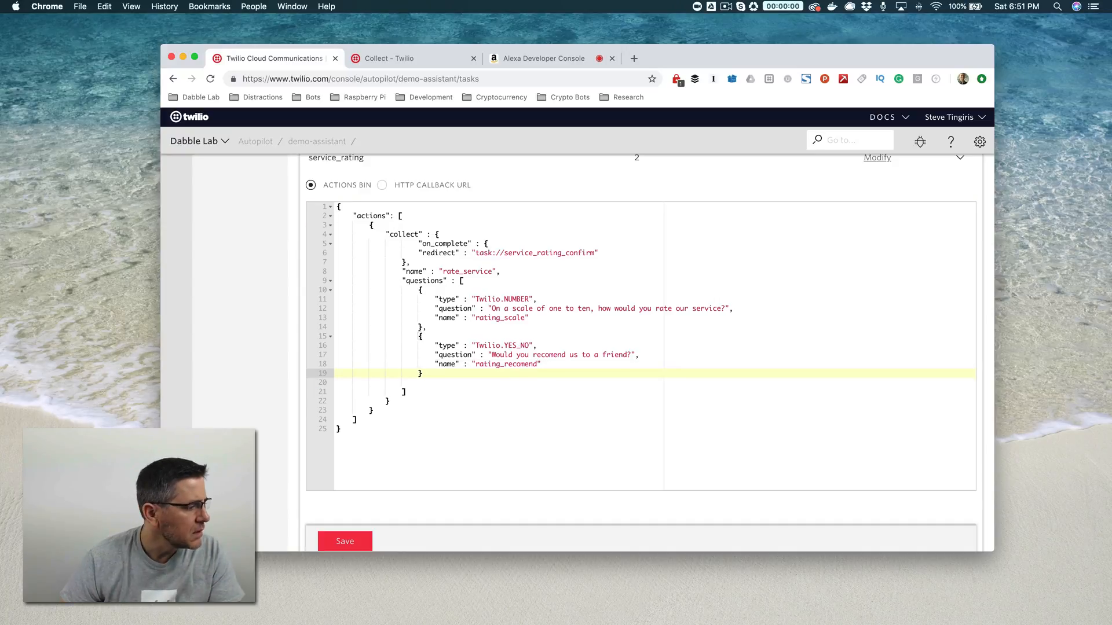
With the trailing comma deleted, save the service_rating actions cleanly
click(345, 542)
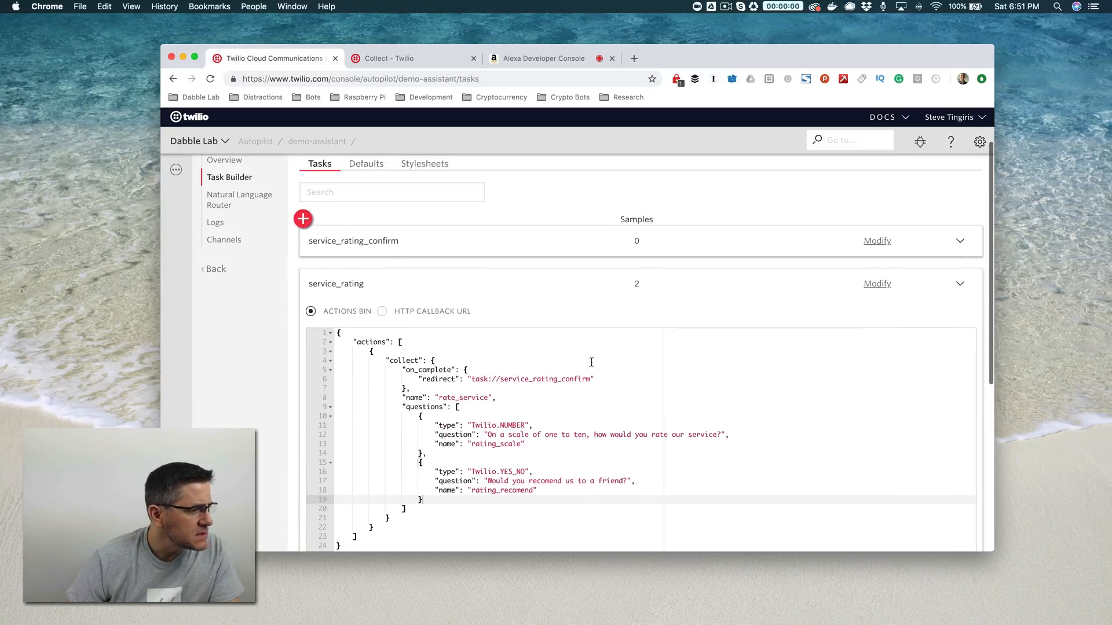
scroll(down, 3)
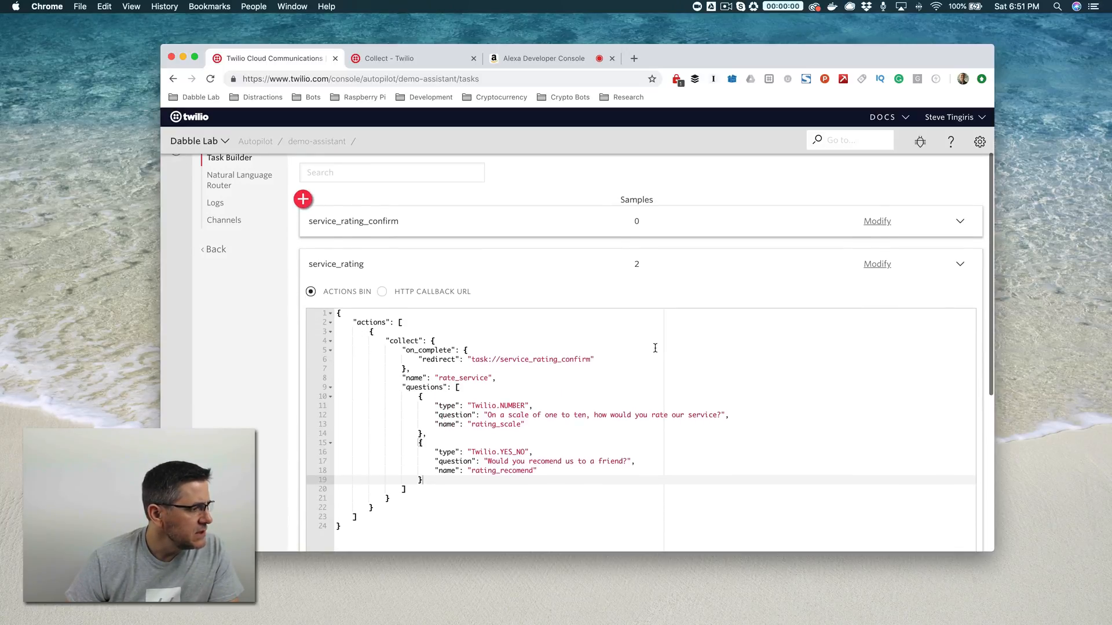
Save service_rating_confirm saying "Thank you for your feedback. This is very important to us."
double_click(545, 356)
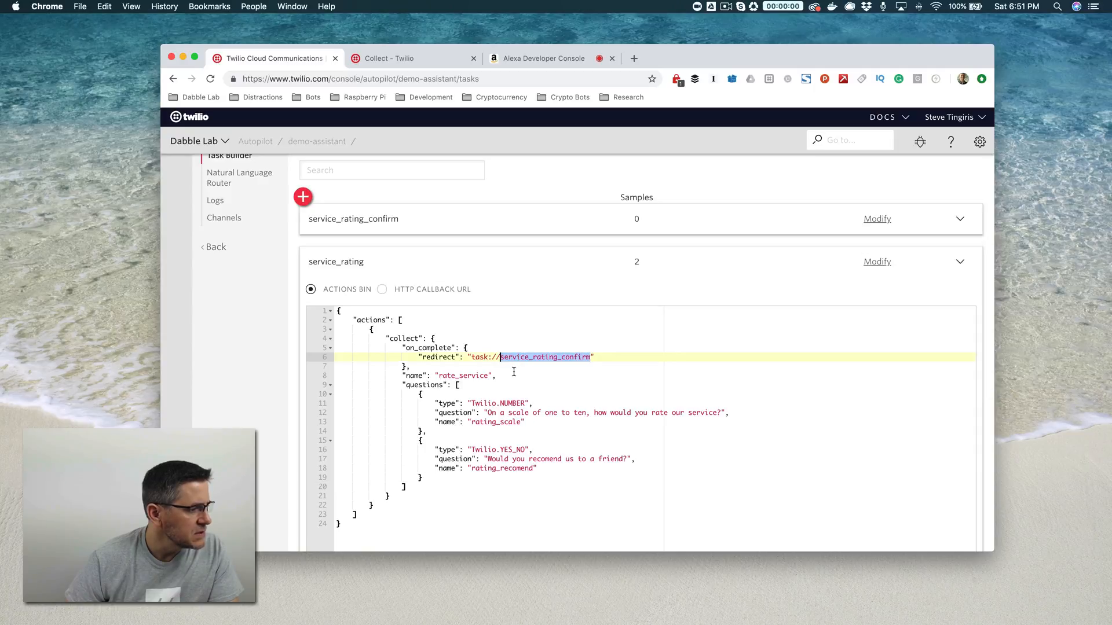
mouse_move(508, 242)
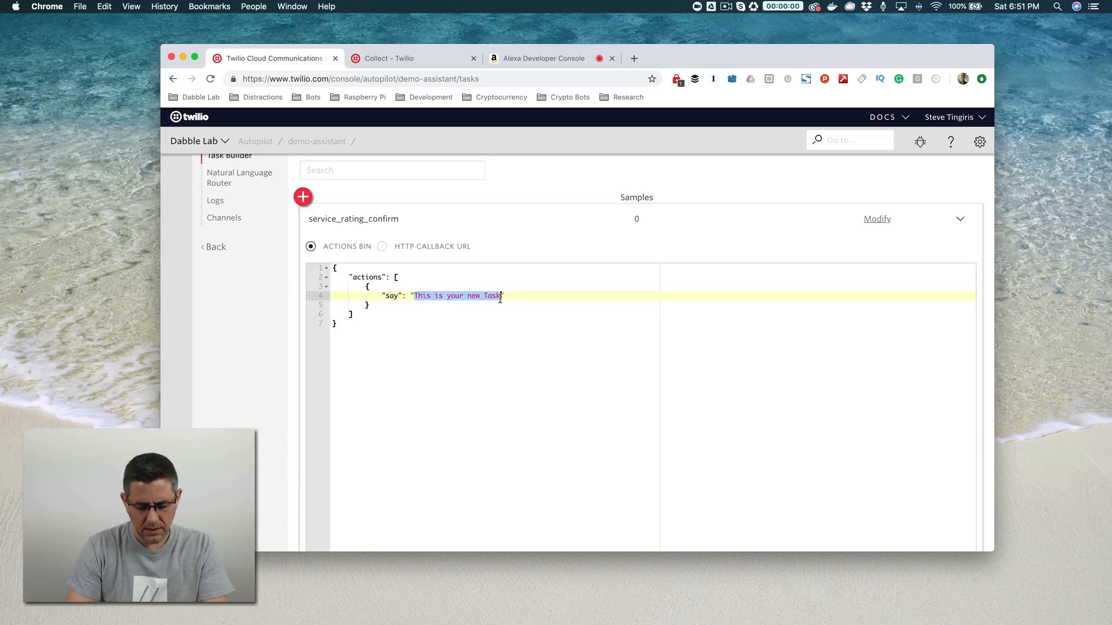
text(Thank you)
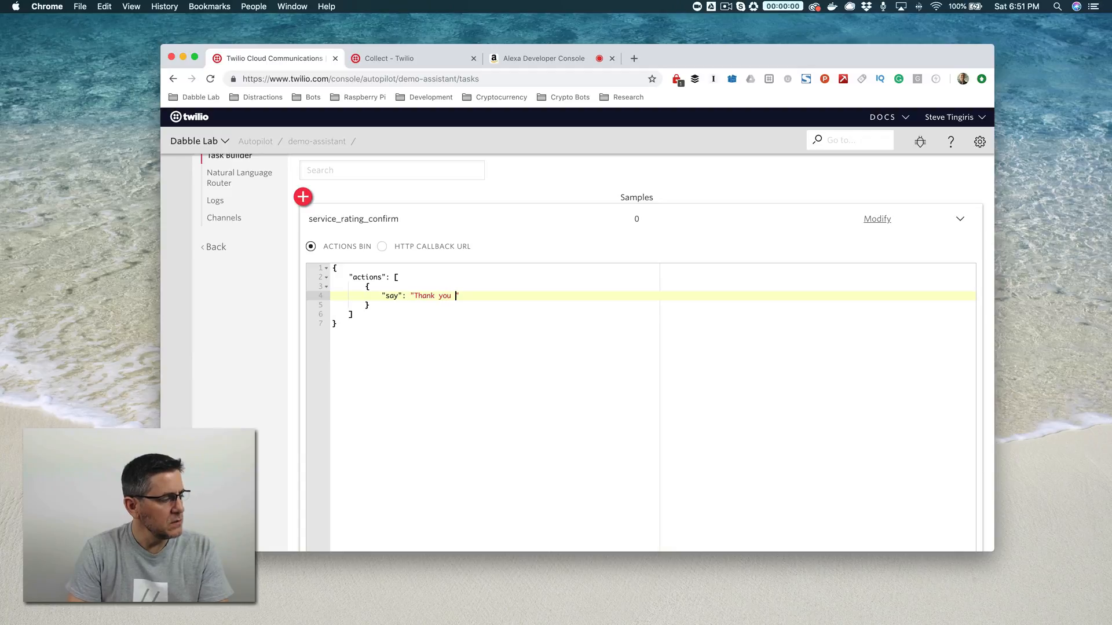
text(for your)
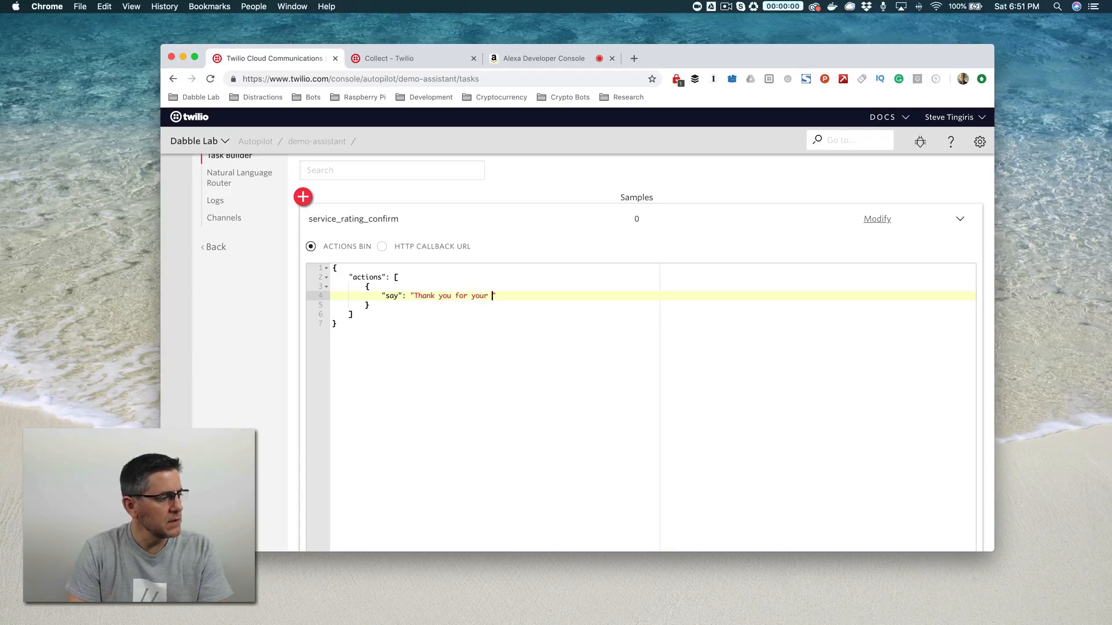
text(feedback)
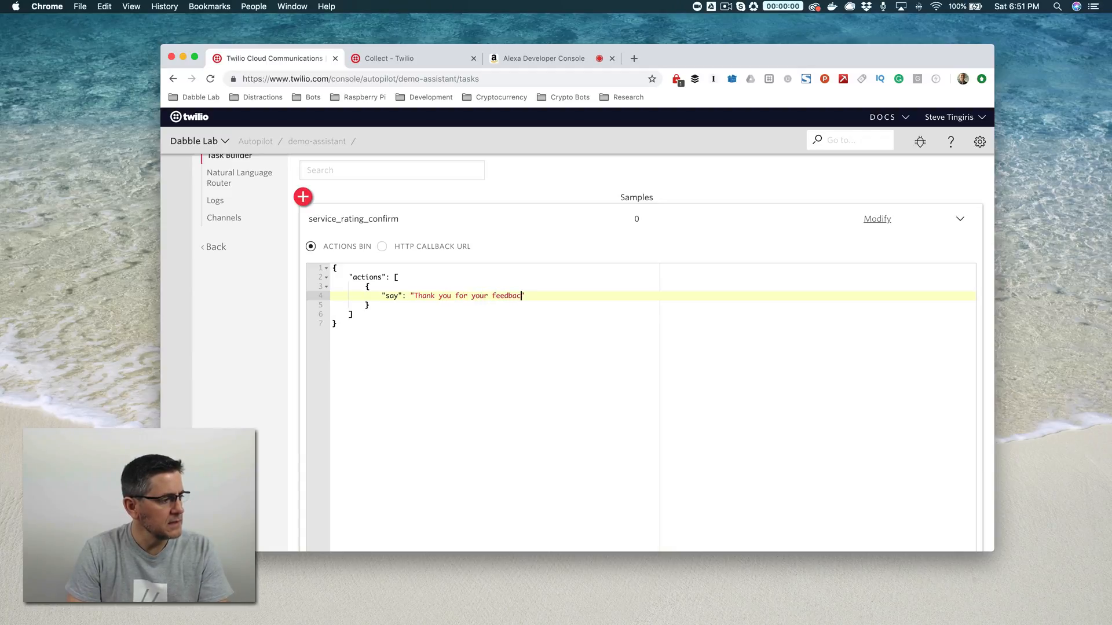
text(. This is very important to us.)
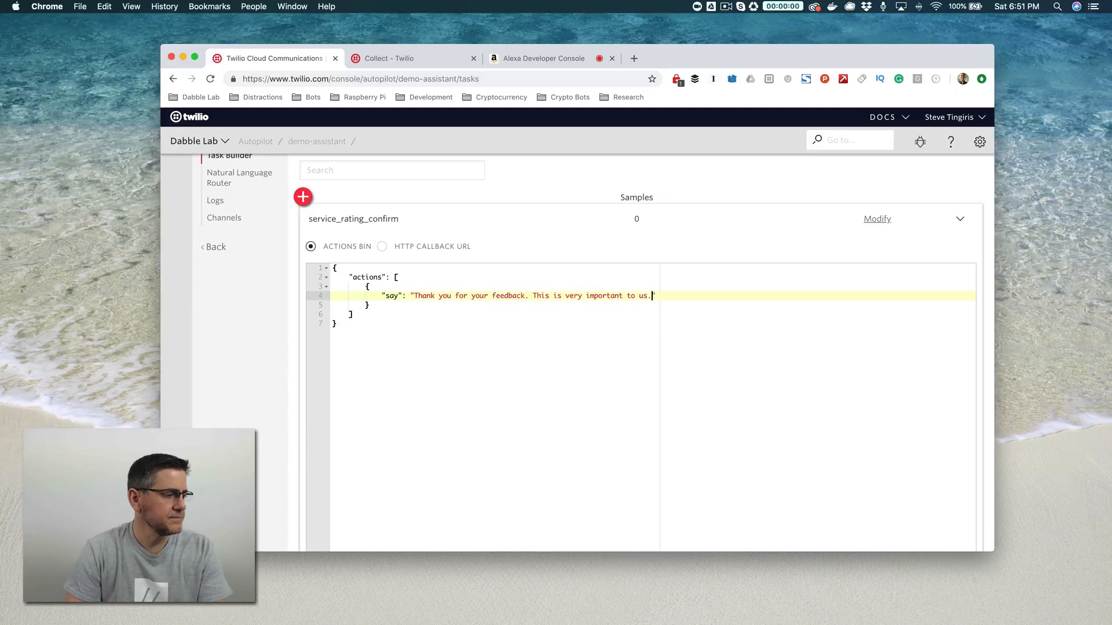
scroll(down, 3)
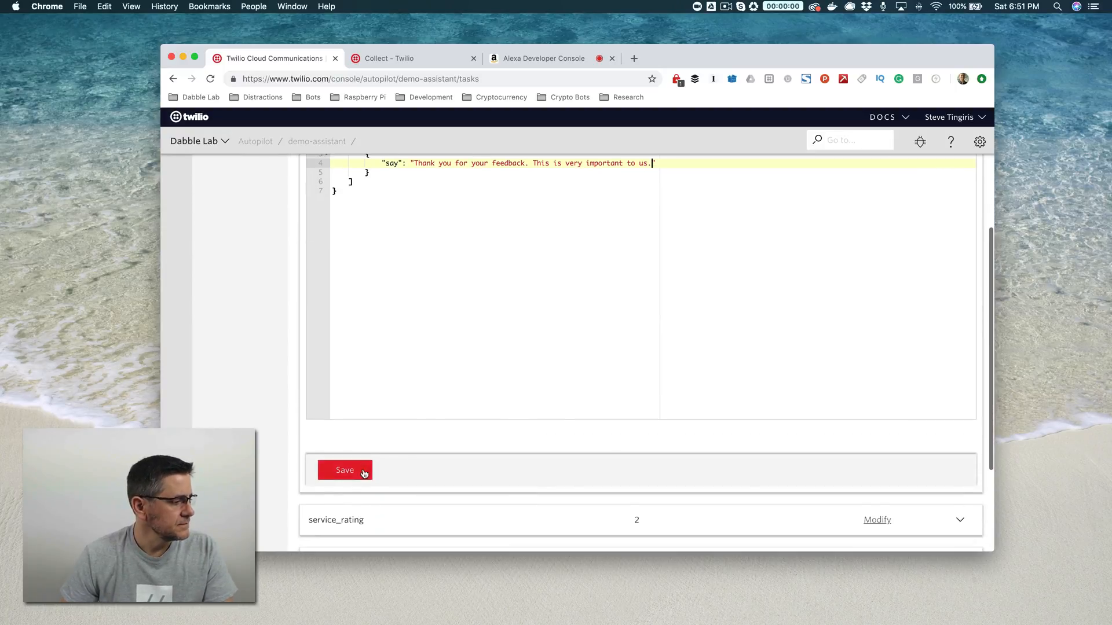
click(345, 471)
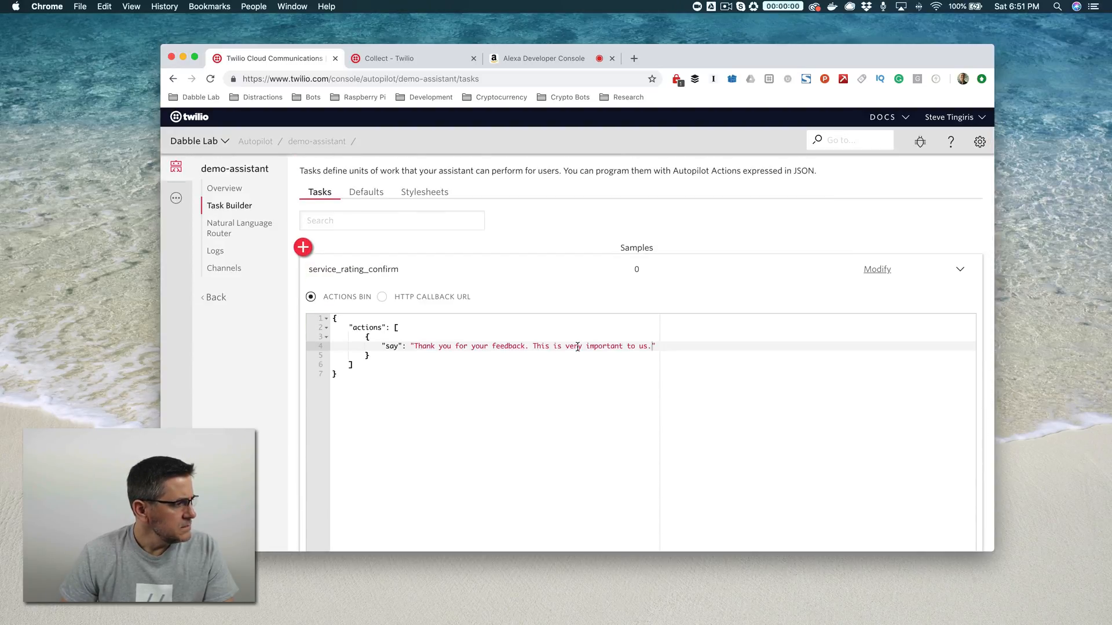
scroll(down, 3)
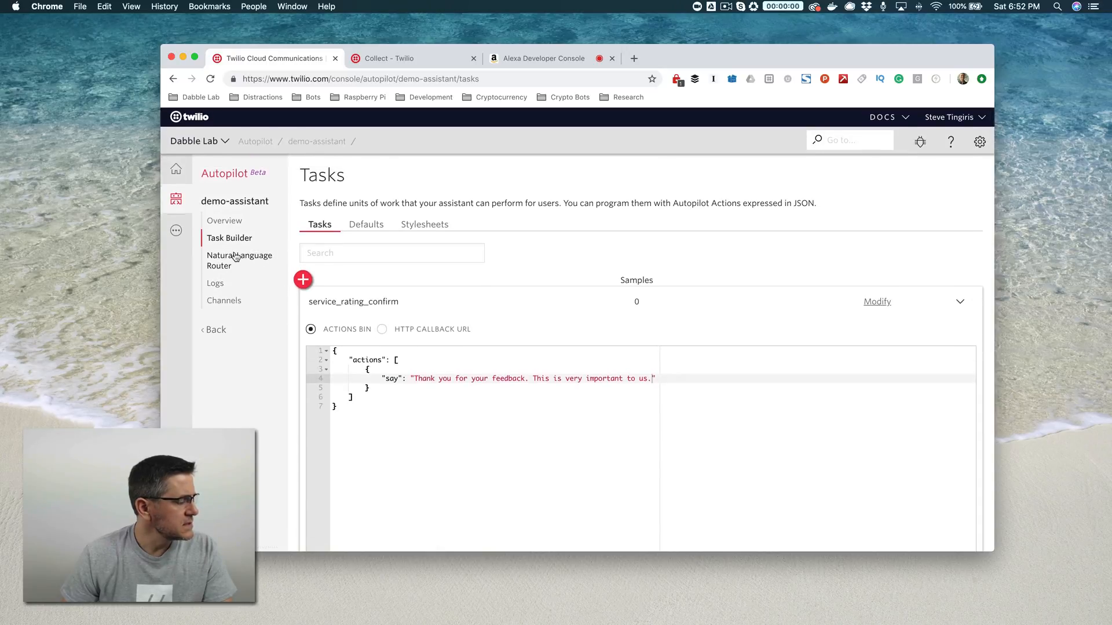
Show the Natural Language Router's Build Models list, containing only V0.0.1
click(238, 261)
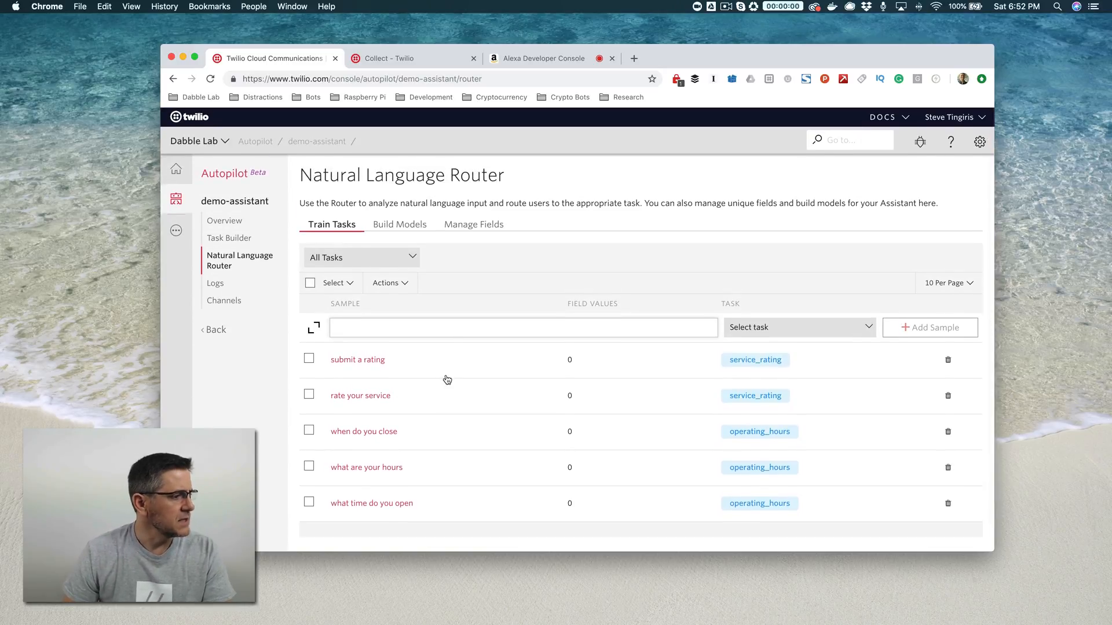
click(399, 224)
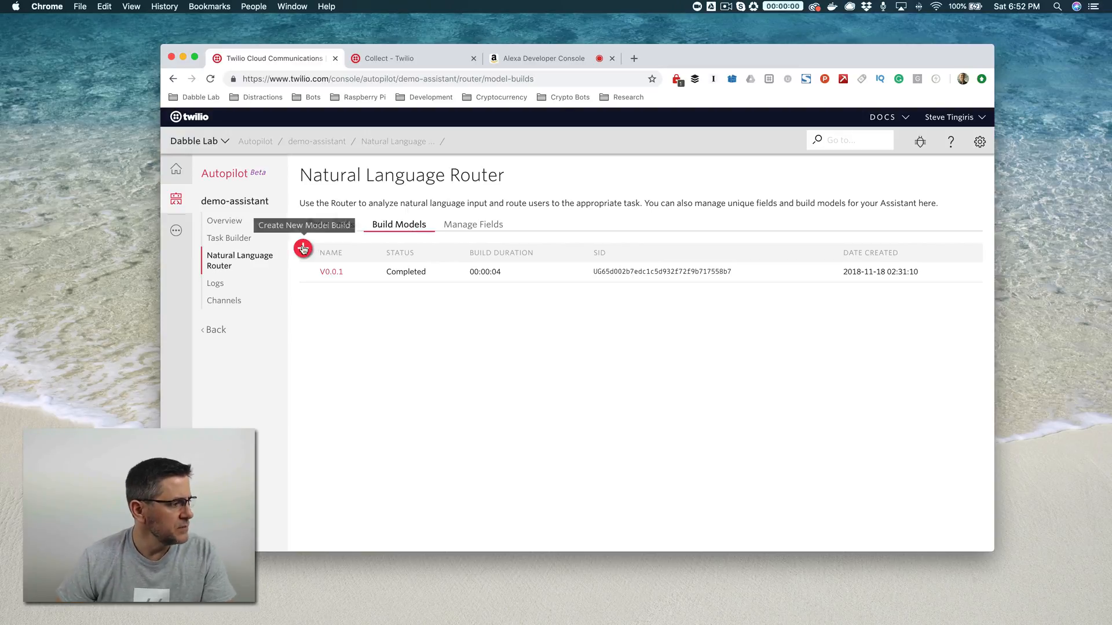
Submit a new model build named V0.0.2 and let it complete
click(304, 247)
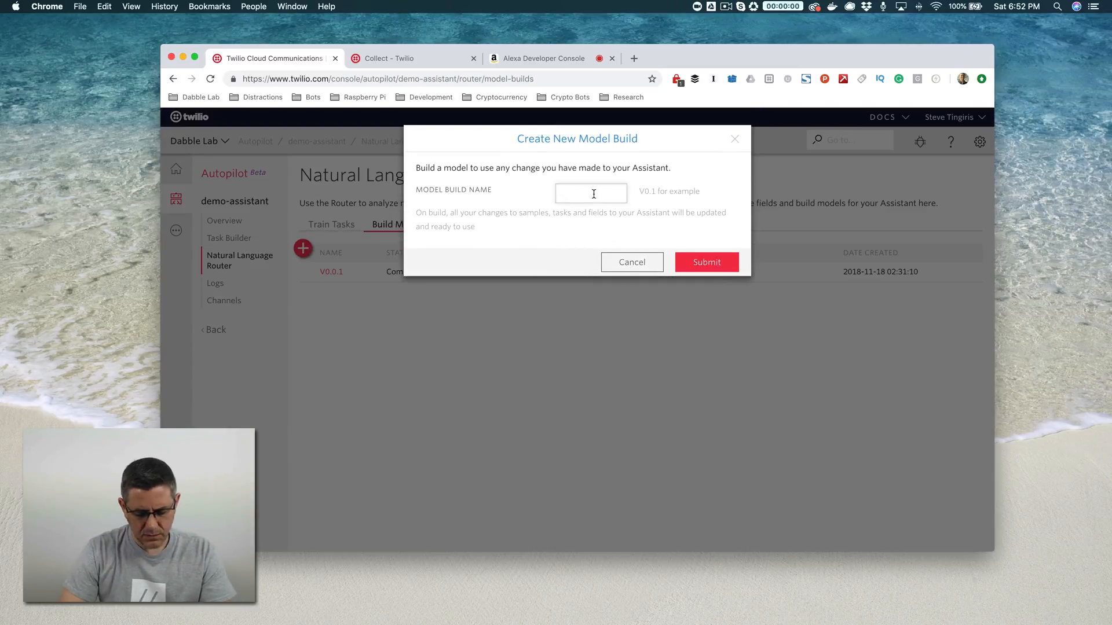
text(V0/)
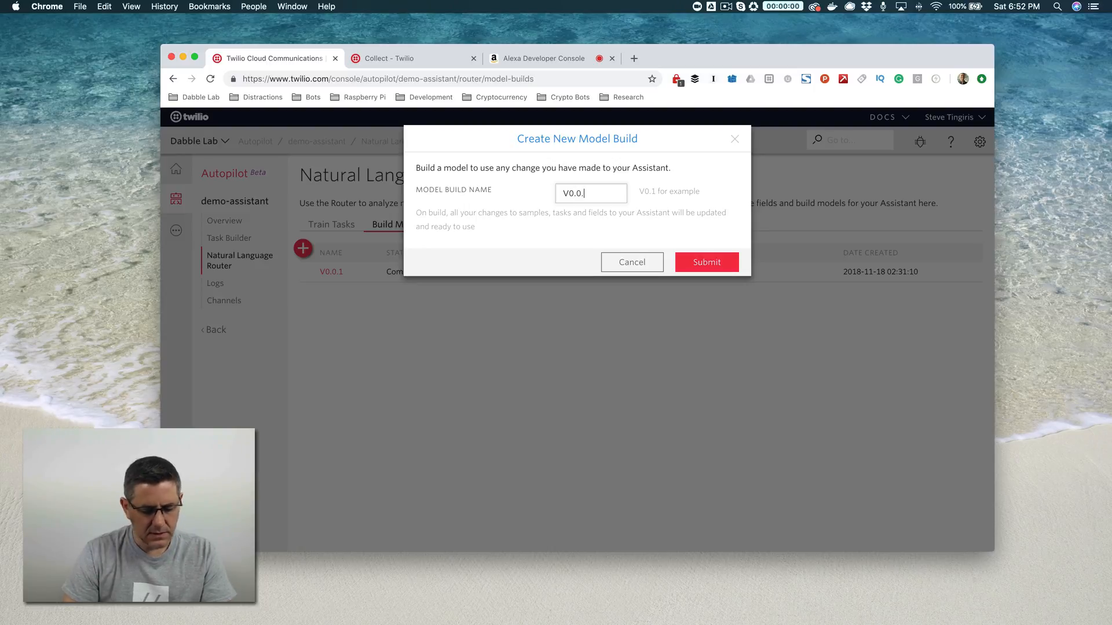
click(706, 261)
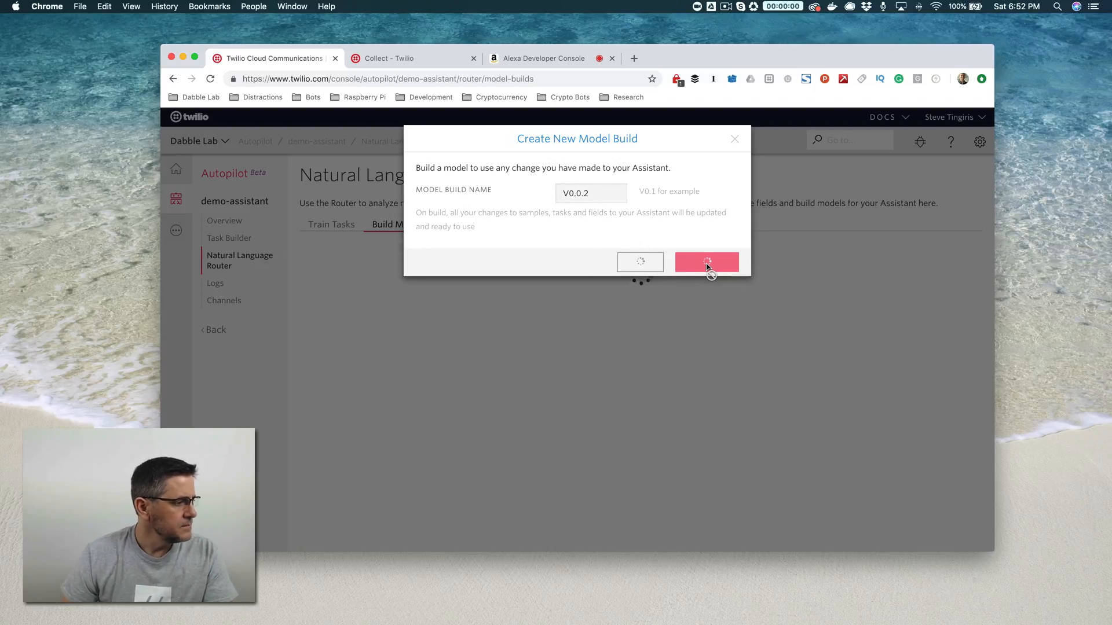
click(706, 261)
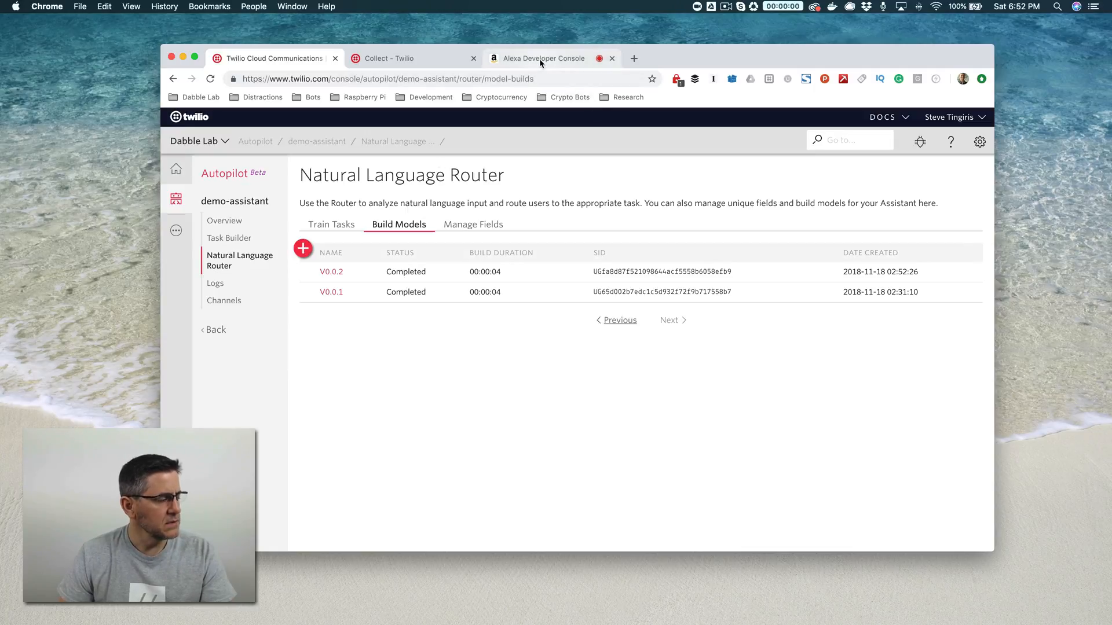
In the Alexa Simulator run 'rate your service', '10', 'yes' through to the thank-you reply
click(544, 58)
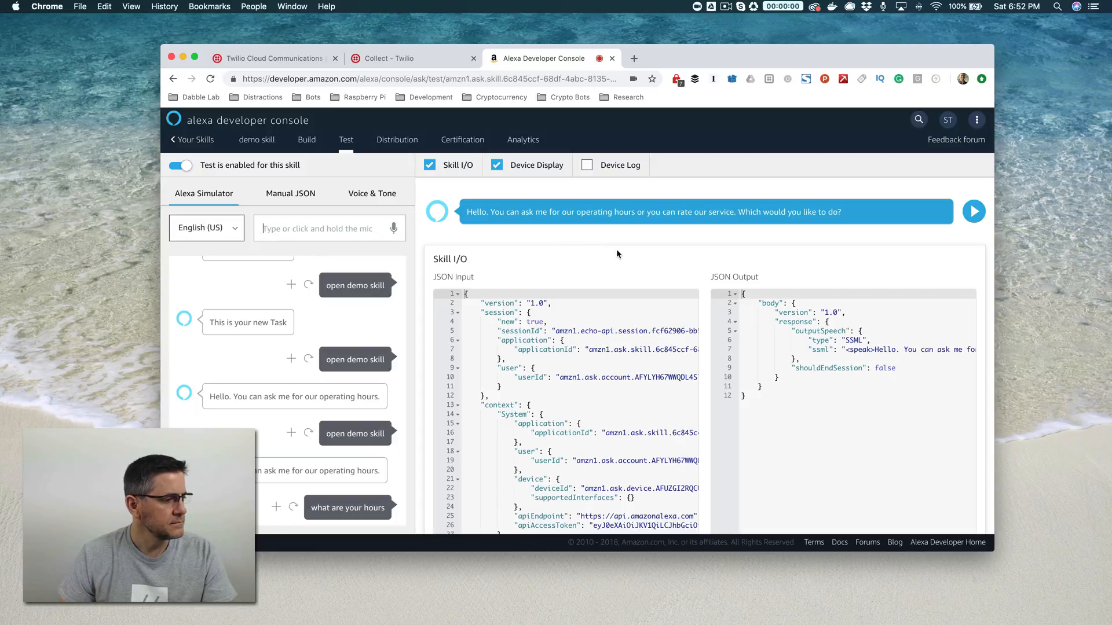
mouse_move(621, 262)
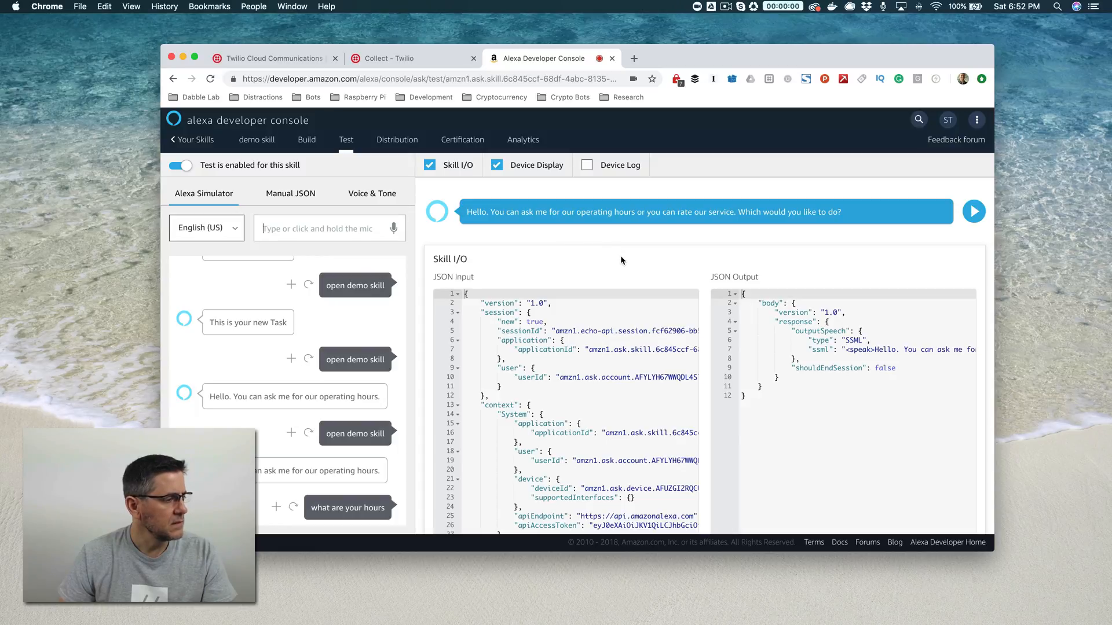
mouse_move(359, 228)
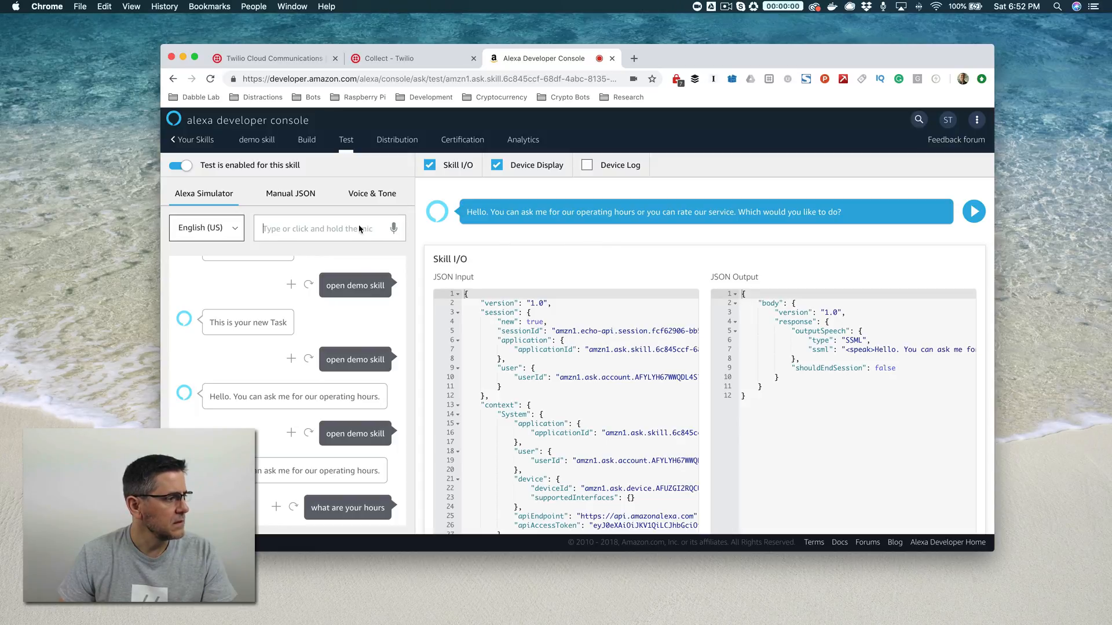
text(re)
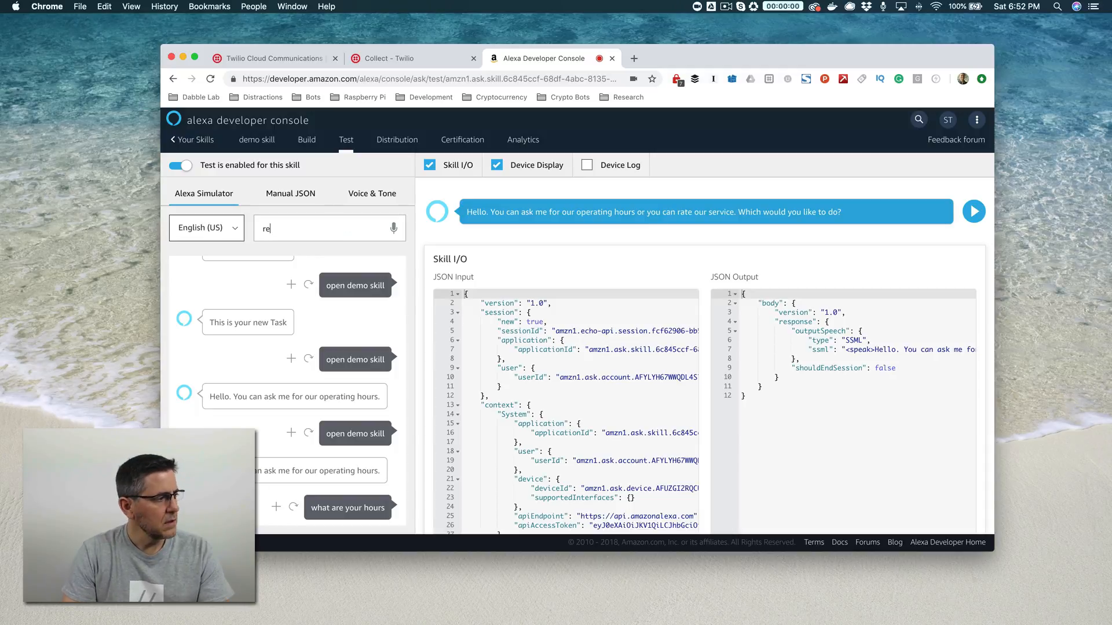
text(ate your)
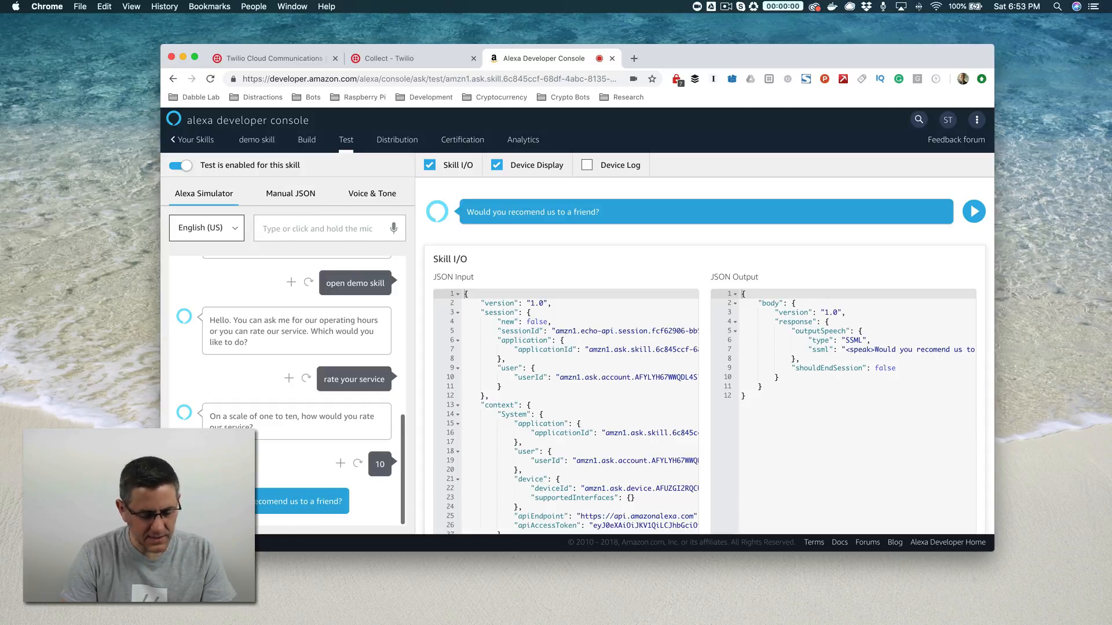
click(974, 210)
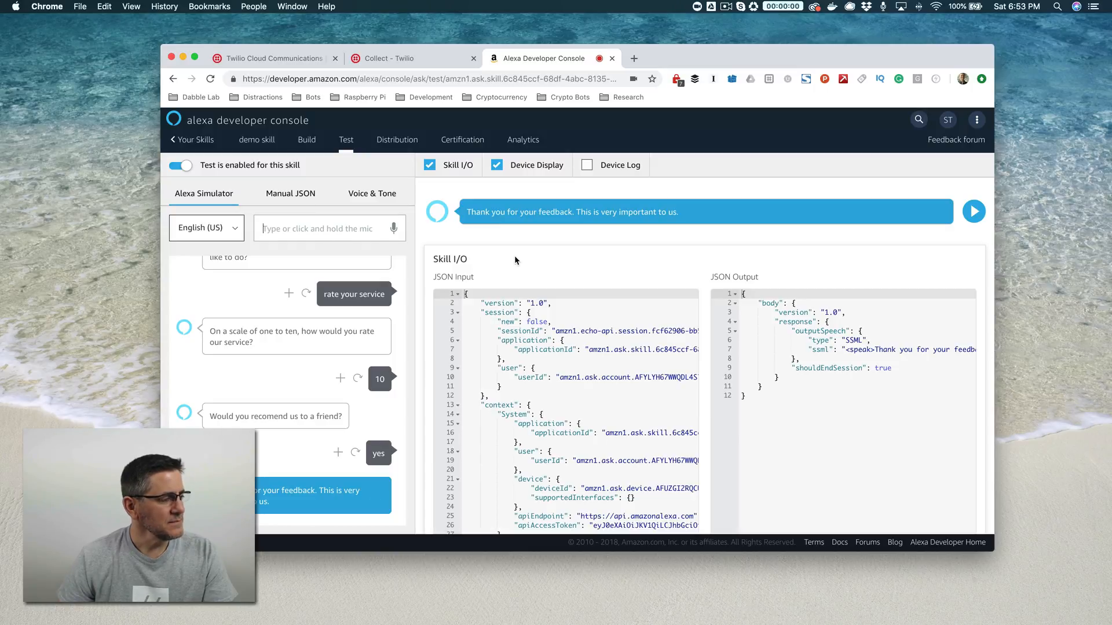
mouse_move(440, 95)
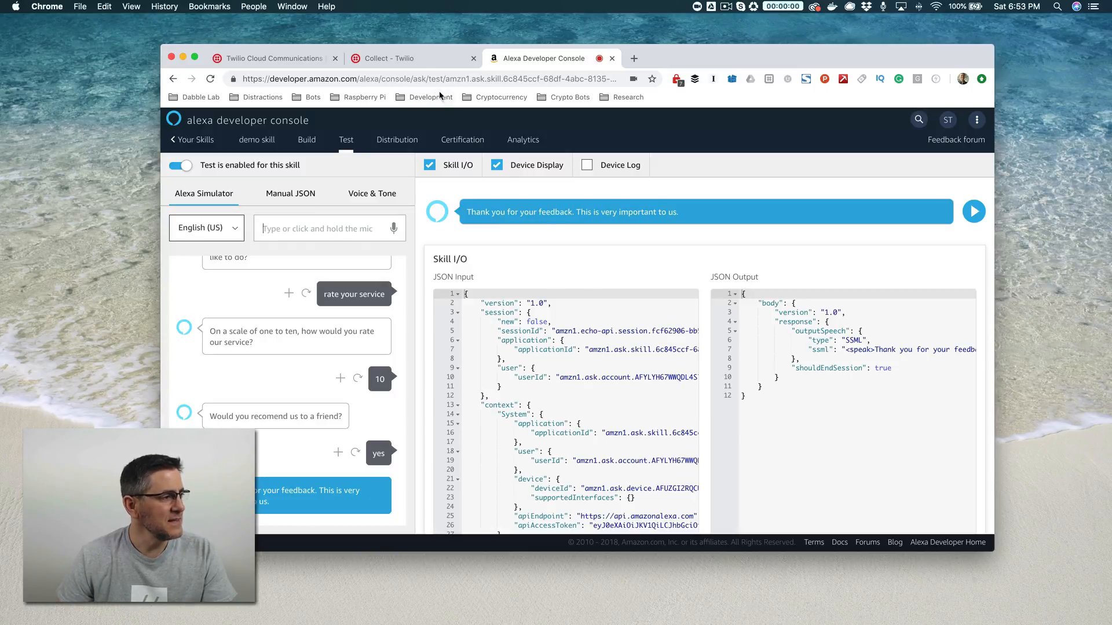
Return to the Twilio Task Builder list of demo-assistant's four tasks
click(273, 58)
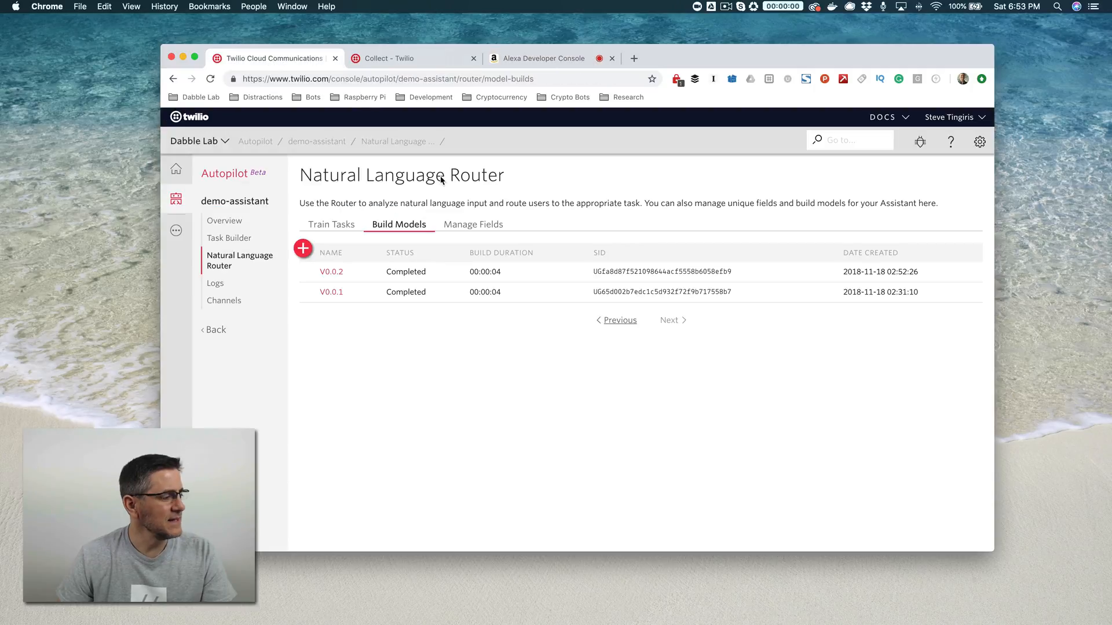
mouse_move(473, 348)
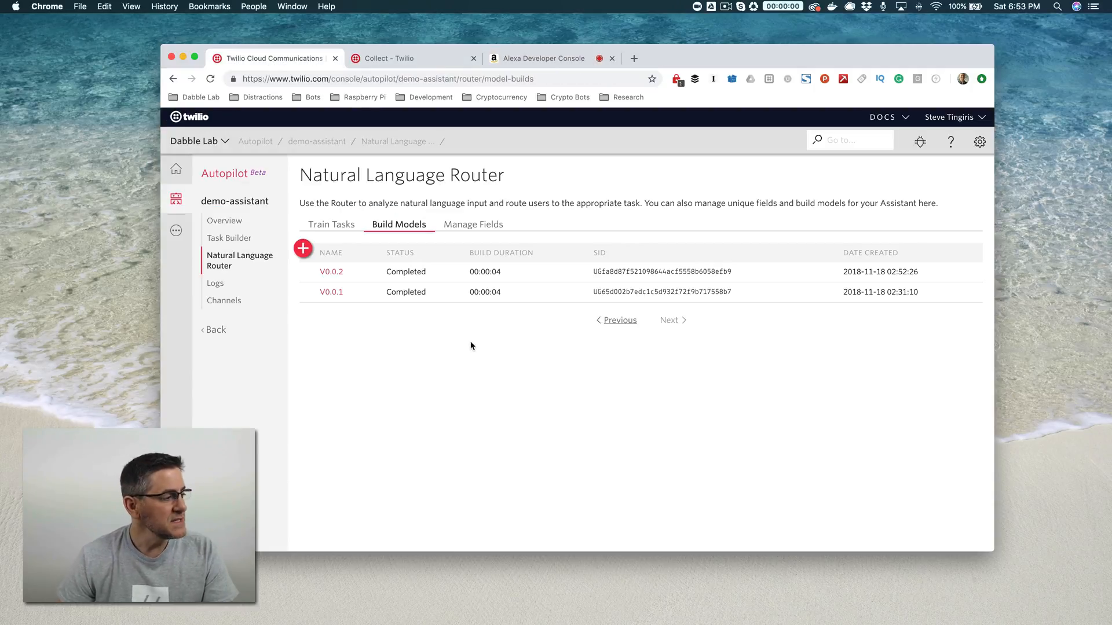
click(230, 239)
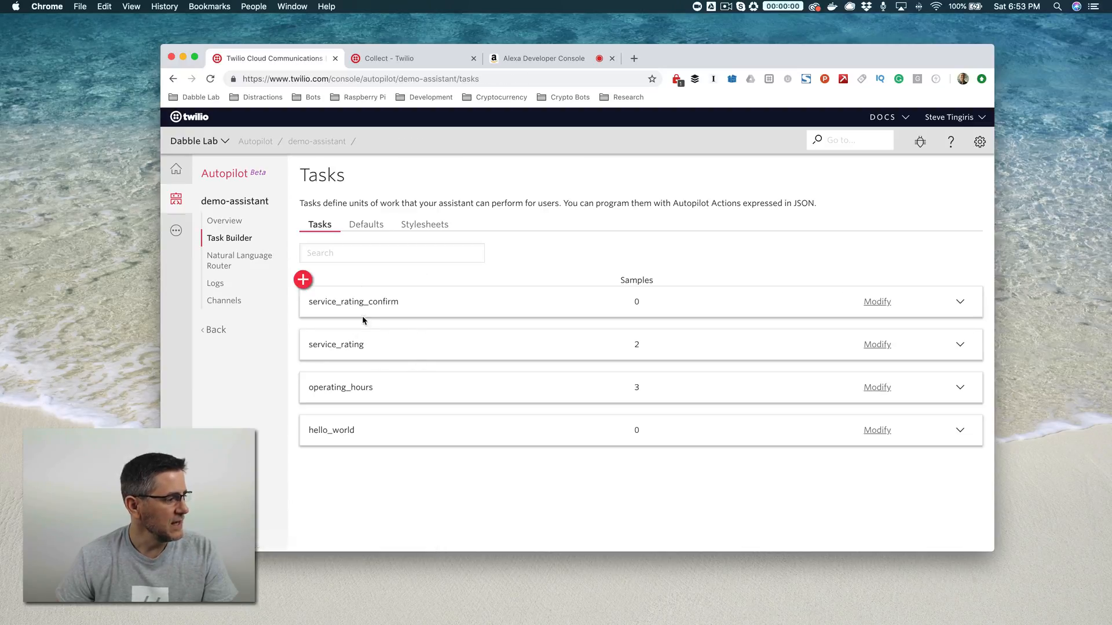
Expand service_rating_confirm and scroll through its saved thank-you say action
click(960, 301)
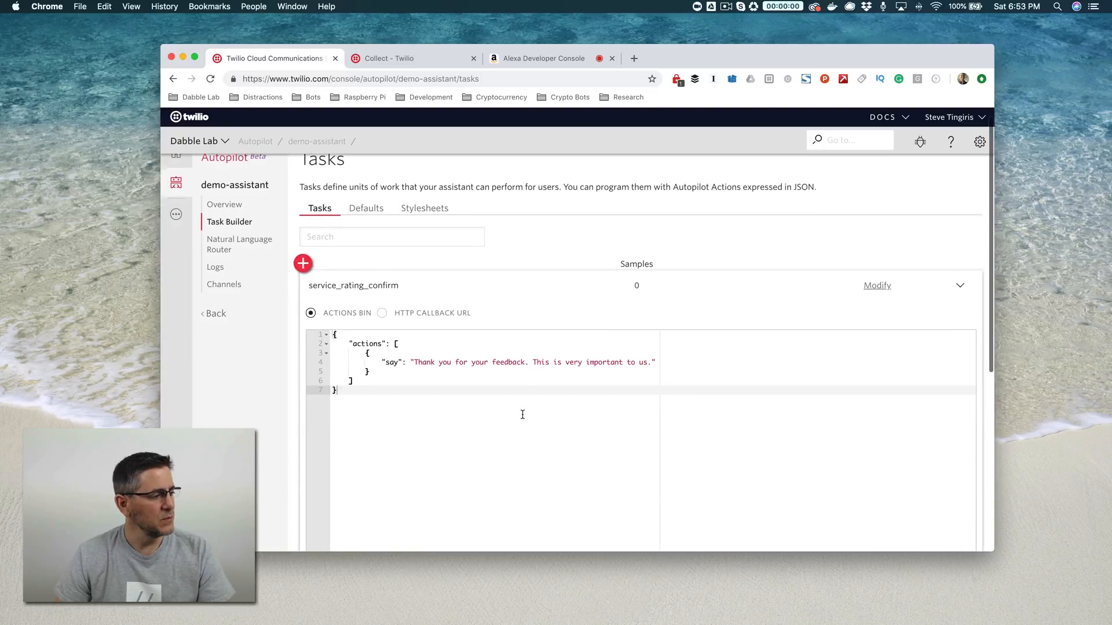
scroll(down, 3)
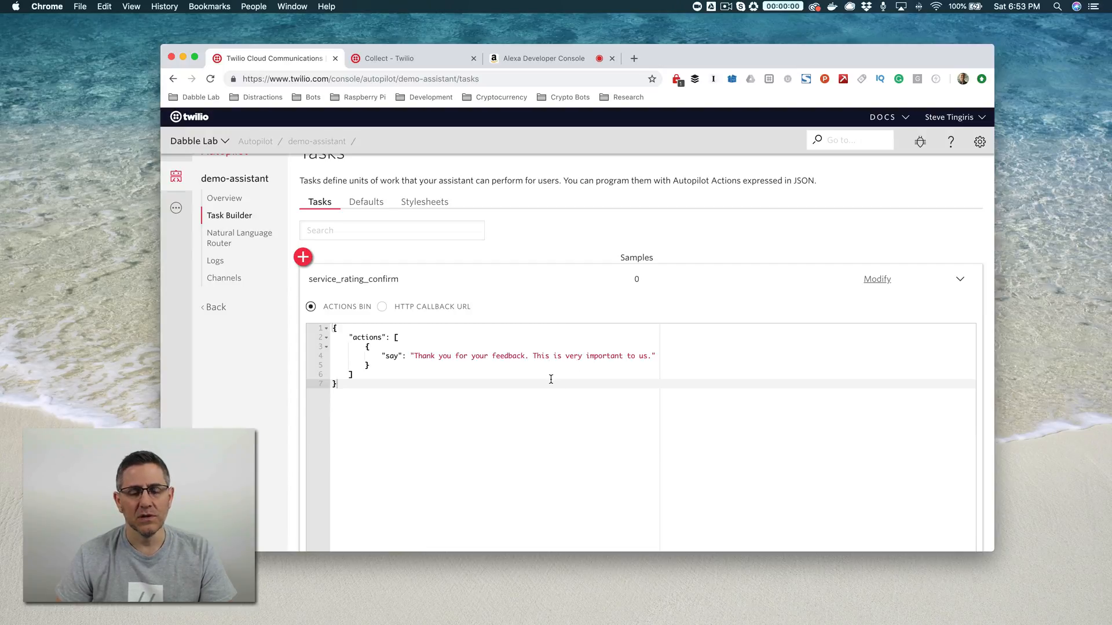
scroll(down, 3)
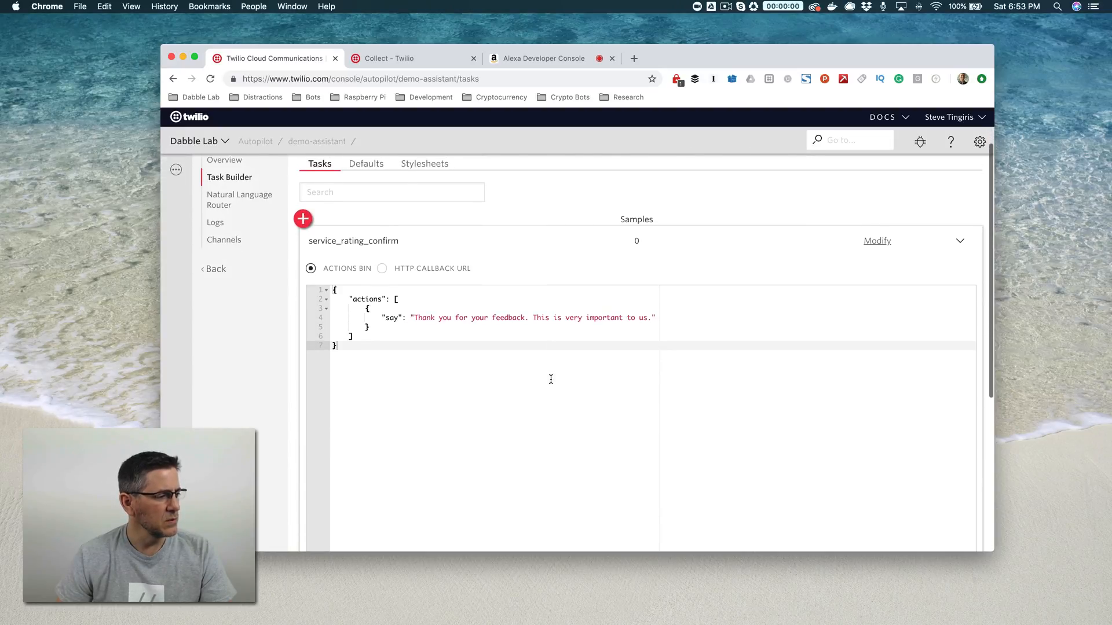
scroll(down, 3)
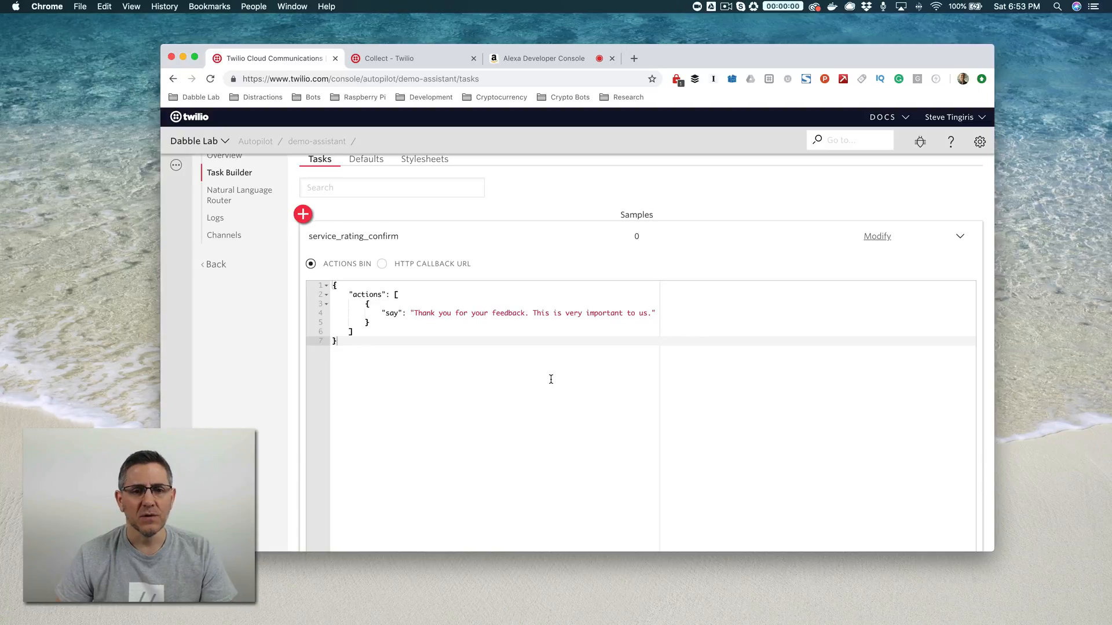
mouse_move(644, 289)
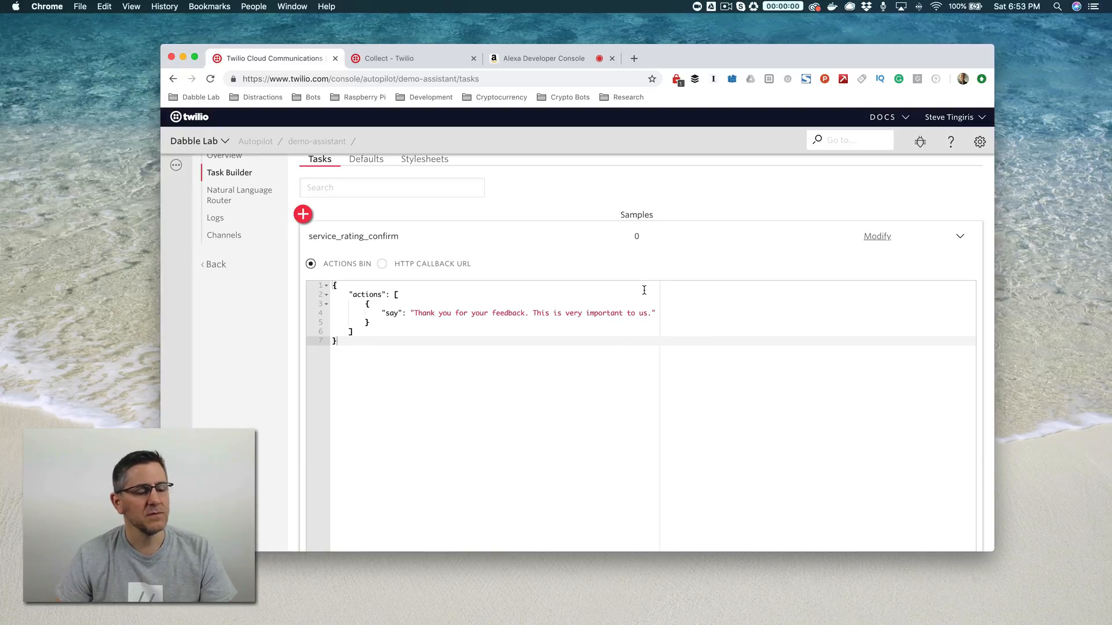